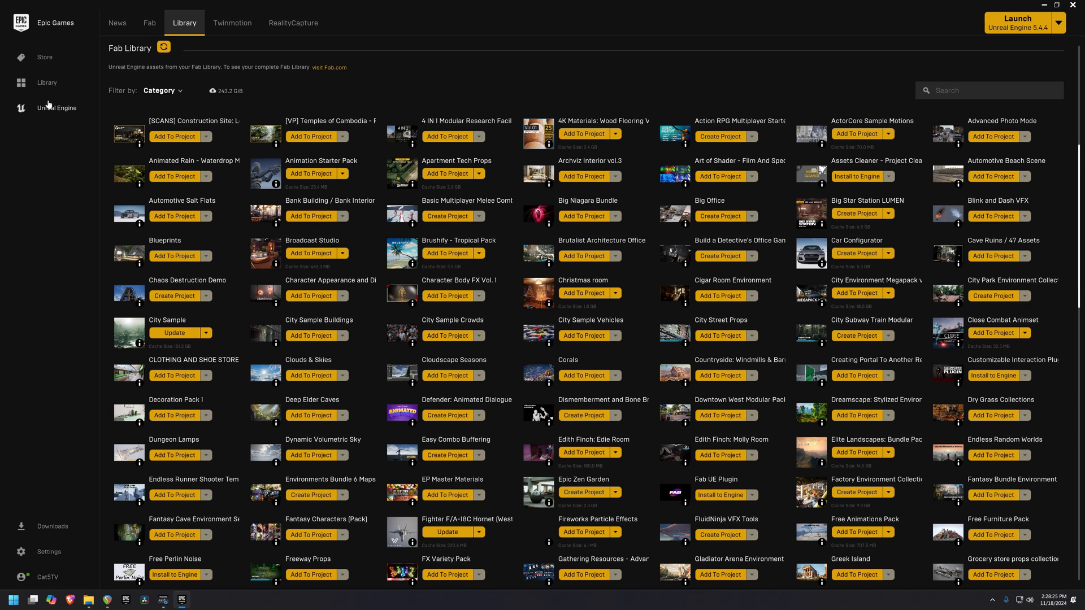
{"action": "mouse_move", "coordinate": [184, 22]}
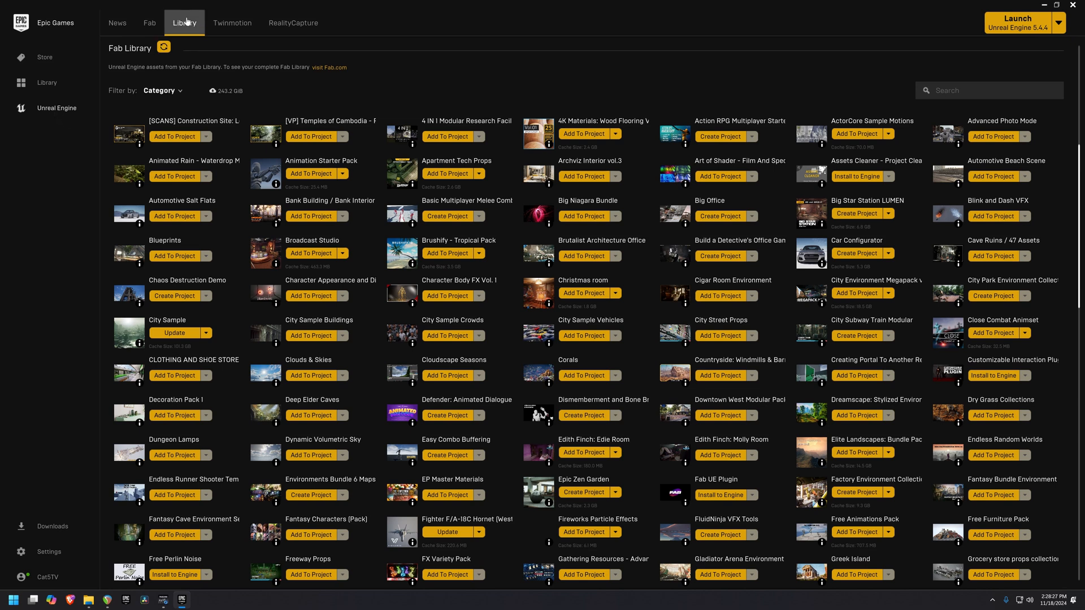
{"action": "mouse_move", "coordinate": [1068, 153]}
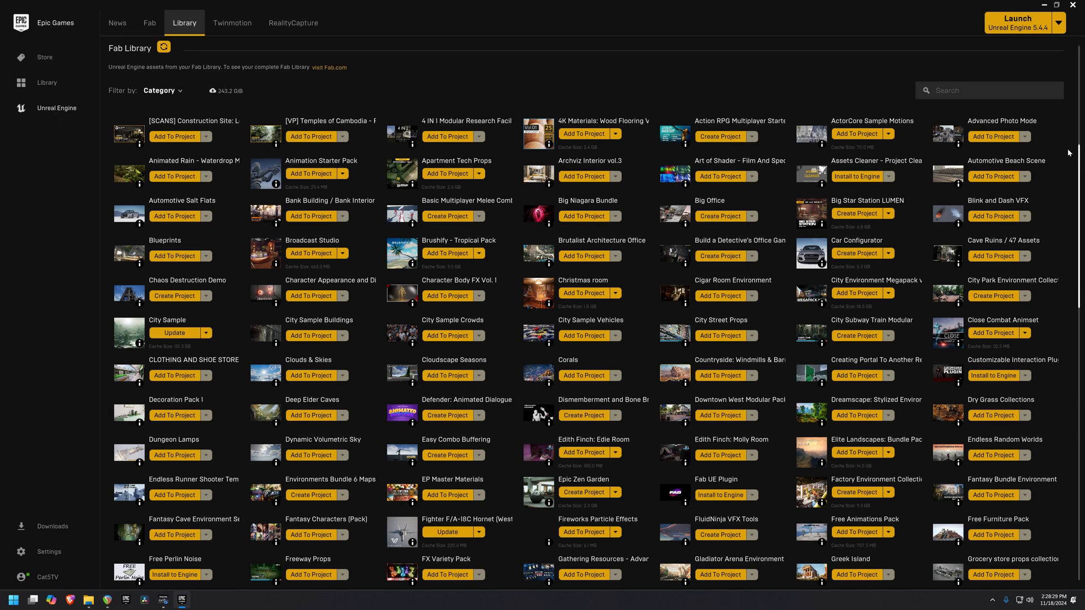
Step: Find the MetaHuman Plugin in the Fab library and start Install to Engine
{"action": "scroll", "scroll_direction": "down", "scroll_amount": 3}
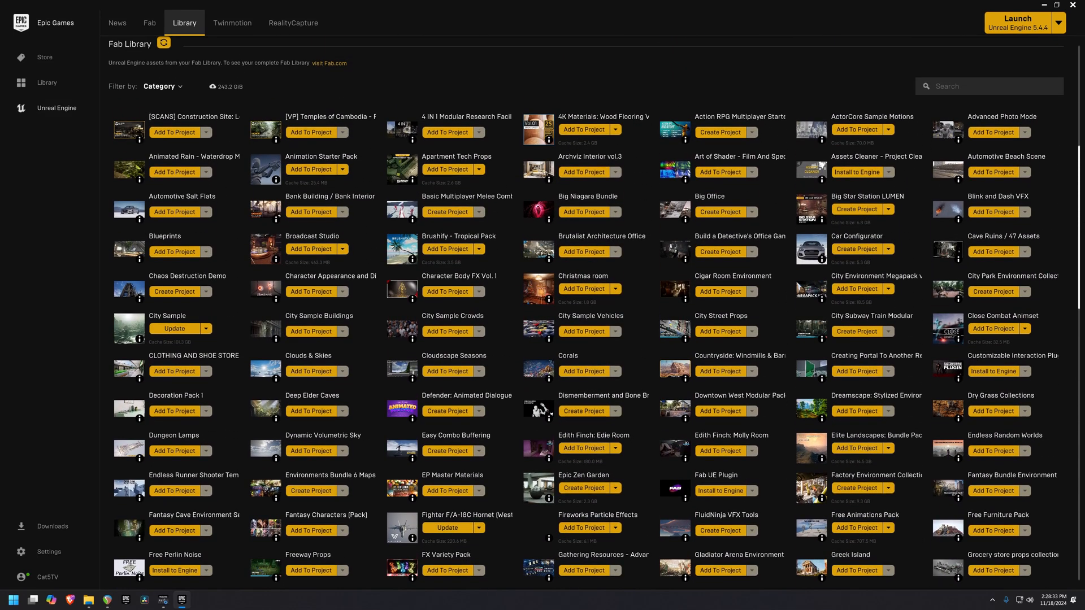
{"action": "type", "text": "metahuman"}
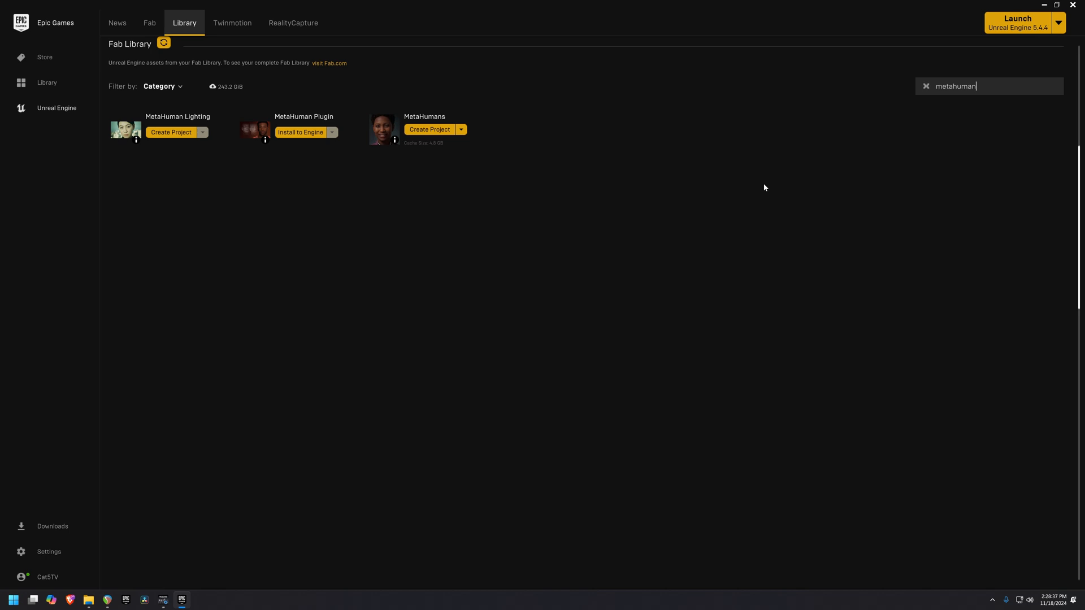
{"action": "mouse_move", "coordinate": [283, 121]}
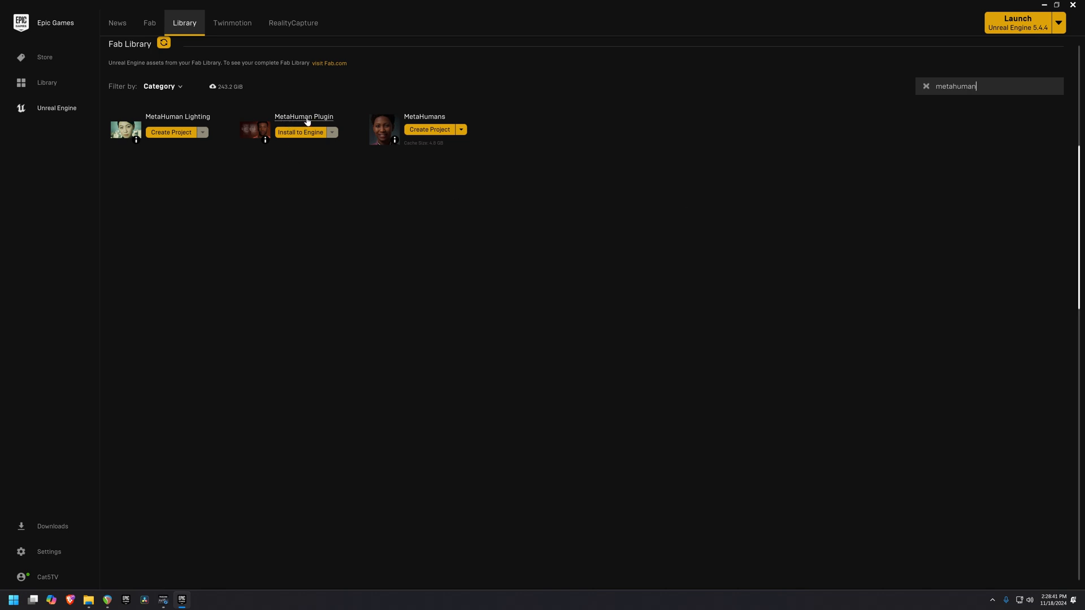
{"action": "mouse_move", "coordinate": [356, 182]}
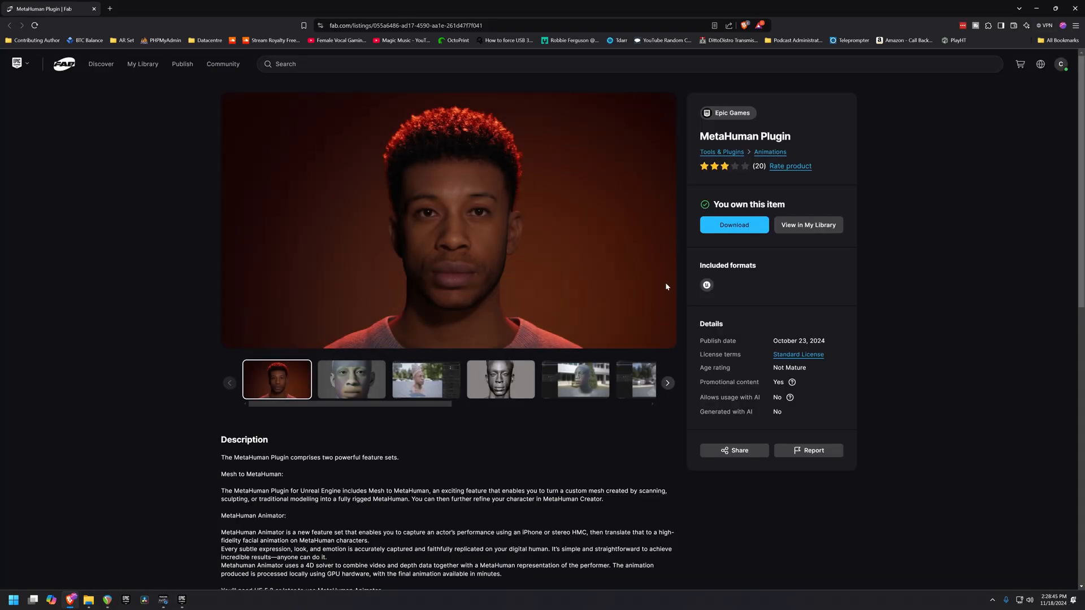
{"action": "mouse_move", "coordinate": [806, 225]}
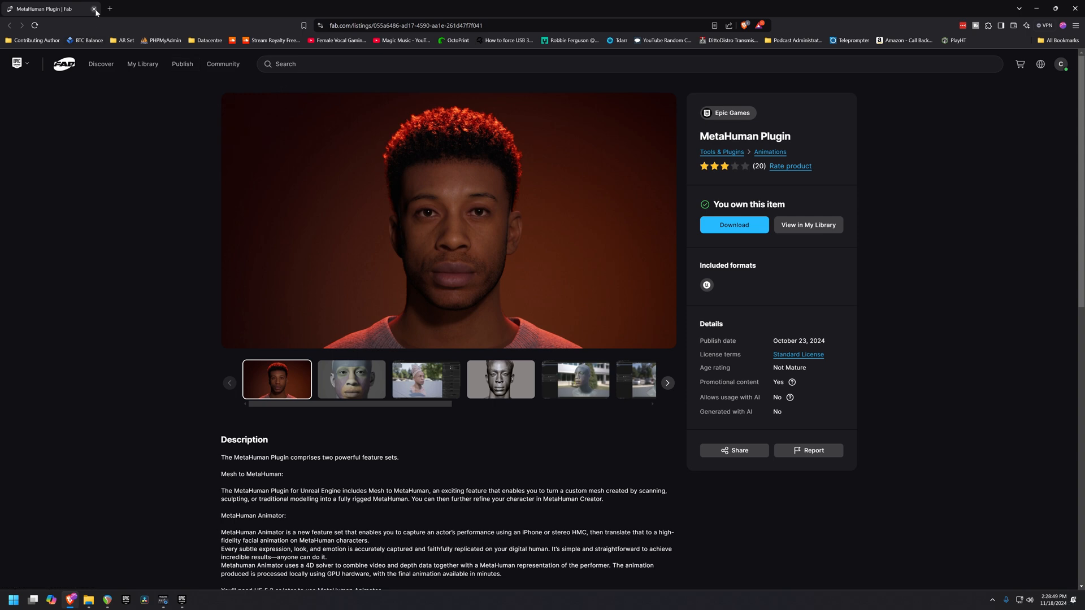
{"action": "left_click", "coordinate": [95, 8]}
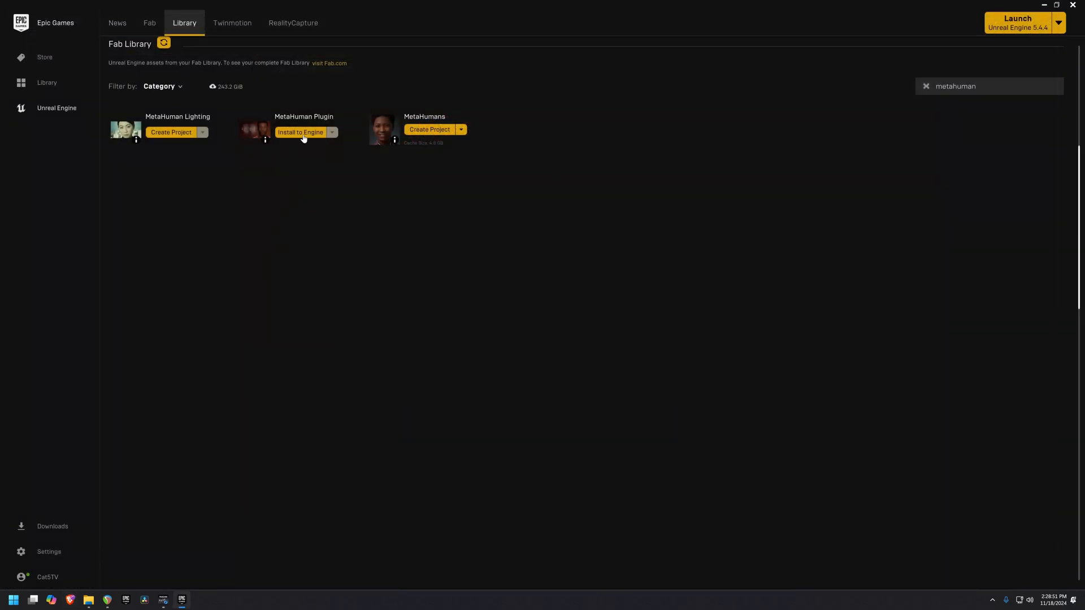
{"action": "left_click", "coordinate": [301, 132]}
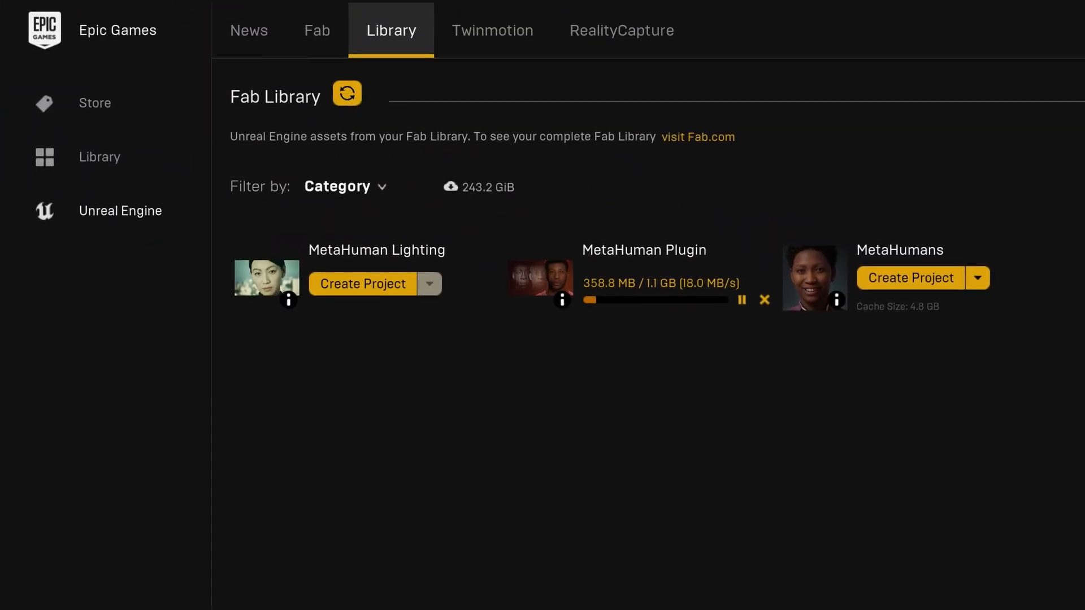
Step: Create a Blank project named Facial_Animation from the Unreal Project Browser
{"action": "left_click", "coordinate": [362, 284]}
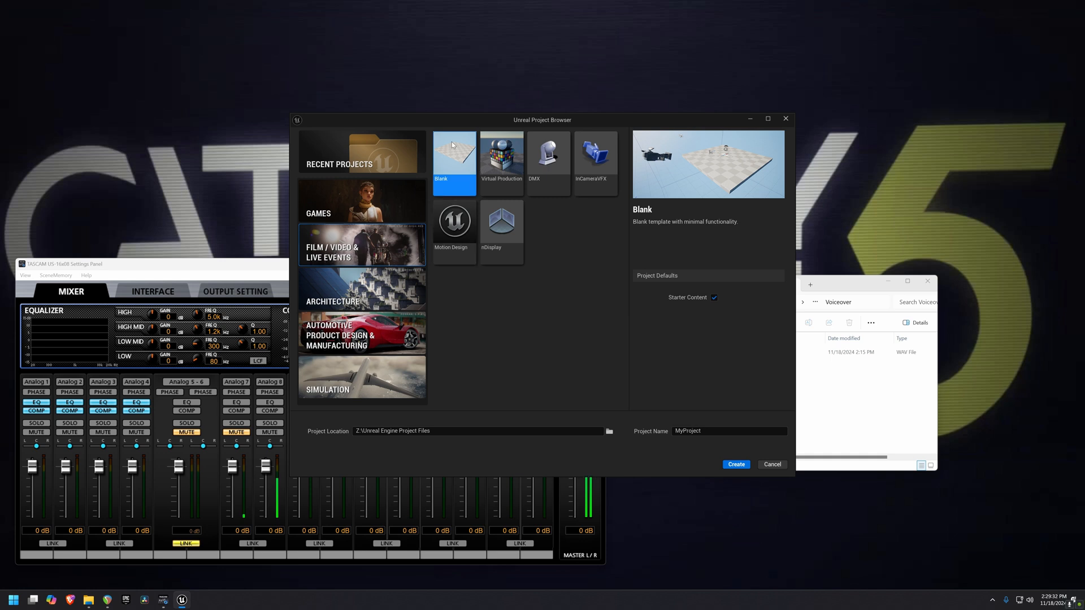
{"action": "left_click", "coordinate": [729, 430]}
{"action": "type", "text": "Facial_Anim"}
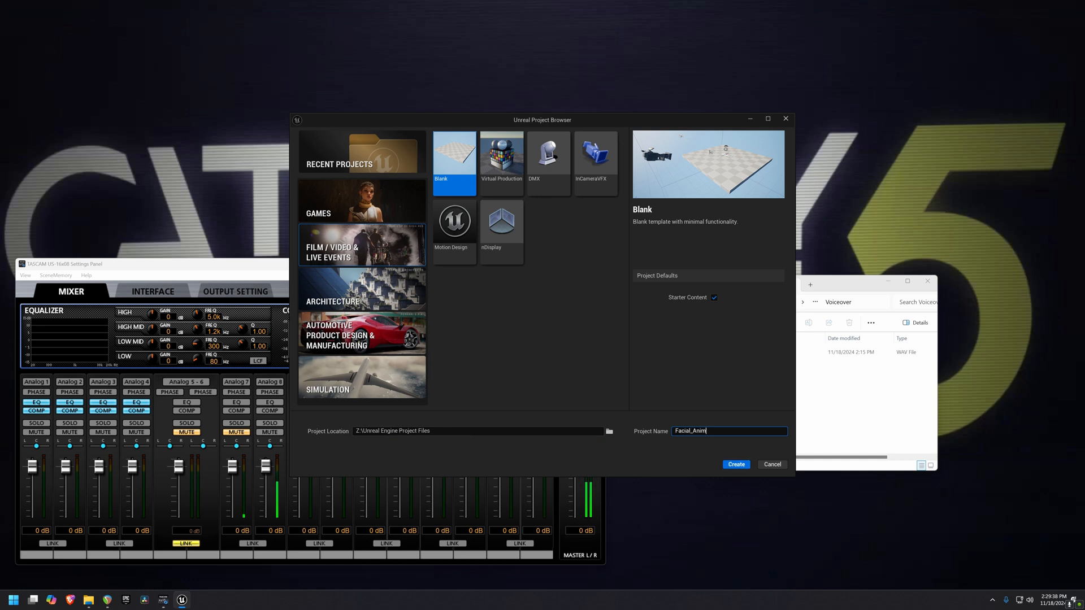
{"action": "type", "text": "ation"}
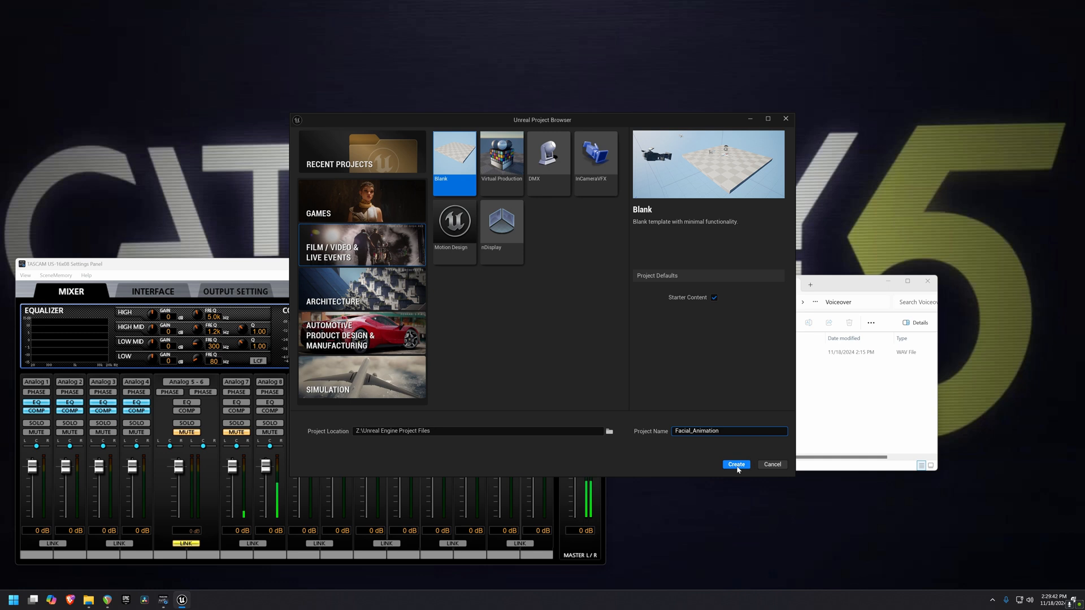
{"action": "left_click", "coordinate": [736, 465]}
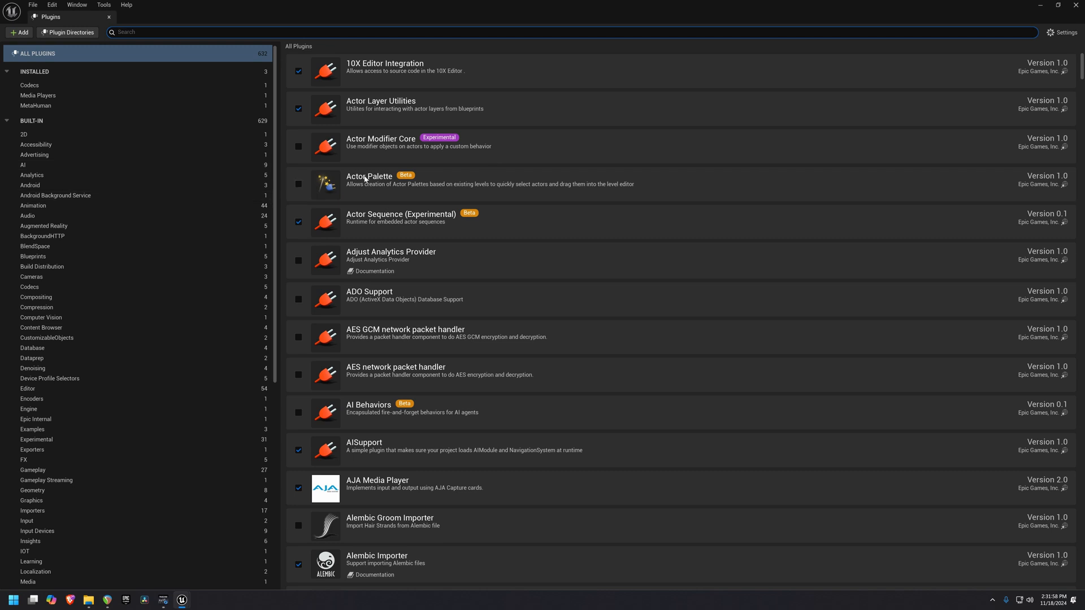
Step: Enable the experimental MetaHuman plugin in the Plugins list and accept the warning
{"action": "type", "text": "metahuman"}
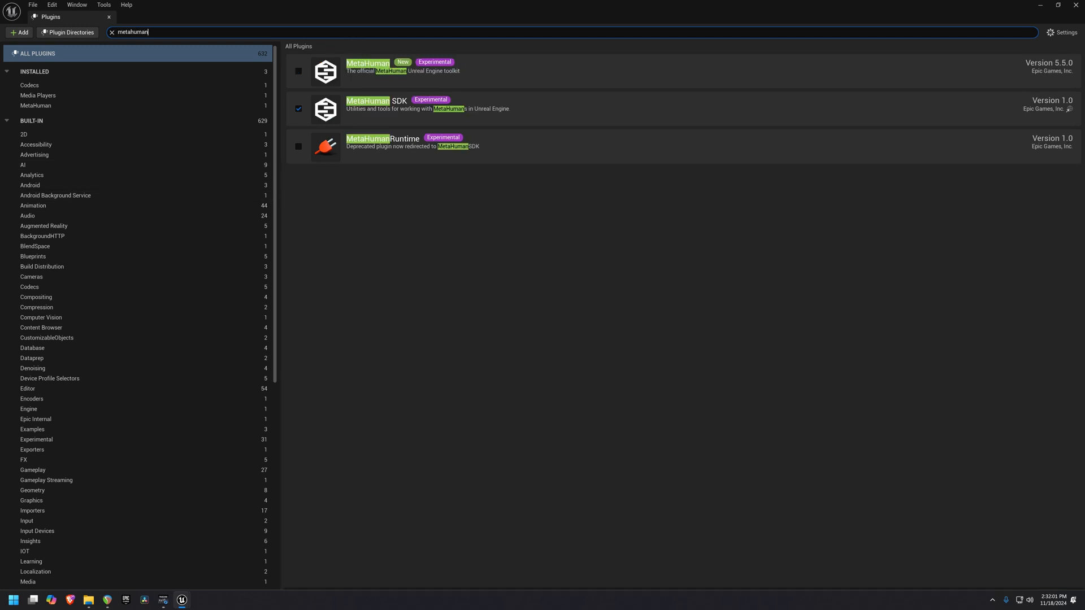
{"action": "mouse_move", "coordinate": [298, 71]}
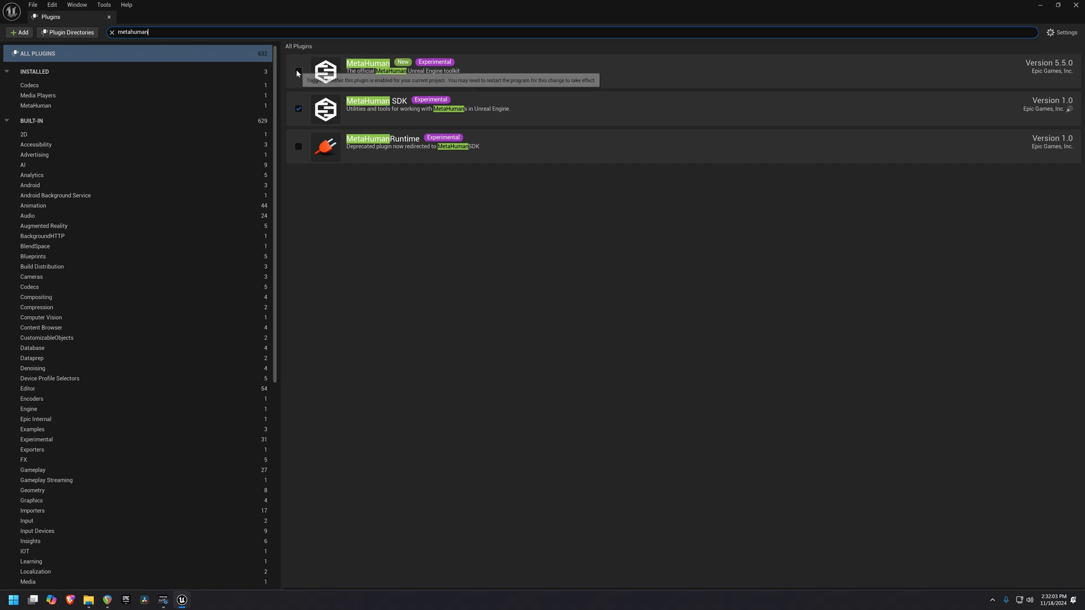
{"action": "left_click", "coordinate": [298, 71]}
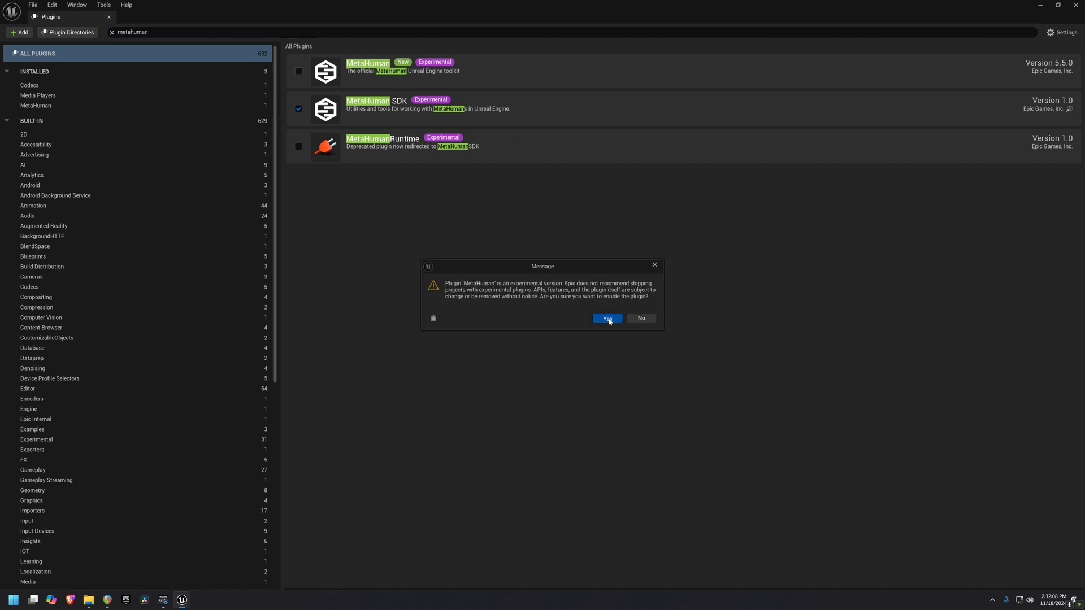
{"action": "left_click", "coordinate": [606, 319]}
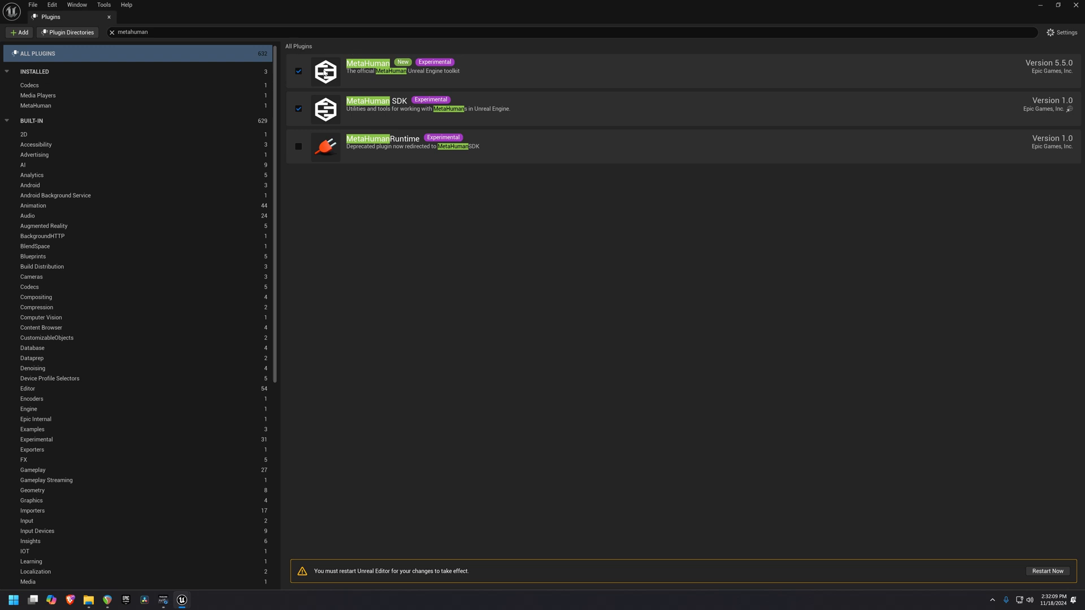
{"action": "mouse_move", "coordinate": [392, 115]}
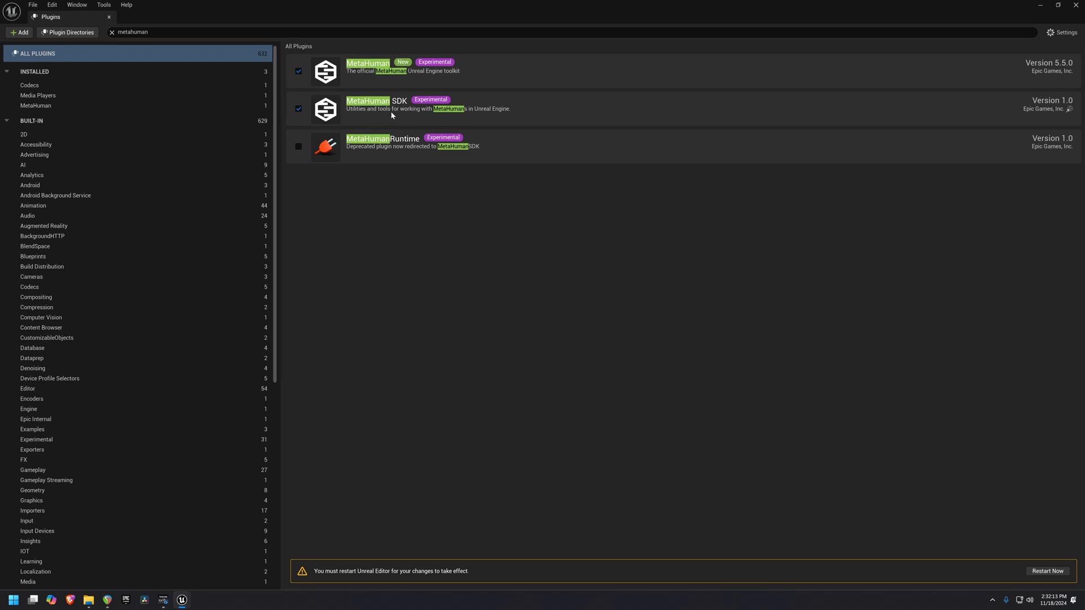
{"action": "mouse_move", "coordinate": [999, 583]}
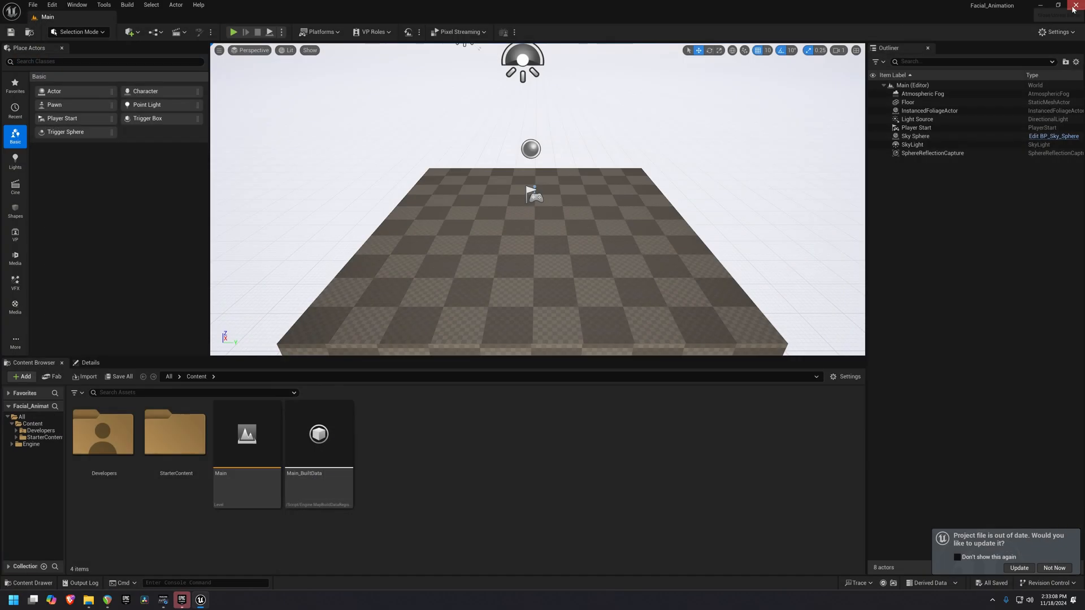
Step: Show the toolbar's quick-add content options, including Quixel Bridge
{"action": "left_click", "coordinate": [1018, 568]}
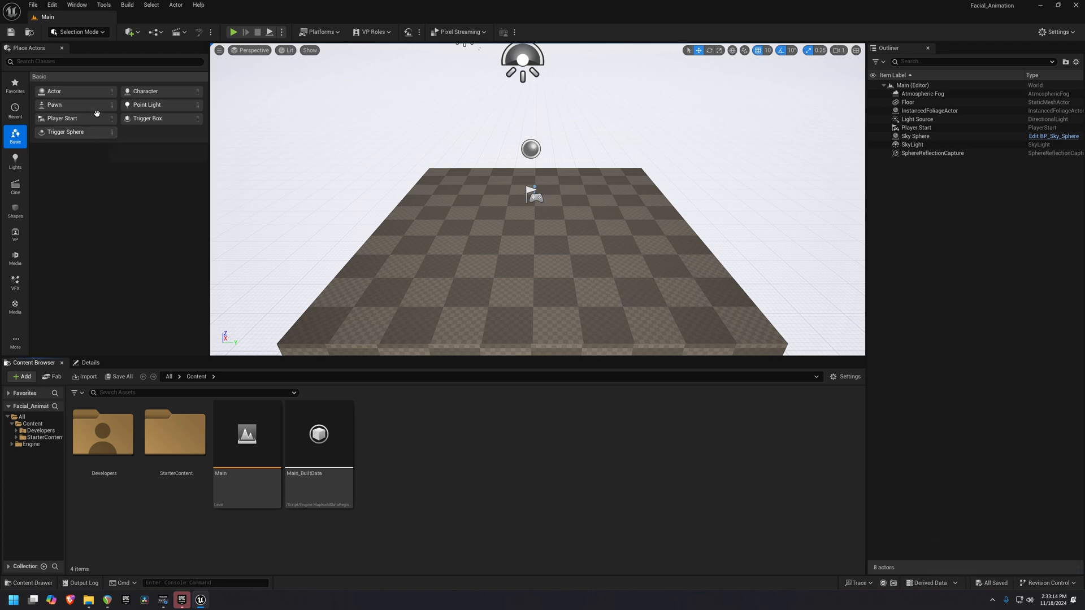
{"action": "mouse_move", "coordinate": [127, 32]}
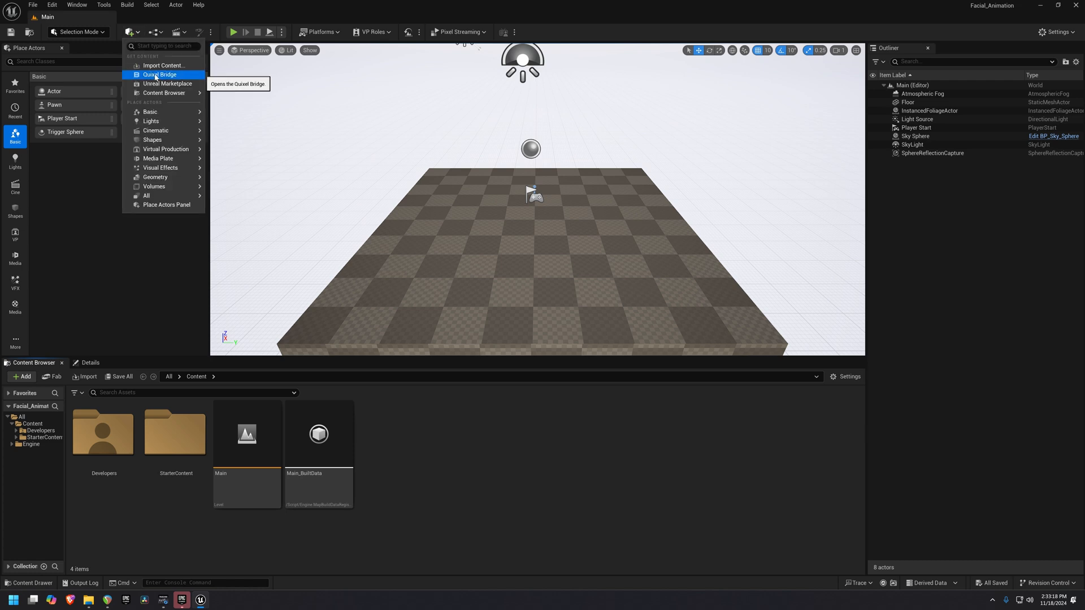
Step: Download the Keiji MetaHuman preset from Bridge at Cinematic (Complete) quality
{"action": "left_click", "coordinate": [159, 75]}
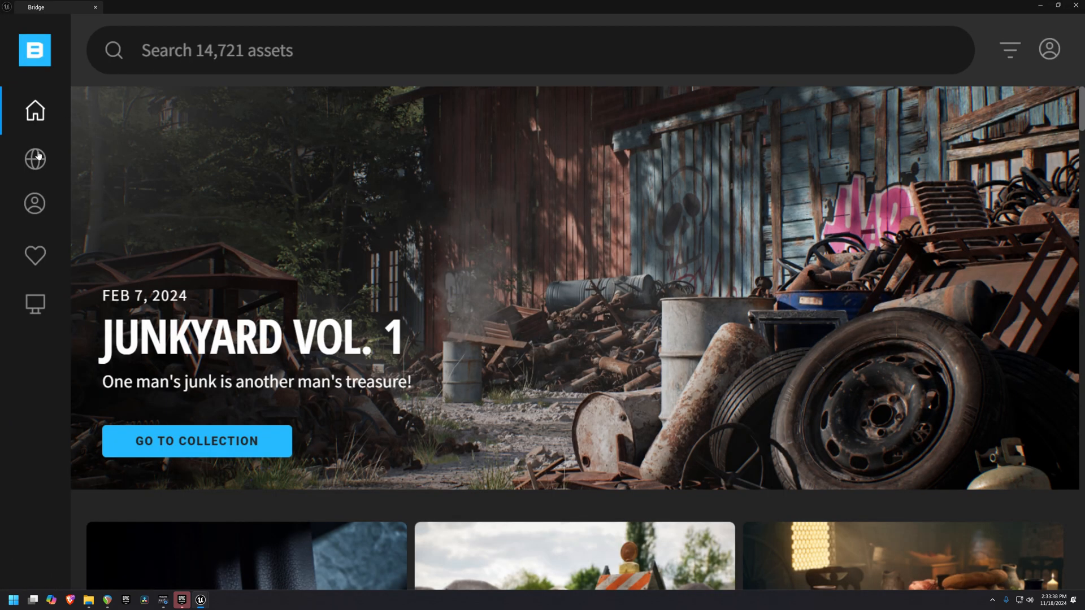
{"action": "mouse_move", "coordinate": [35, 204]}
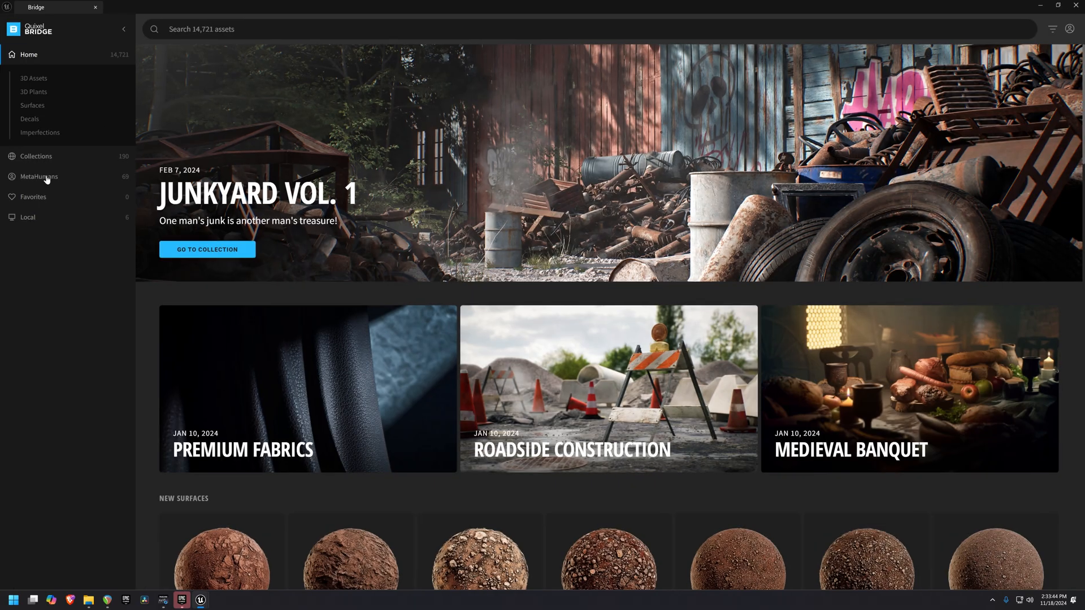
{"action": "left_click", "coordinate": [38, 176]}
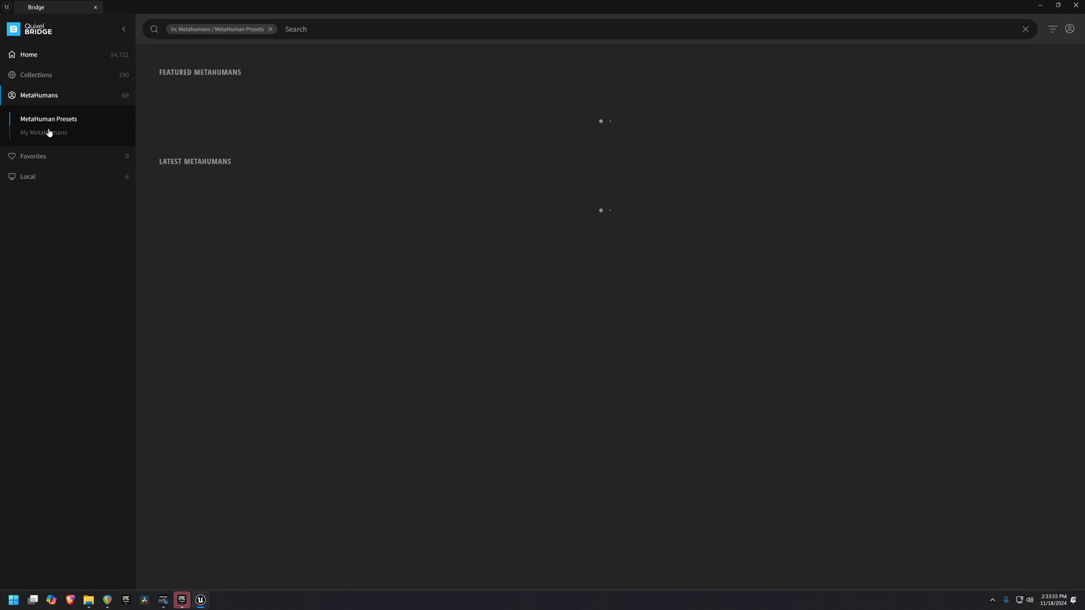
{"action": "mouse_move", "coordinate": [36, 138]}
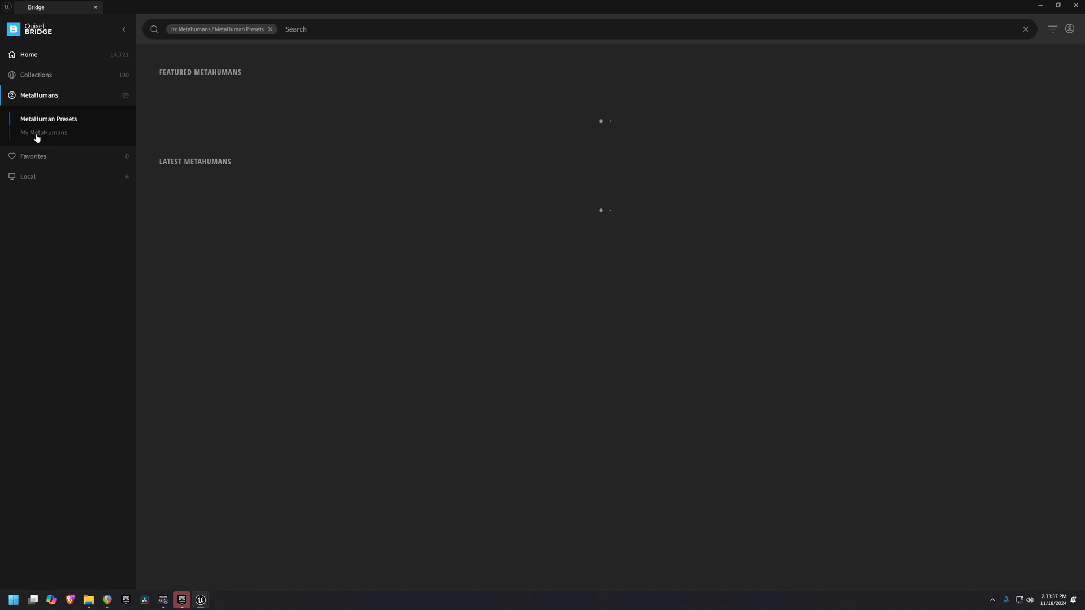
{"action": "mouse_move", "coordinate": [38, 119]}
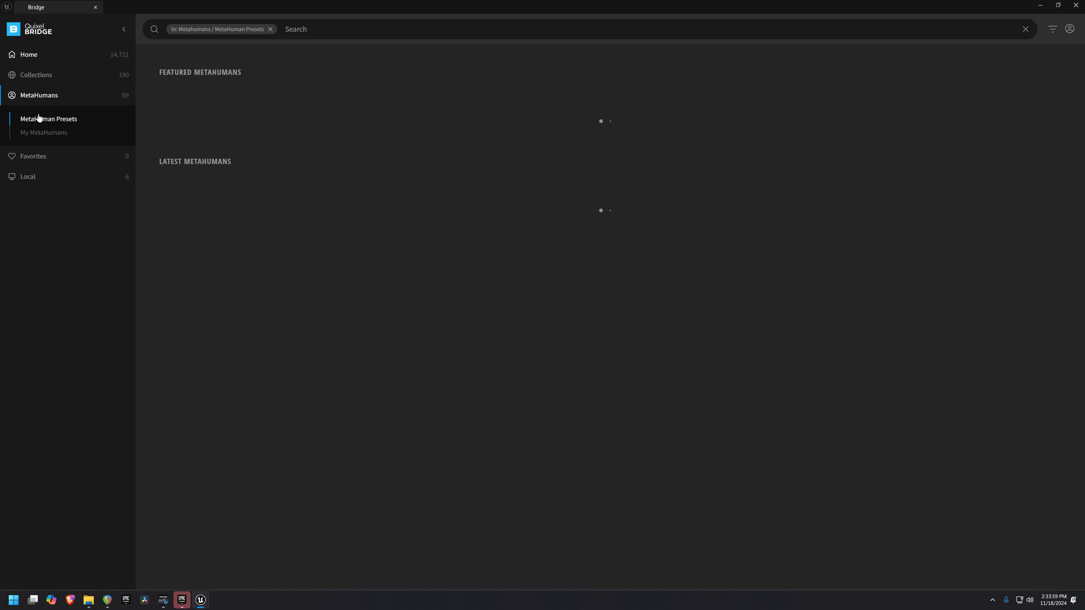
{"action": "mouse_move", "coordinate": [439, 121]}
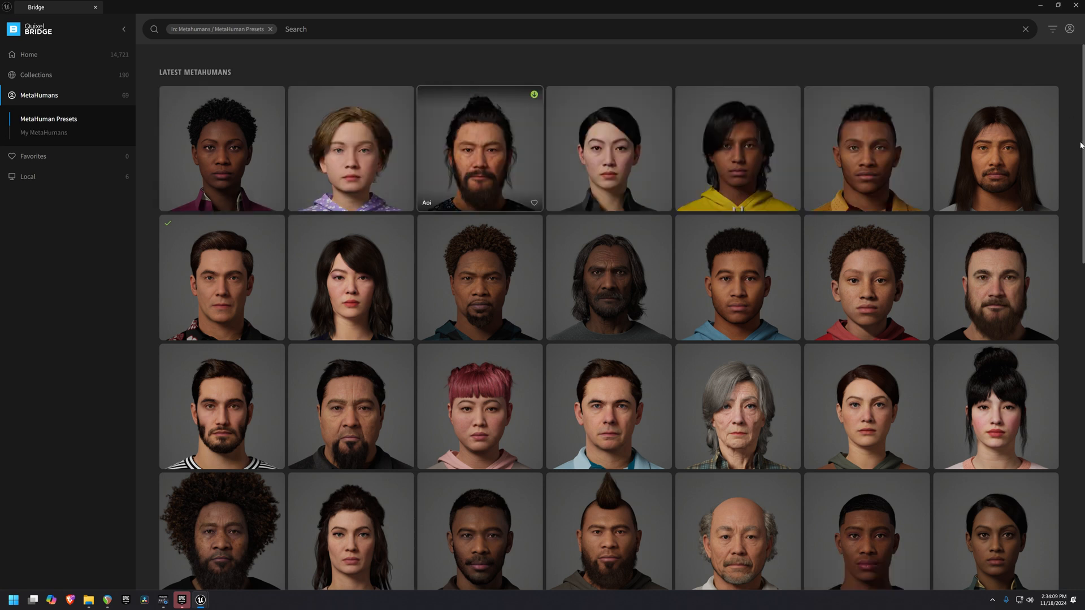
{"action": "scroll", "scroll_direction": "down", "scroll_amount": 3}
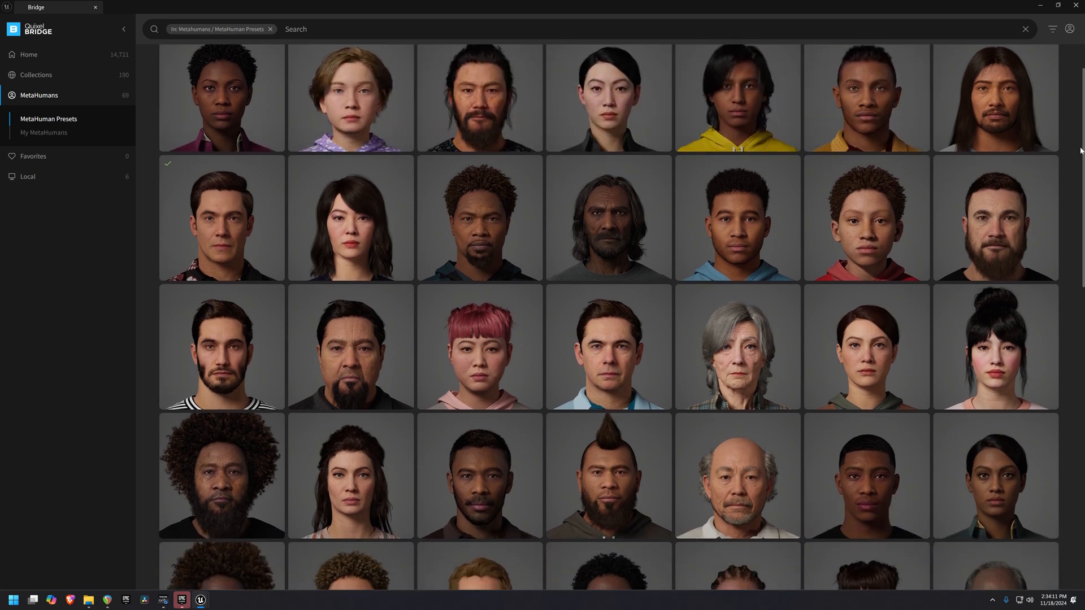
{"action": "scroll", "scroll_direction": "down", "scroll_amount": 3}
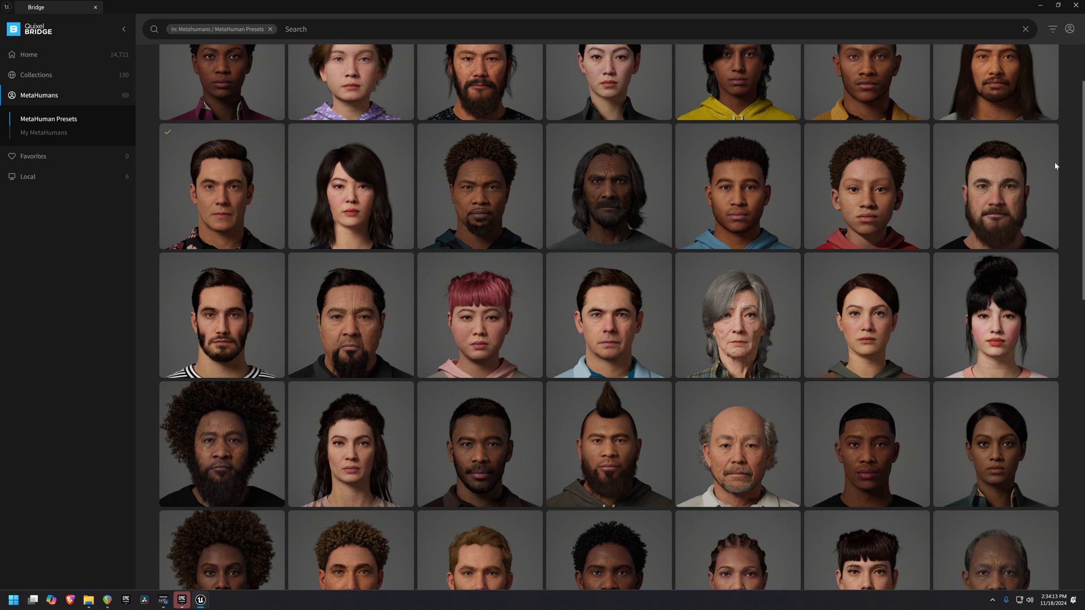
{"action": "mouse_move", "coordinate": [995, 315]}
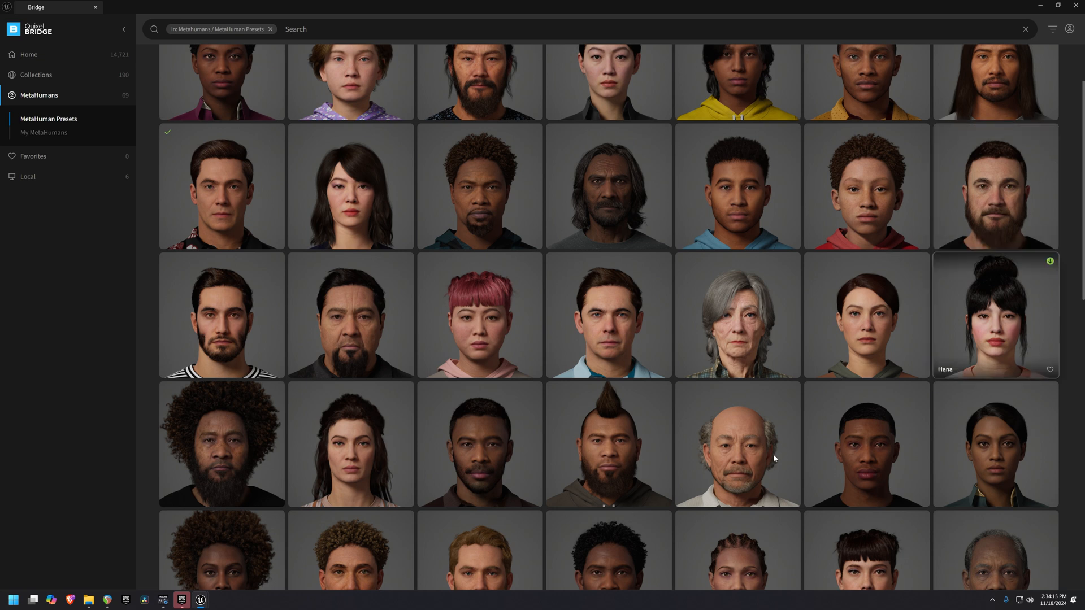
{"action": "mouse_move", "coordinate": [730, 450]}
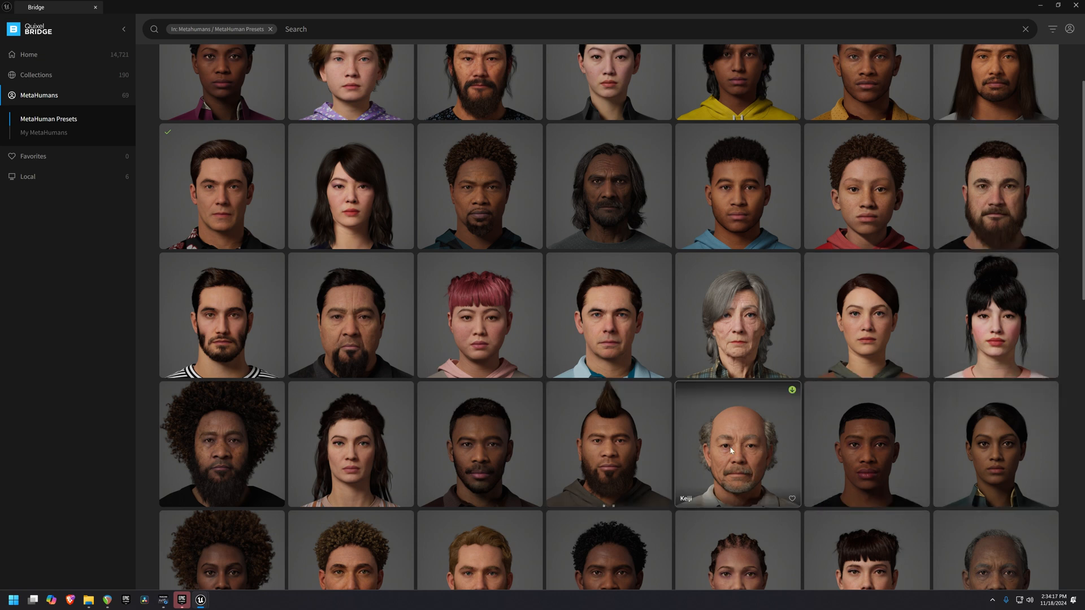
{"action": "left_click", "coordinate": [737, 443]}
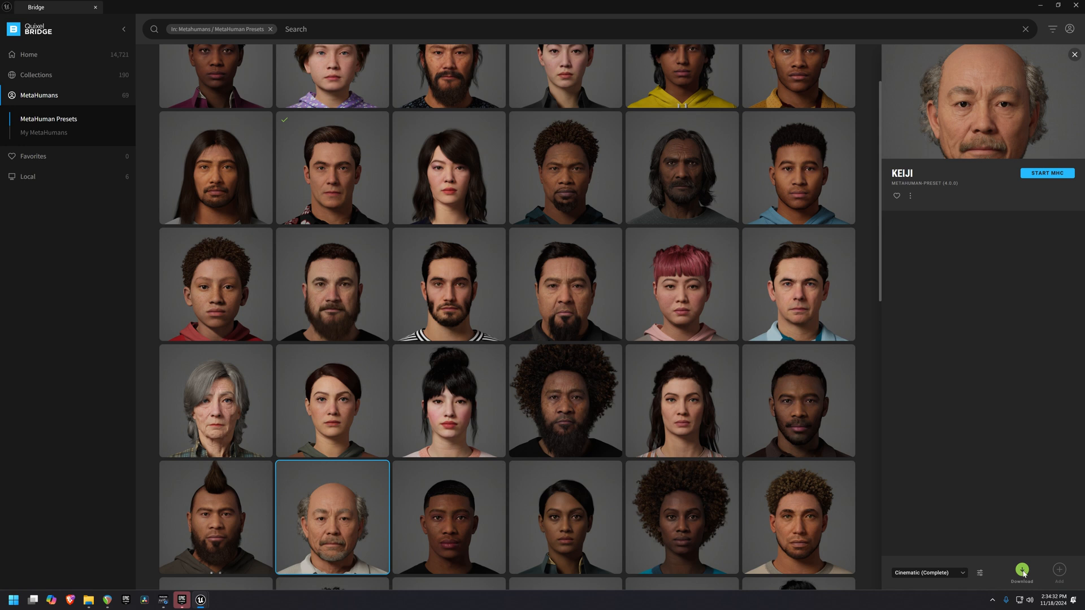
{"action": "left_click", "coordinate": [1021, 569]}
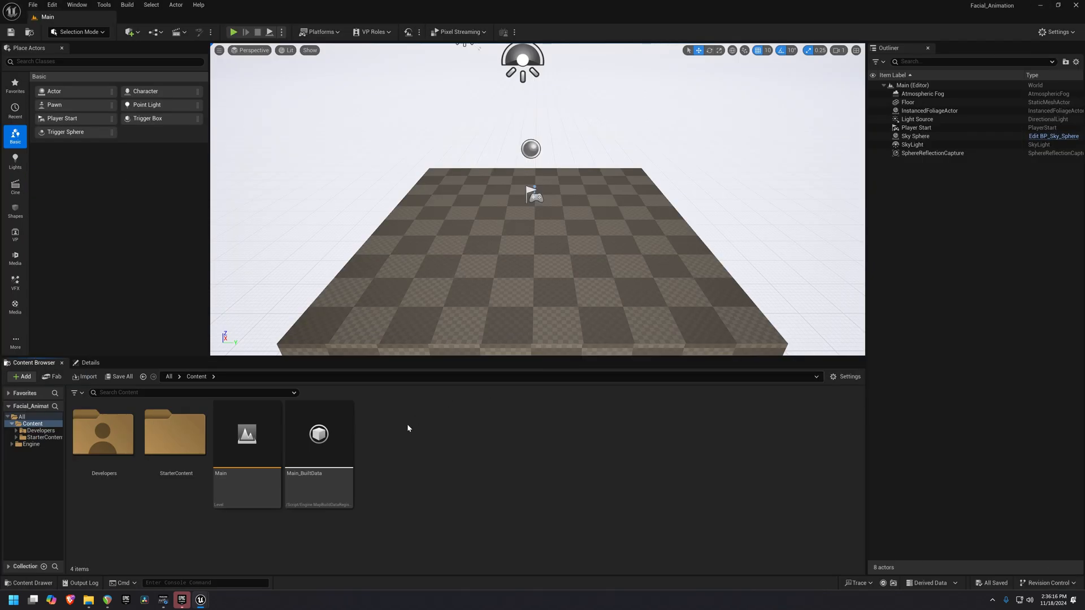
Step: Create a Media folder under Content and import Character.wav into it
{"action": "left_click", "coordinate": [21, 375]}
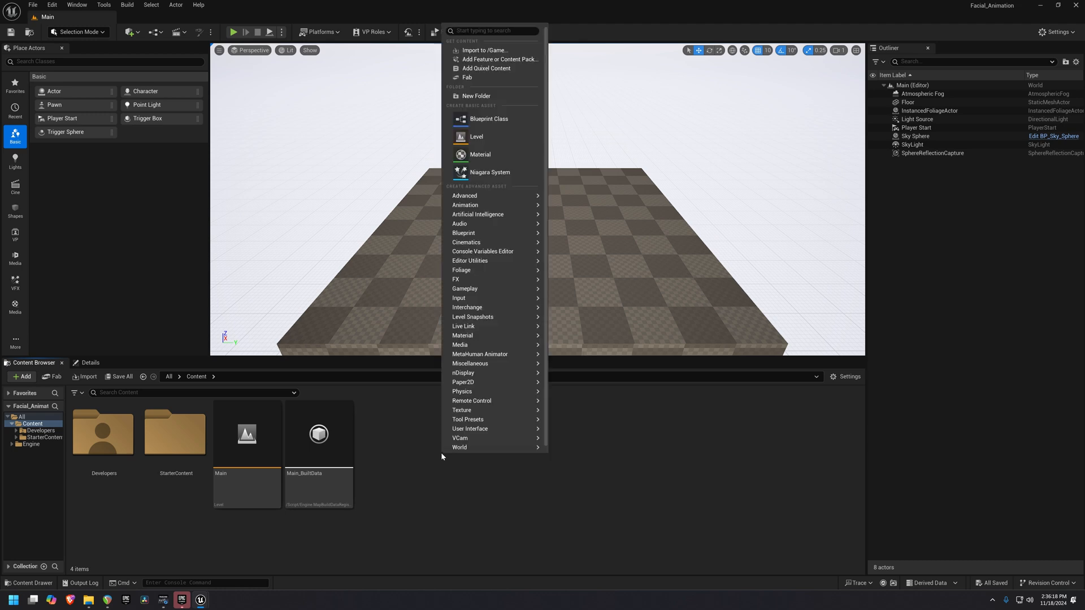
{"action": "mouse_move", "coordinate": [492, 95]}
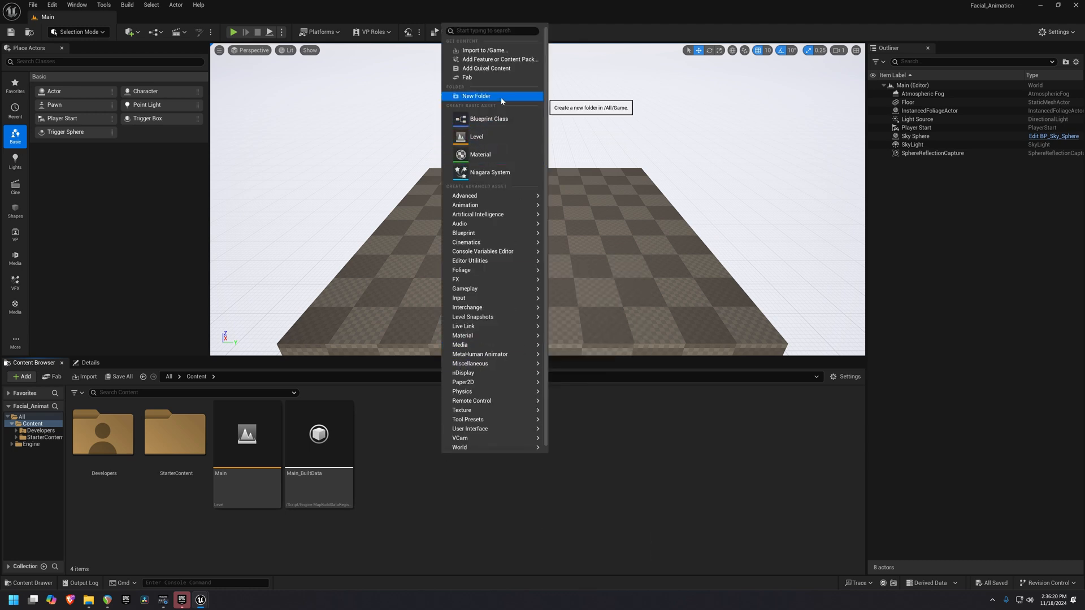
{"action": "left_click", "coordinate": [475, 95]}
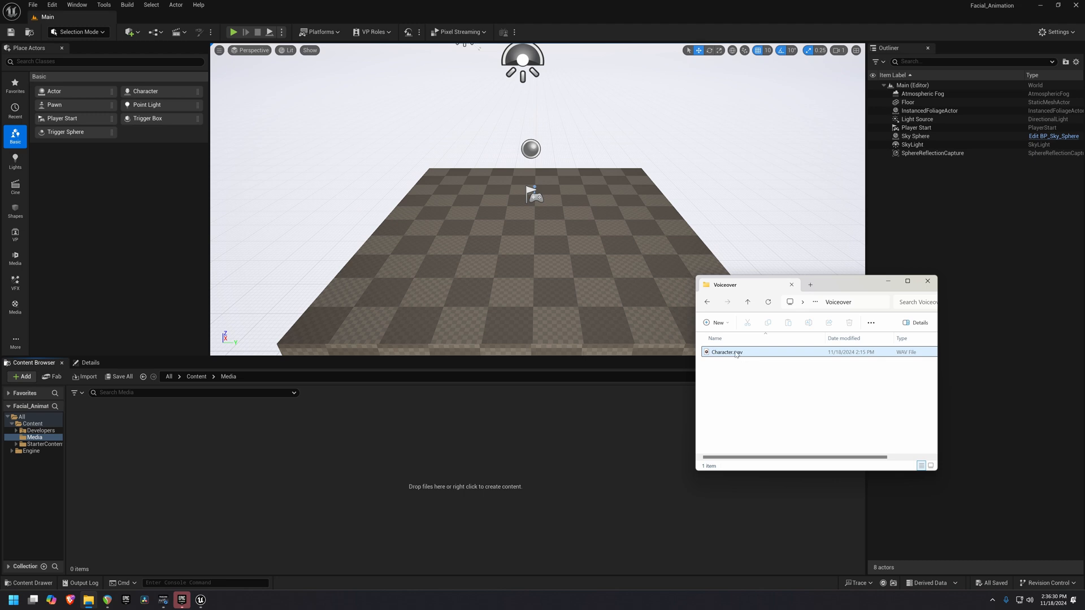
{"action": "mouse_move", "coordinate": [726, 352]}
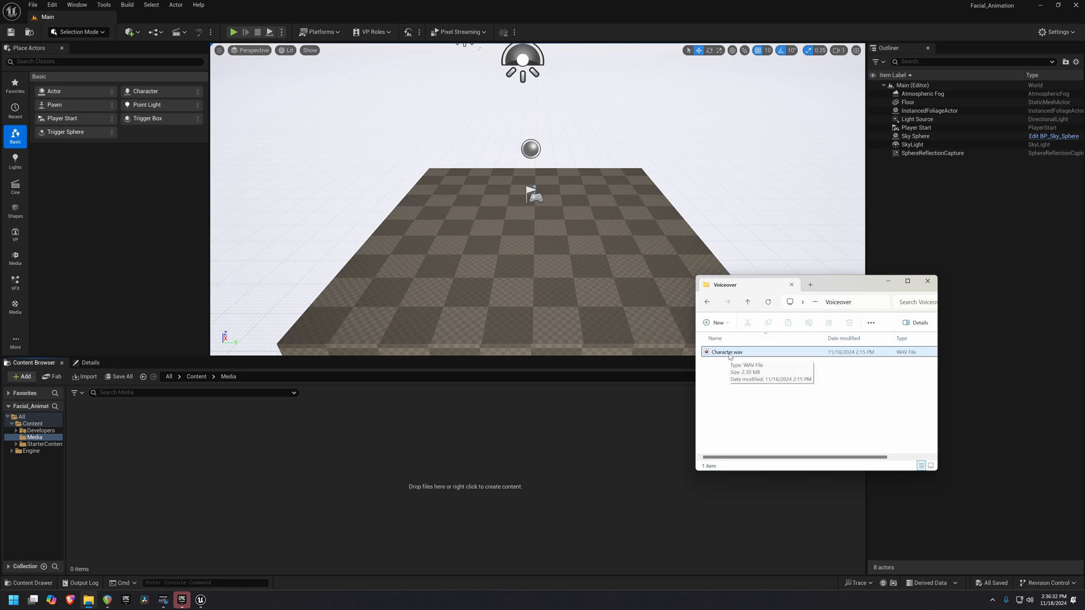
{"action": "left_click", "coordinate": [727, 352]}
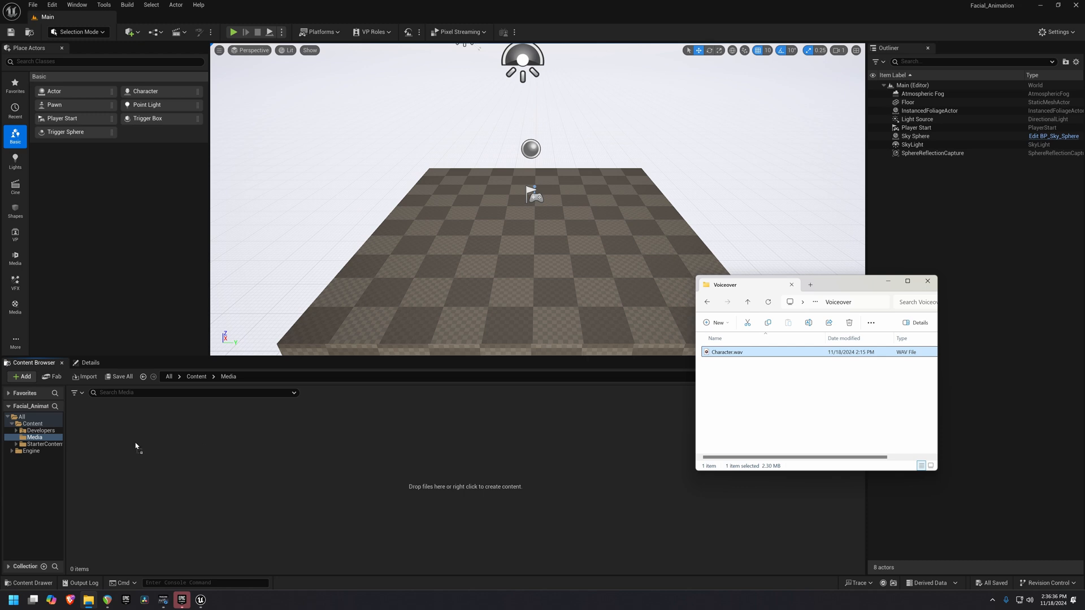
{"action": "mouse_move", "coordinate": [281, 471]}
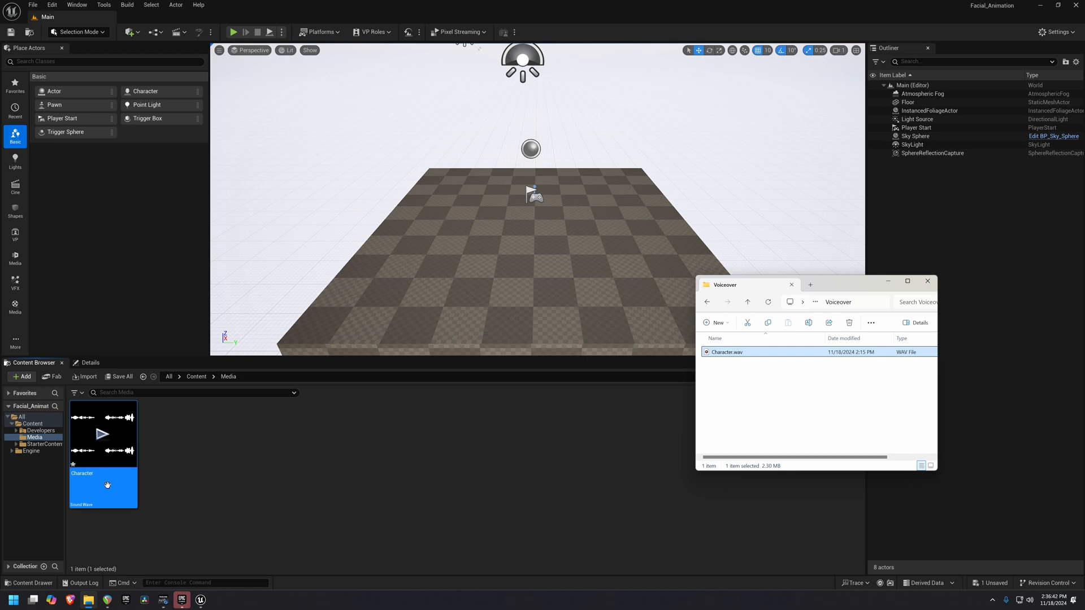
{"action": "mouse_move", "coordinate": [264, 398]}
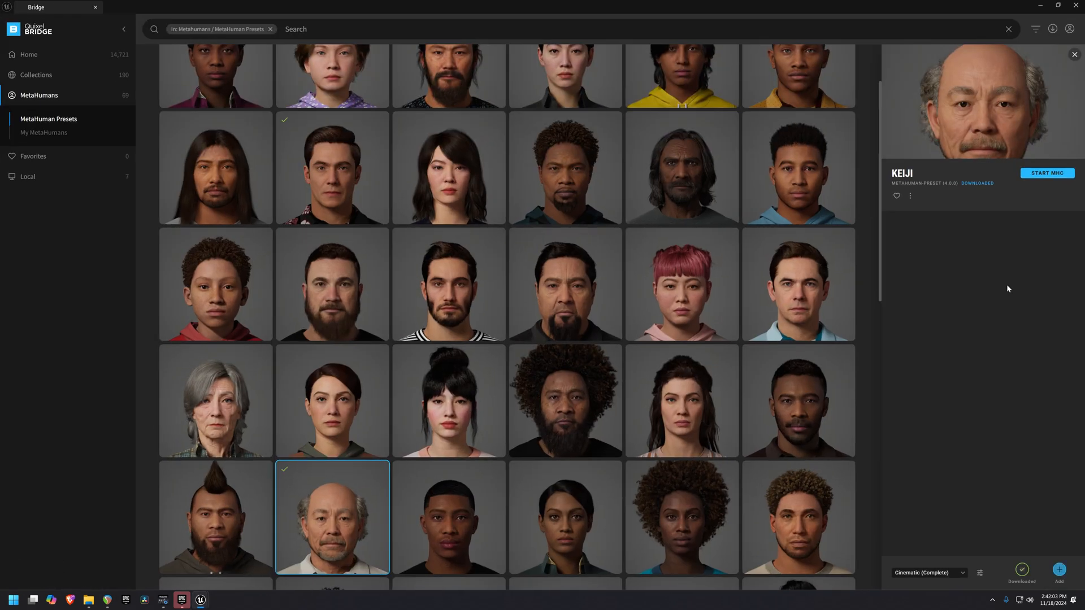
{"action": "mouse_move", "coordinate": [1044, 489]}
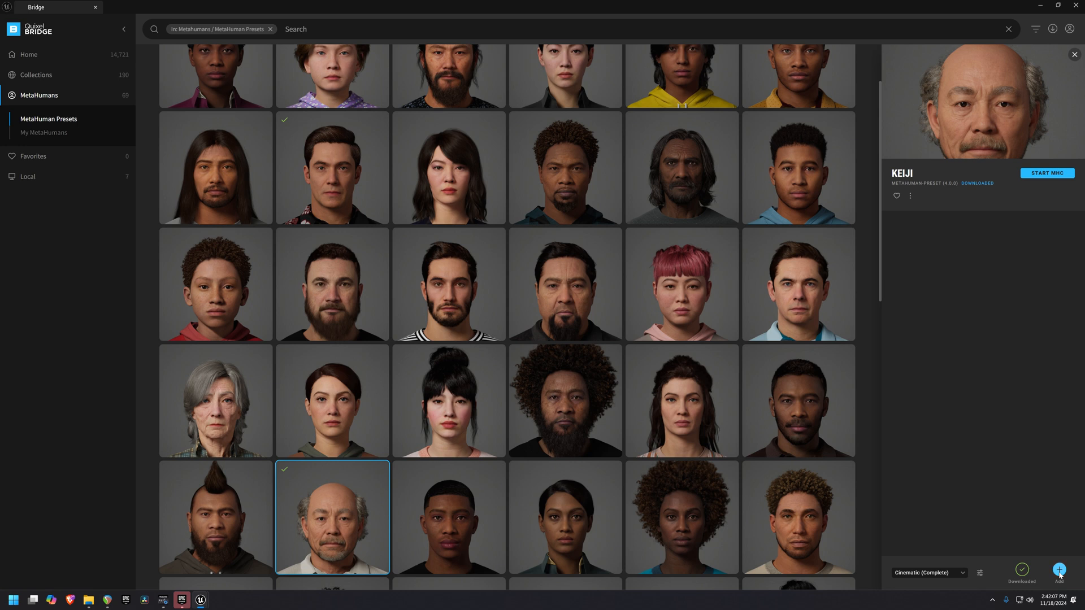
Step: Add the downloaded Keiji MetaHuman from Bridge into the project
{"action": "left_click", "coordinate": [1059, 570]}
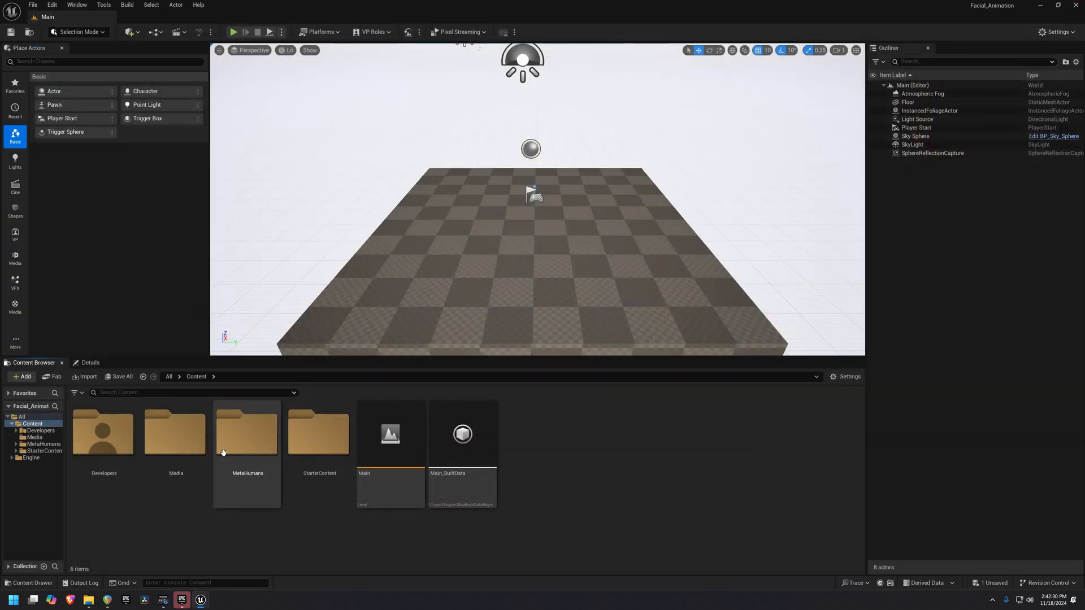
Step: Browse into MetaHumans > Keiji and enable the missing plugins and project settings
{"action": "left_click", "coordinate": [247, 433]}
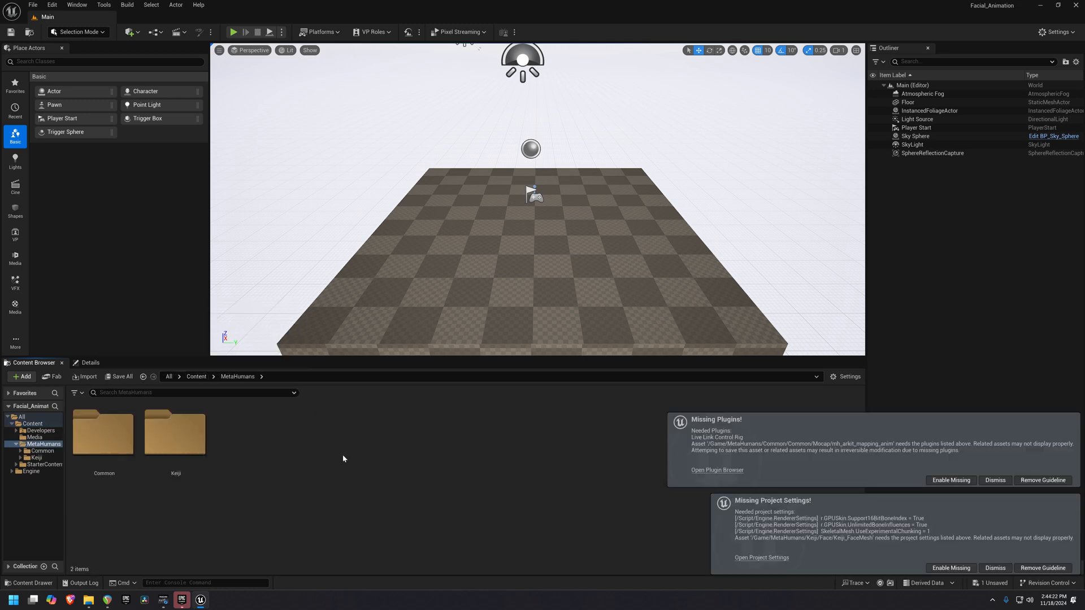
{"action": "left_click", "coordinate": [174, 433]}
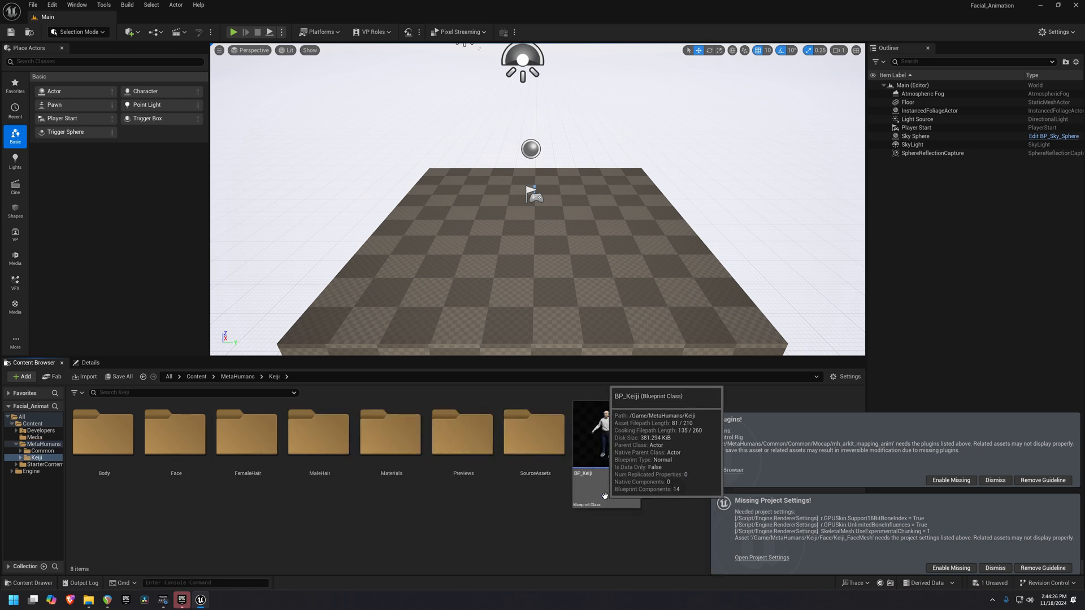
{"action": "mouse_move", "coordinate": [654, 519]}
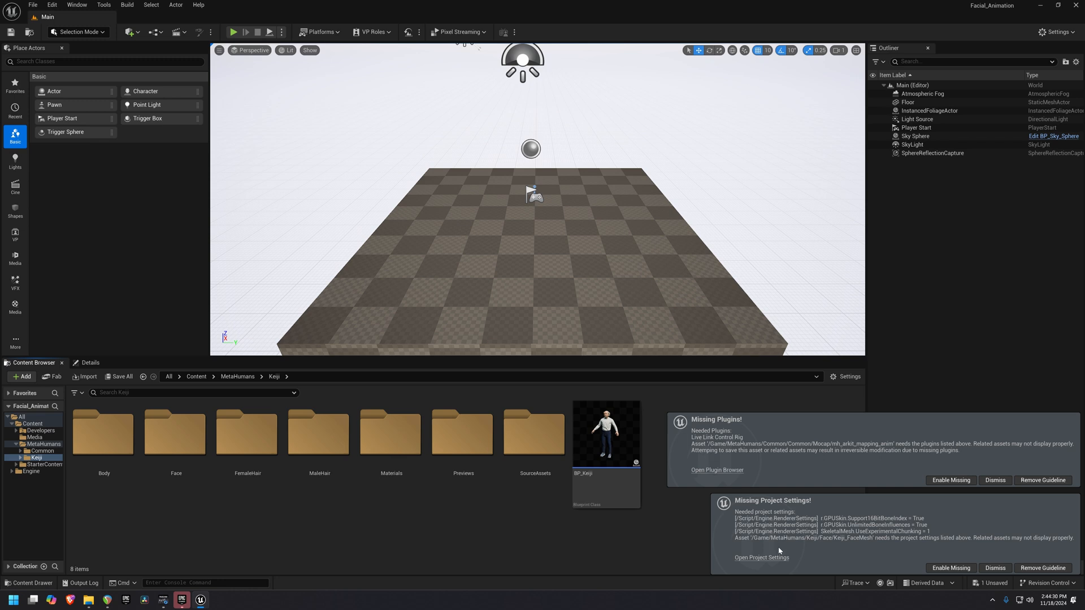
{"action": "left_click", "coordinate": [951, 480]}
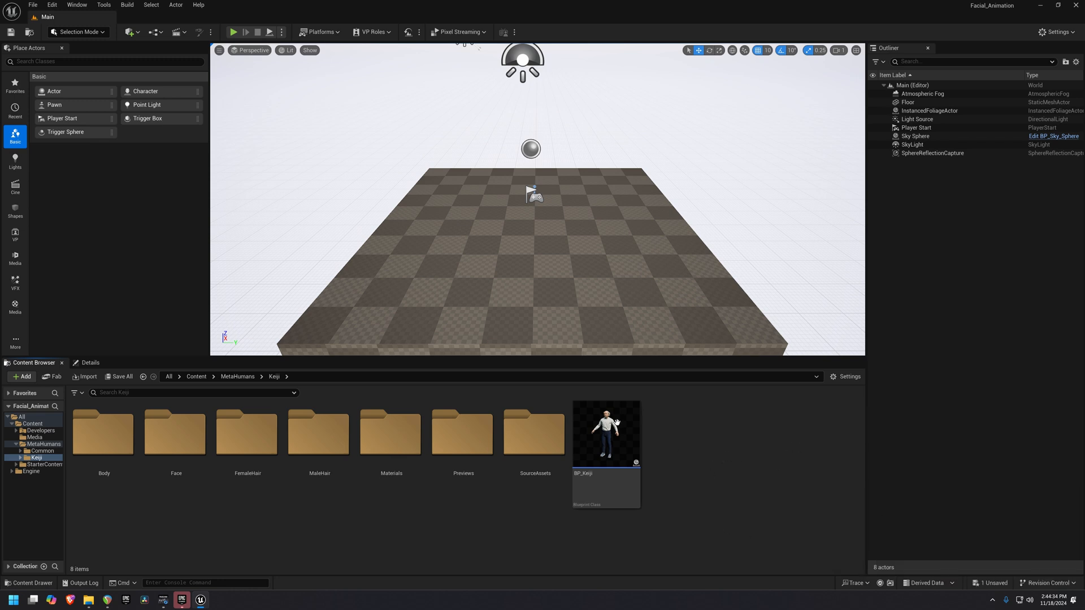
Step: Drag BP_Keiji from the Content Browser into the level viewport
{"action": "left_click", "coordinate": [605, 434]}
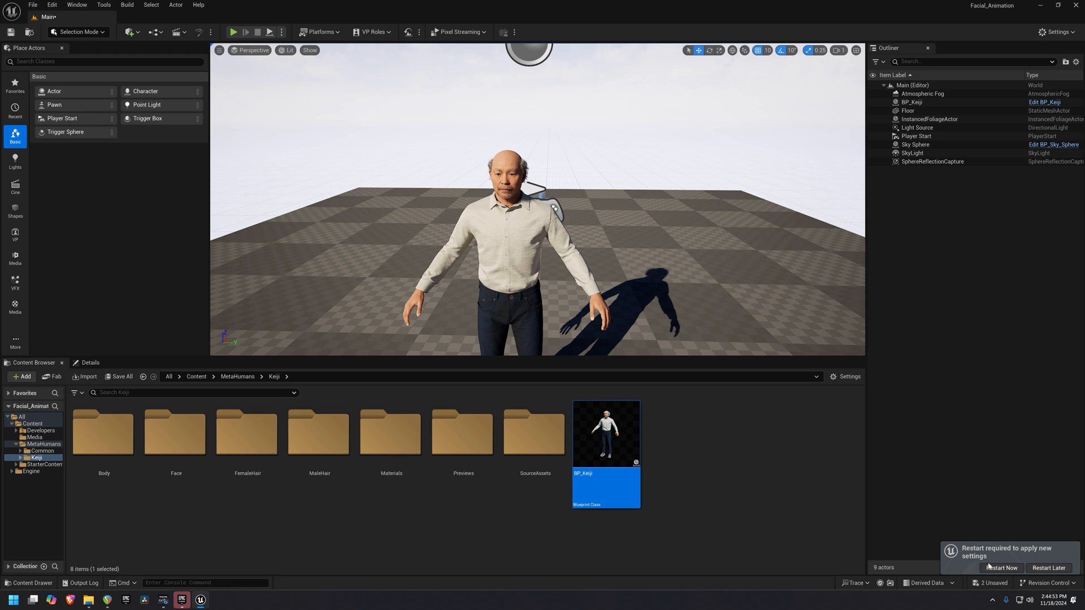
{"action": "mouse_move", "coordinate": [1000, 568]}
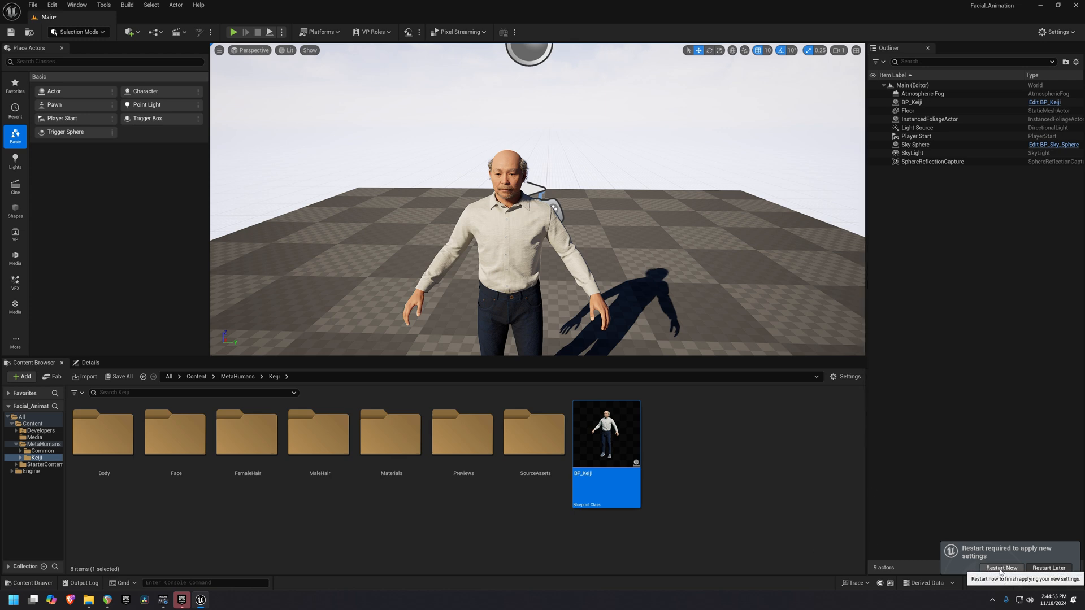
Step: Restart the editor, saving the sound and level, then import the detected source changes
{"action": "left_click", "coordinate": [1000, 568]}
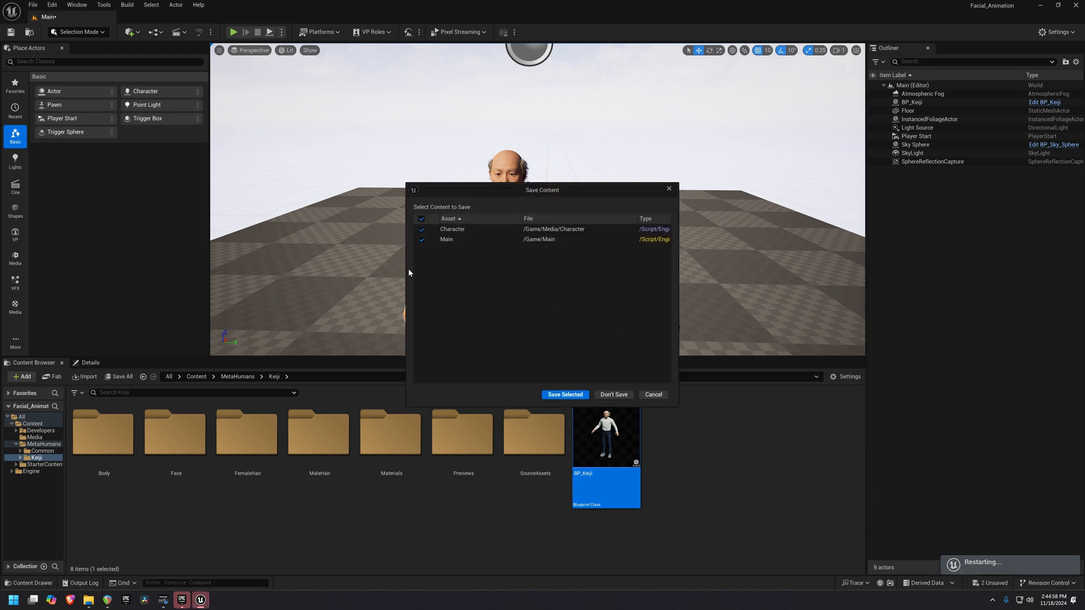
{"action": "left_click", "coordinate": [565, 394]}
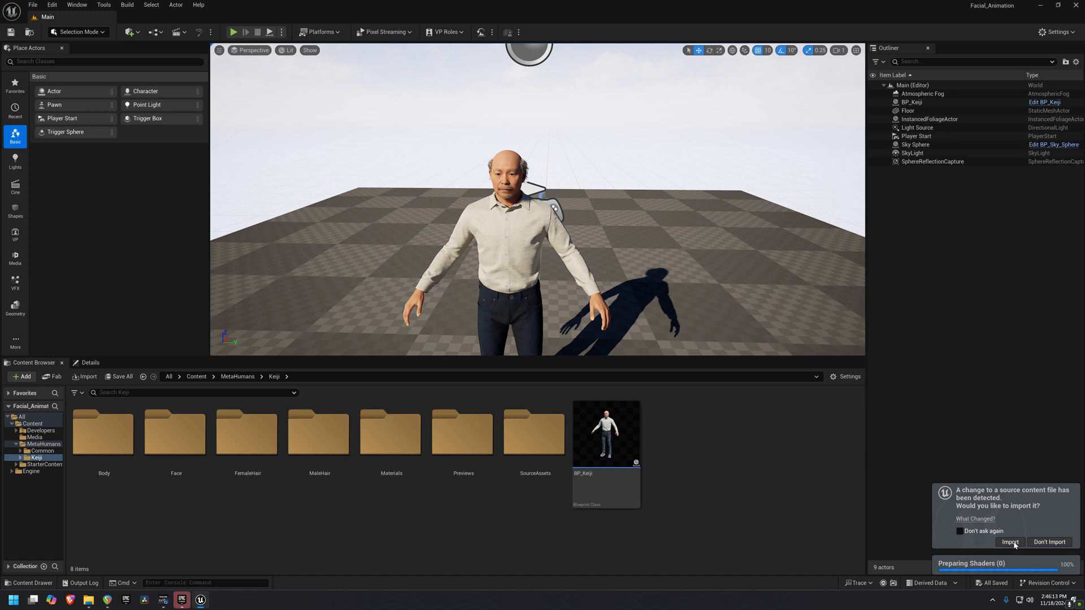
{"action": "left_click", "coordinate": [1009, 541]}
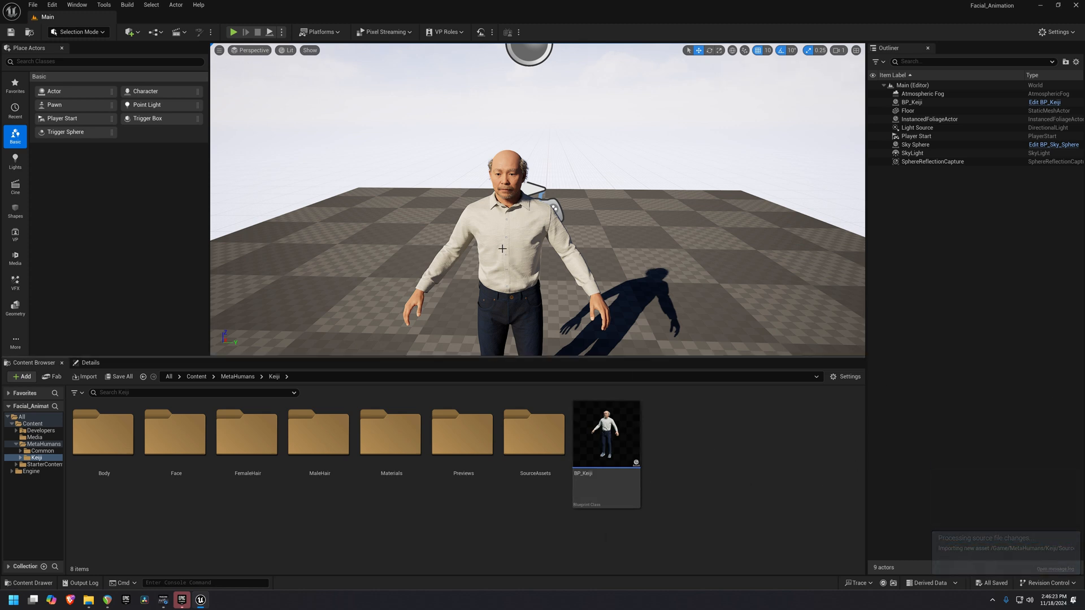
Step: Rename the imported Character voiceover in the Media folder to Change_World
{"action": "left_click", "coordinate": [907, 111]}
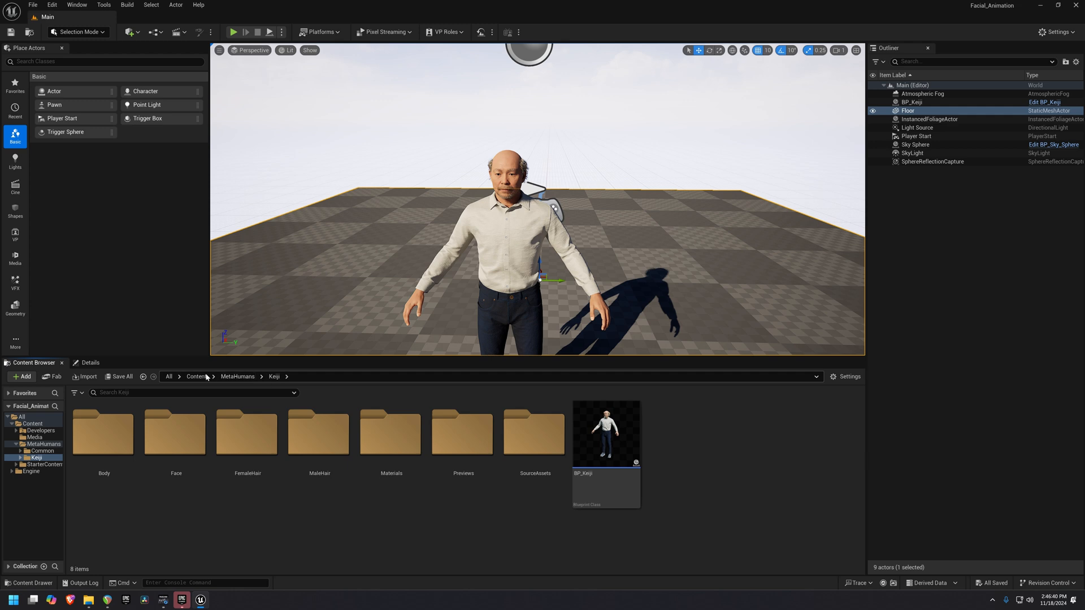
{"action": "left_click", "coordinate": [197, 376]}
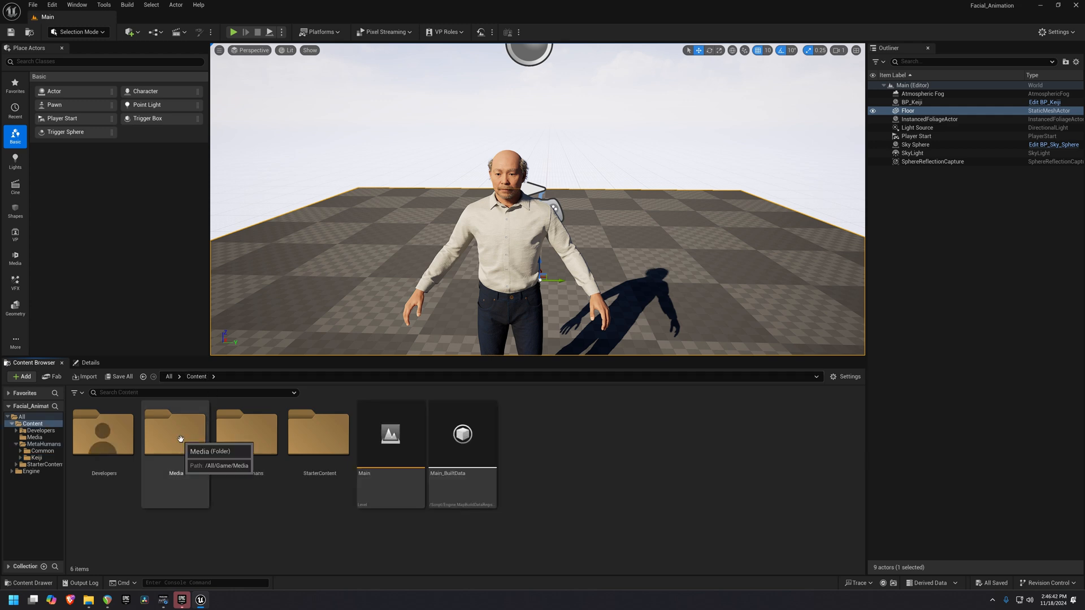
{"action": "double_click", "coordinate": [174, 433]}
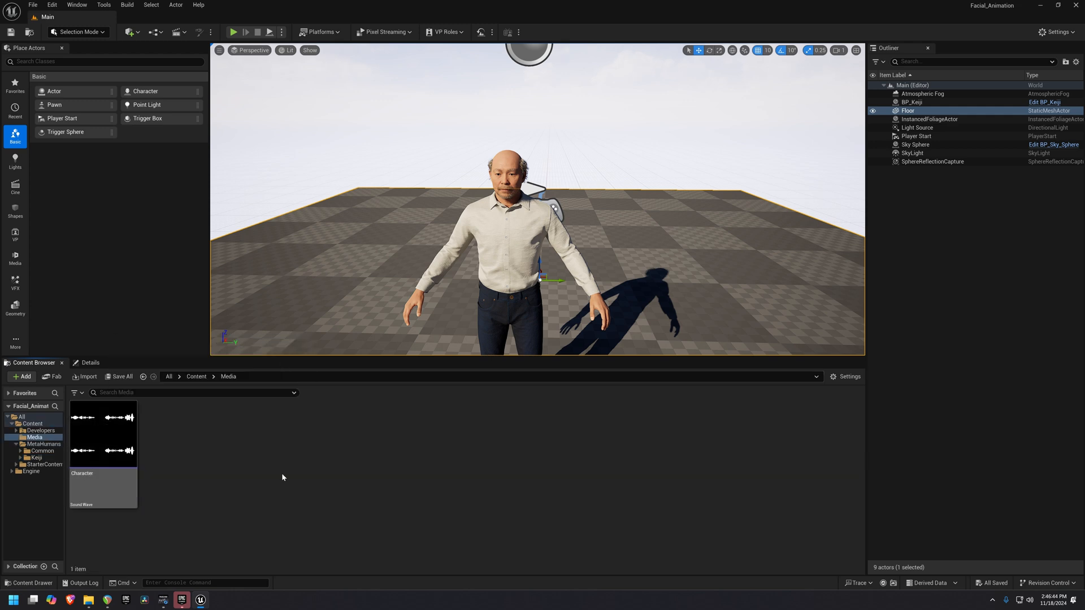
{"action": "mouse_move", "coordinate": [312, 396]}
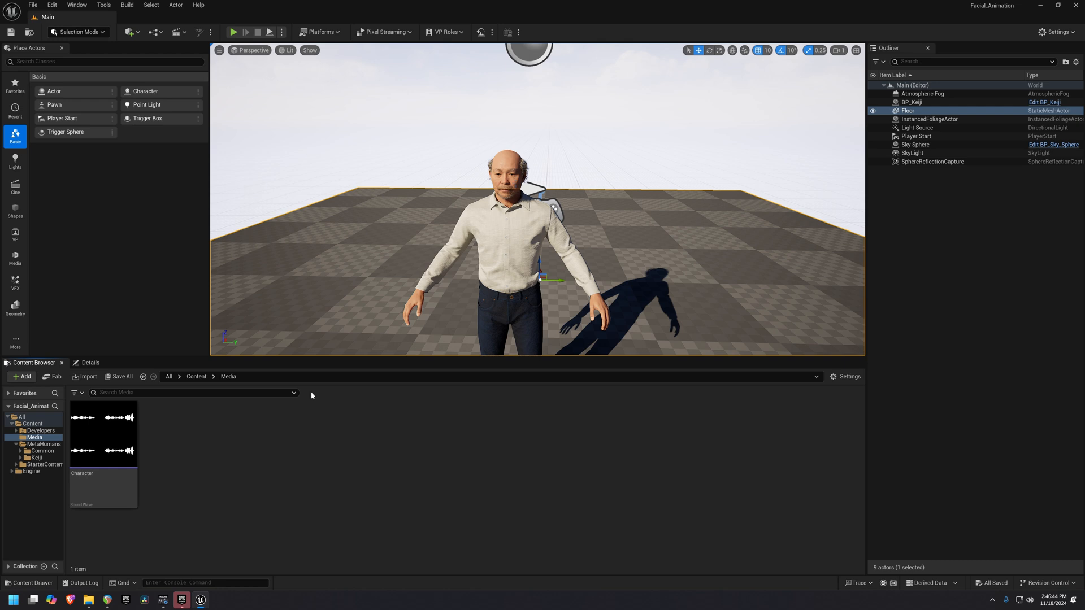
{"action": "mouse_move", "coordinate": [190, 504]}
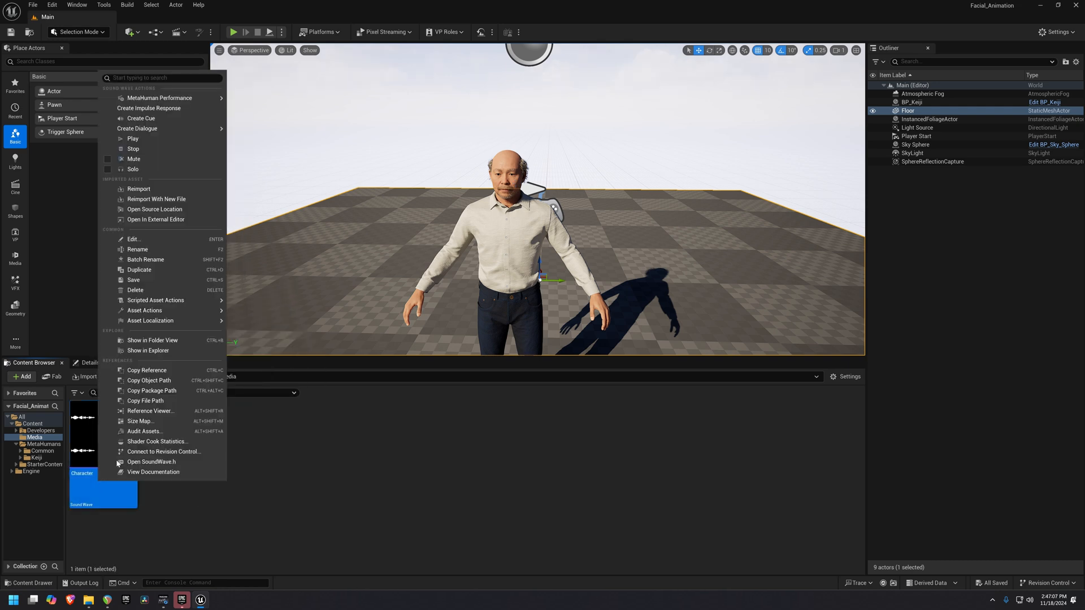
{"action": "mouse_move", "coordinate": [136, 249]}
{"action": "type", "text": "Change_W"}
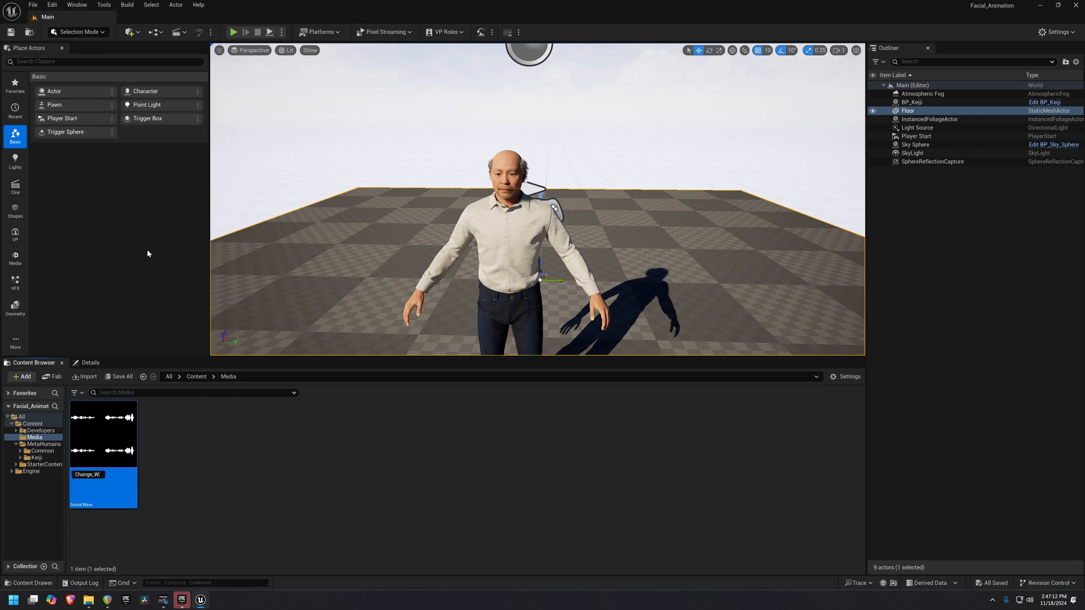
{"action": "left_click", "coordinate": [24, 375]}
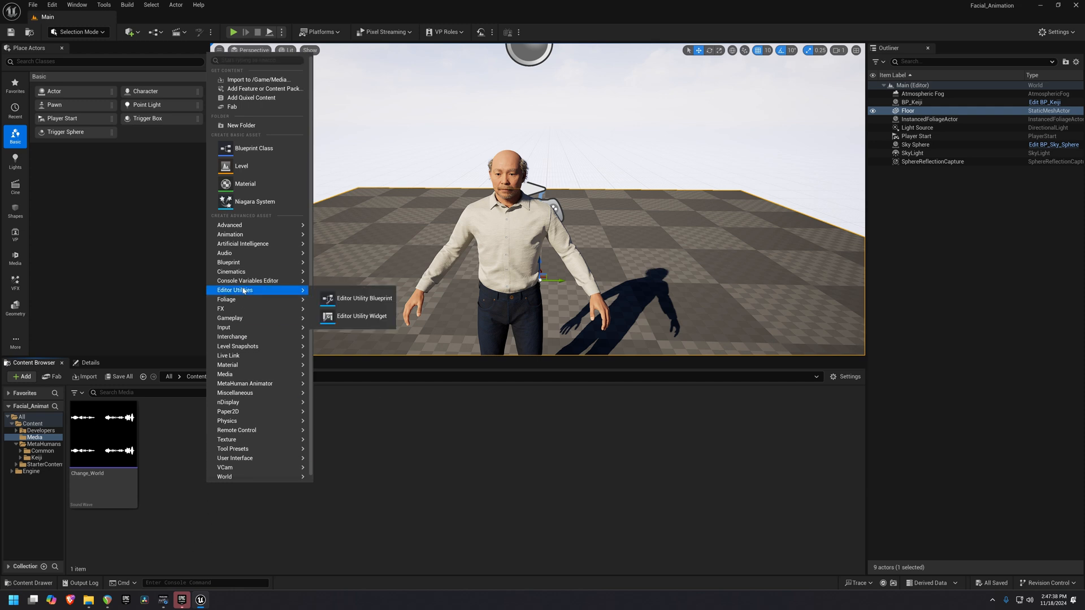
{"action": "mouse_move", "coordinate": [249, 346]}
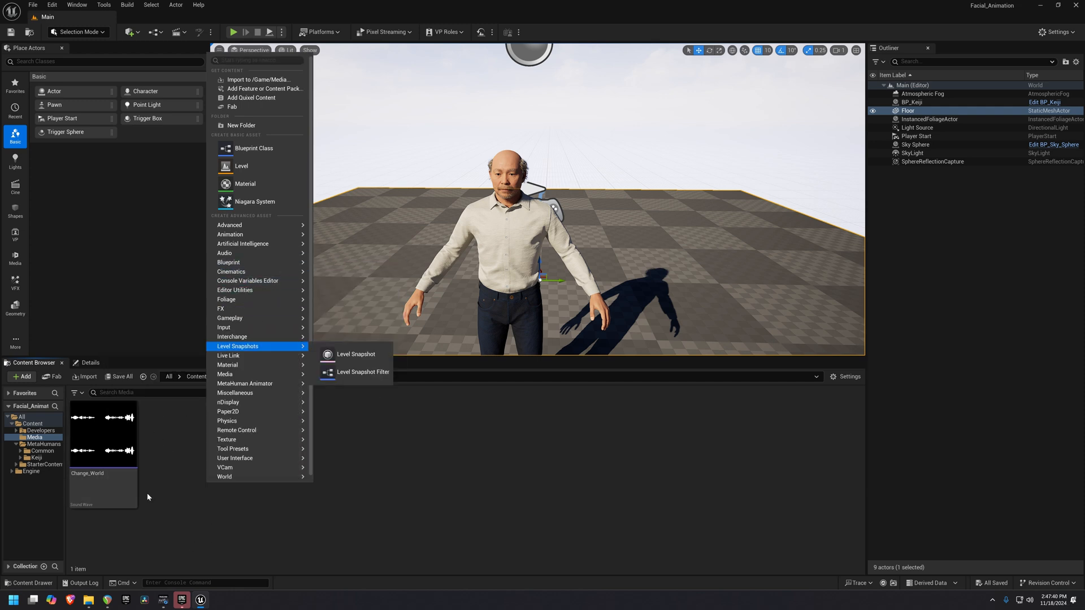
{"action": "mouse_move", "coordinate": [198, 497]}
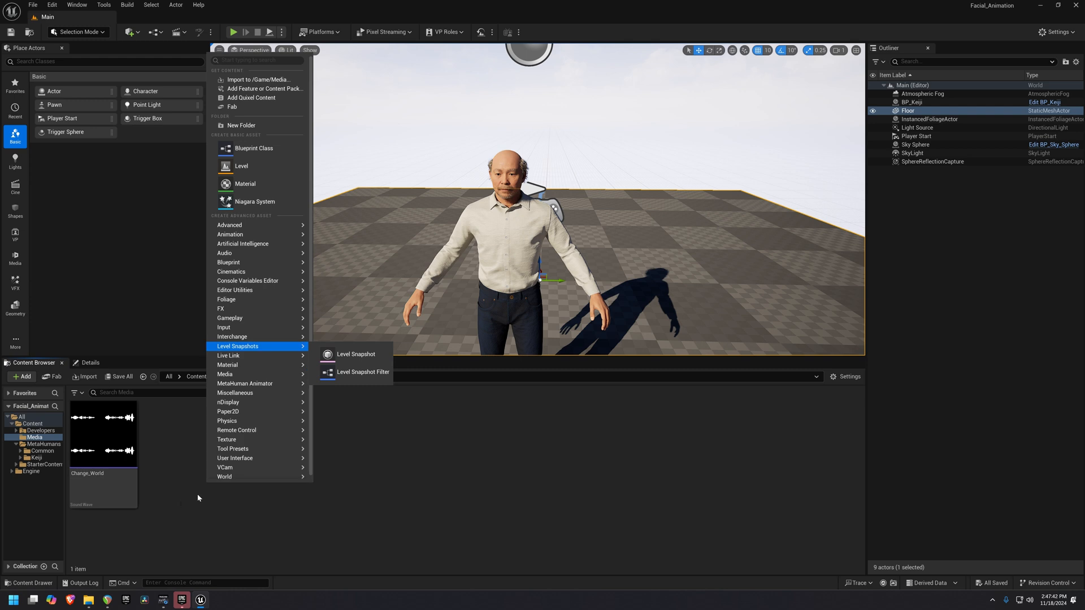
{"action": "mouse_move", "coordinate": [249, 308]}
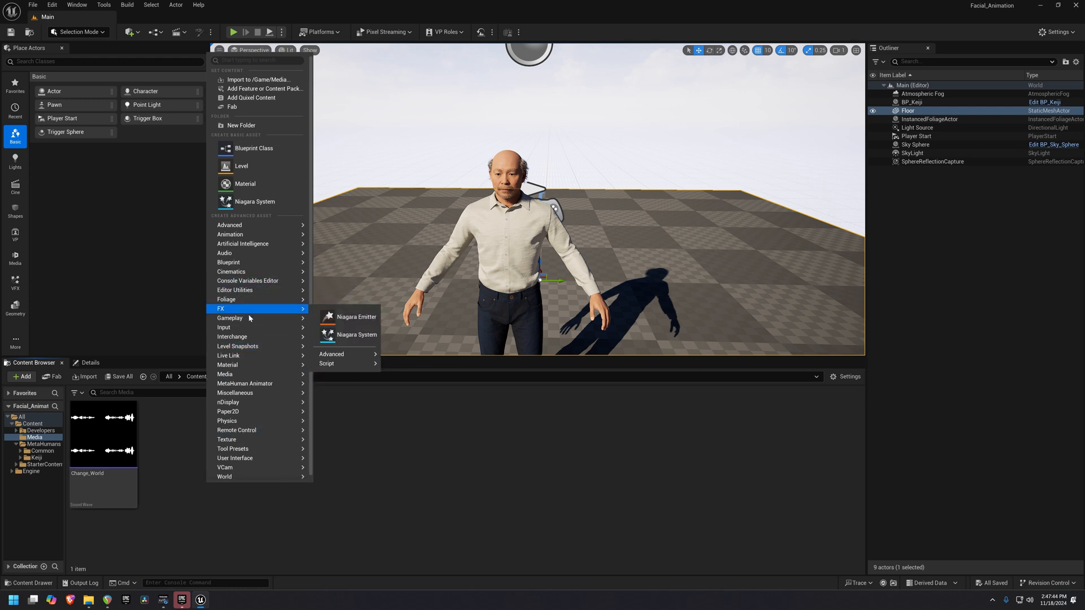
{"action": "mouse_move", "coordinate": [244, 383]}
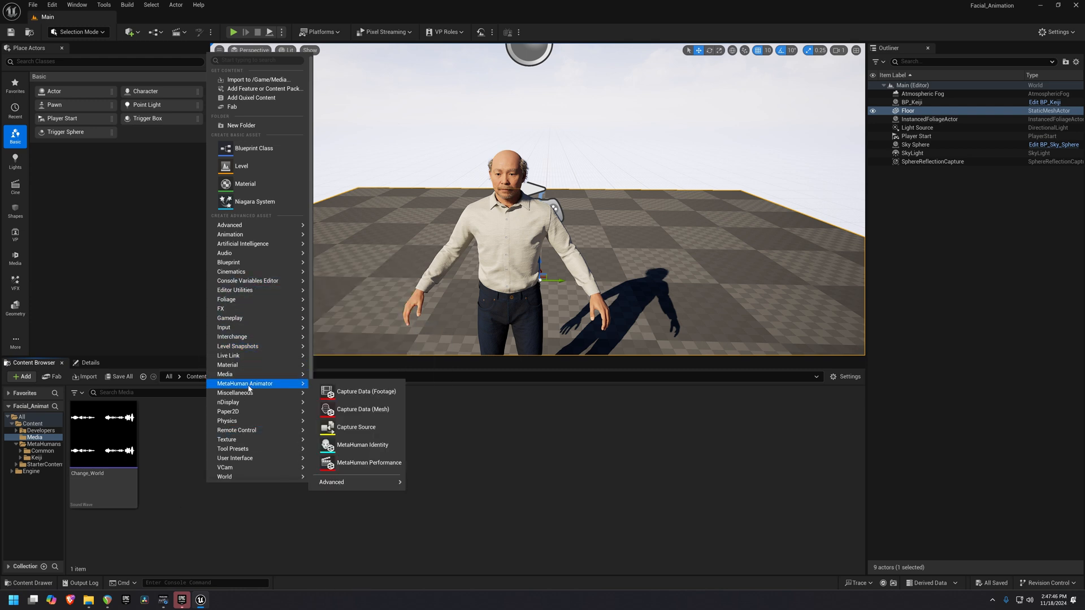
{"action": "mouse_move", "coordinate": [368, 462]}
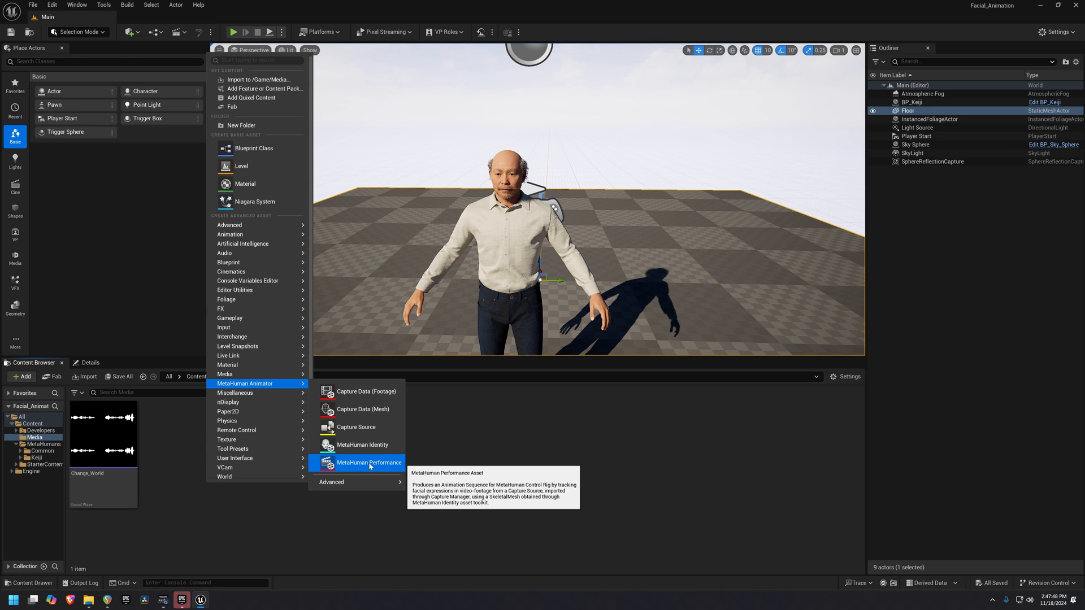
Step: Create the MetaHuman Performance asset Change_World_Face and open it for editing
{"action": "left_click", "coordinate": [368, 463]}
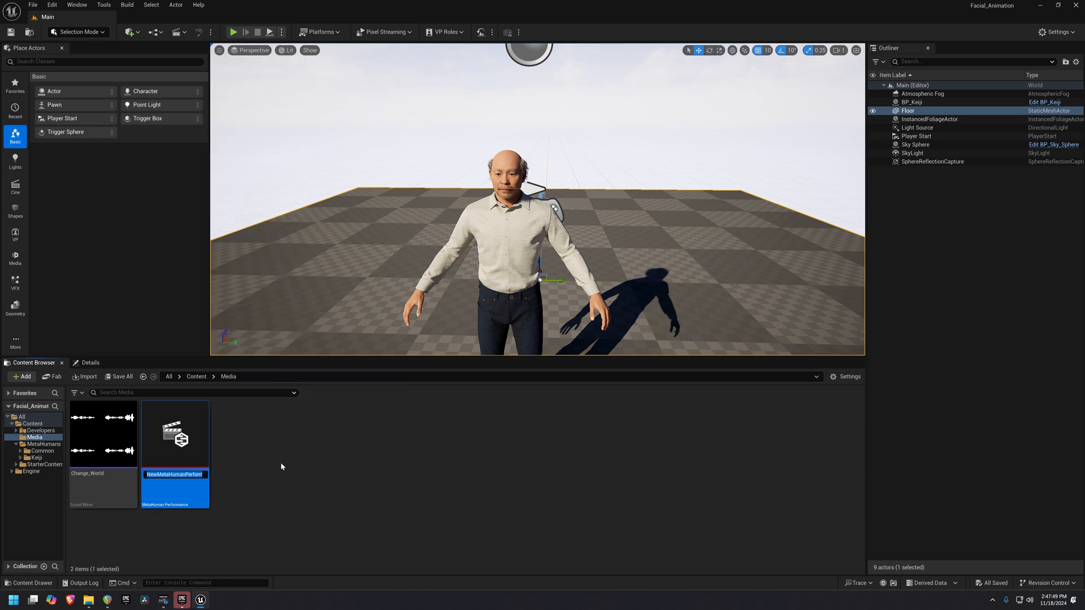
{"action": "mouse_move", "coordinate": [272, 463]}
{"action": "type", "text": "Change_World_Face"}
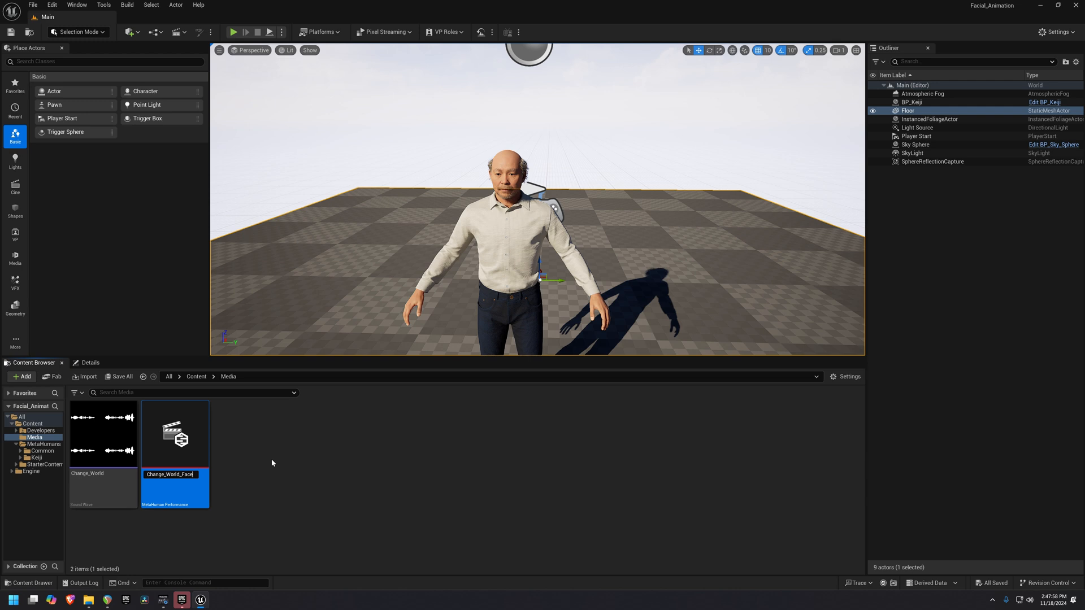
{"action": "double_click", "coordinate": [174, 433]}
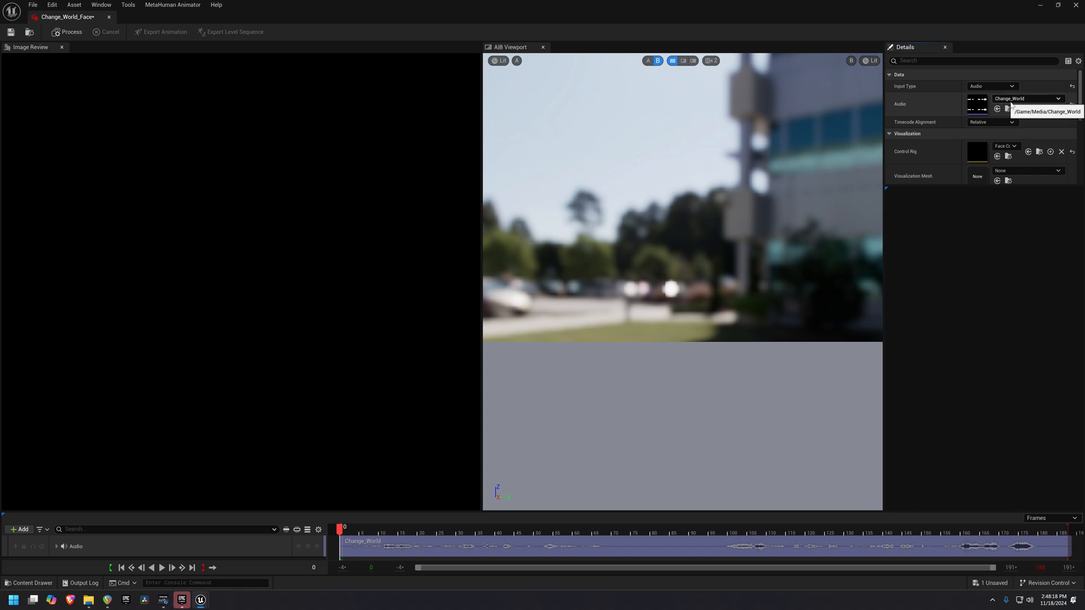
{"action": "mouse_move", "coordinate": [1007, 146]}
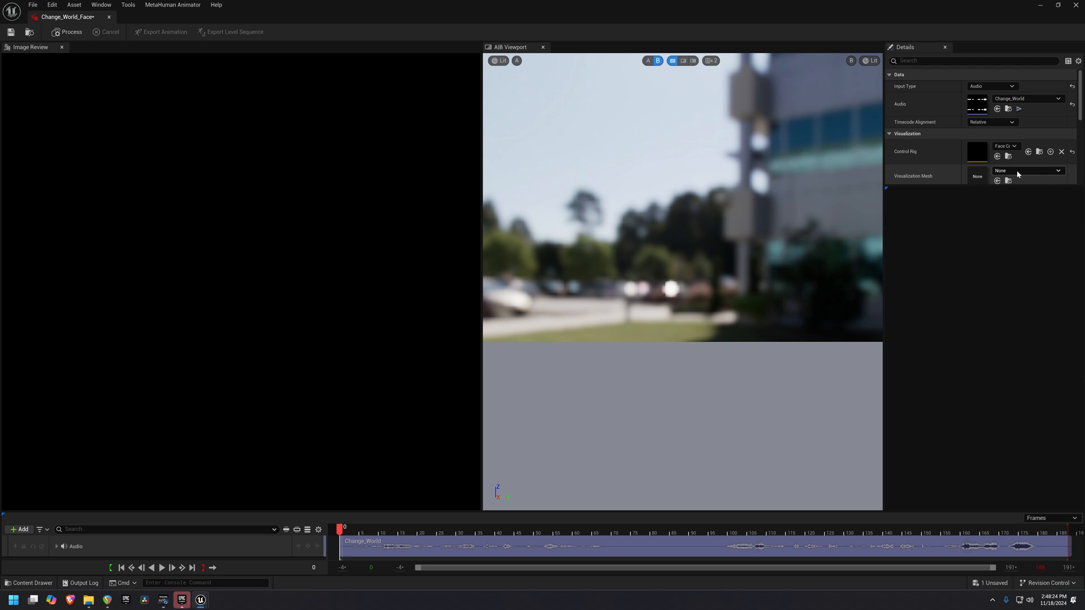
Step: Set Keiji_FaceMesh as the visualization mesh and answer the audio clock source prompt
{"action": "left_click", "coordinate": [1058, 171]}
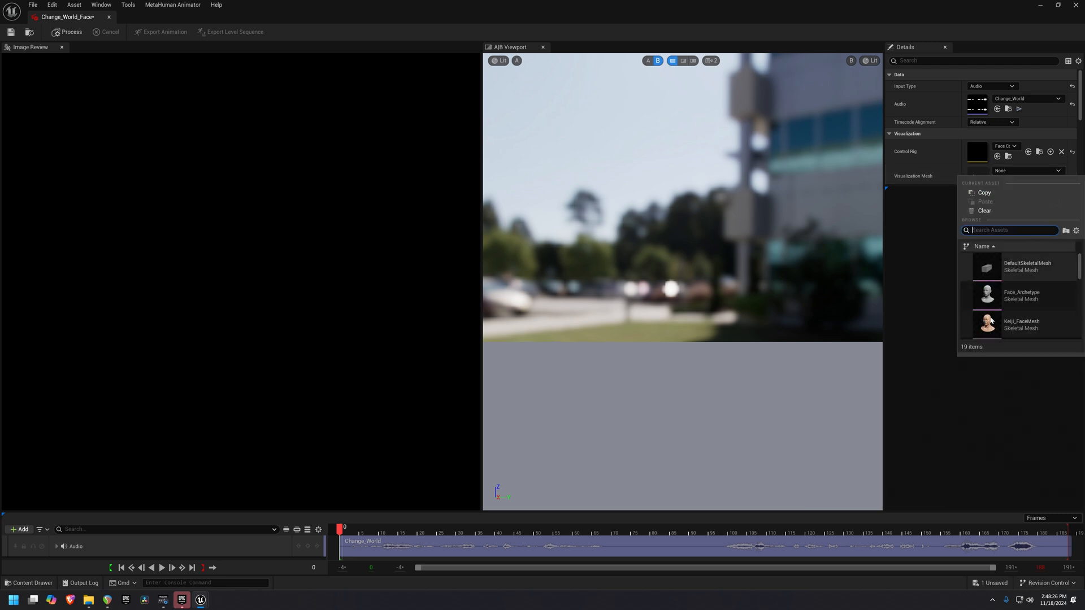
{"action": "mouse_move", "coordinate": [990, 325]}
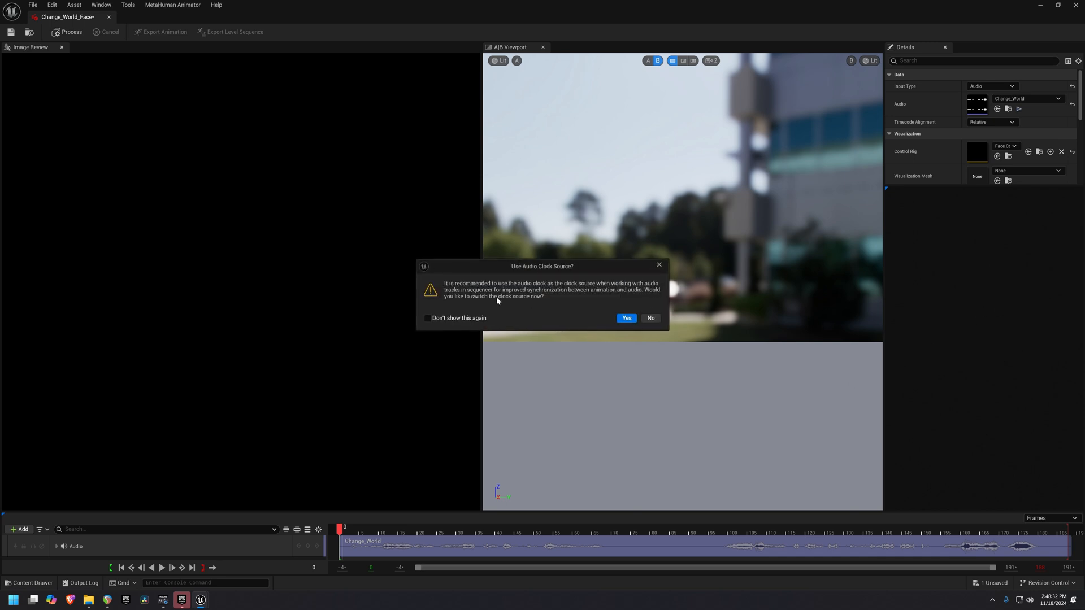
{"action": "left_click", "coordinate": [625, 319]}
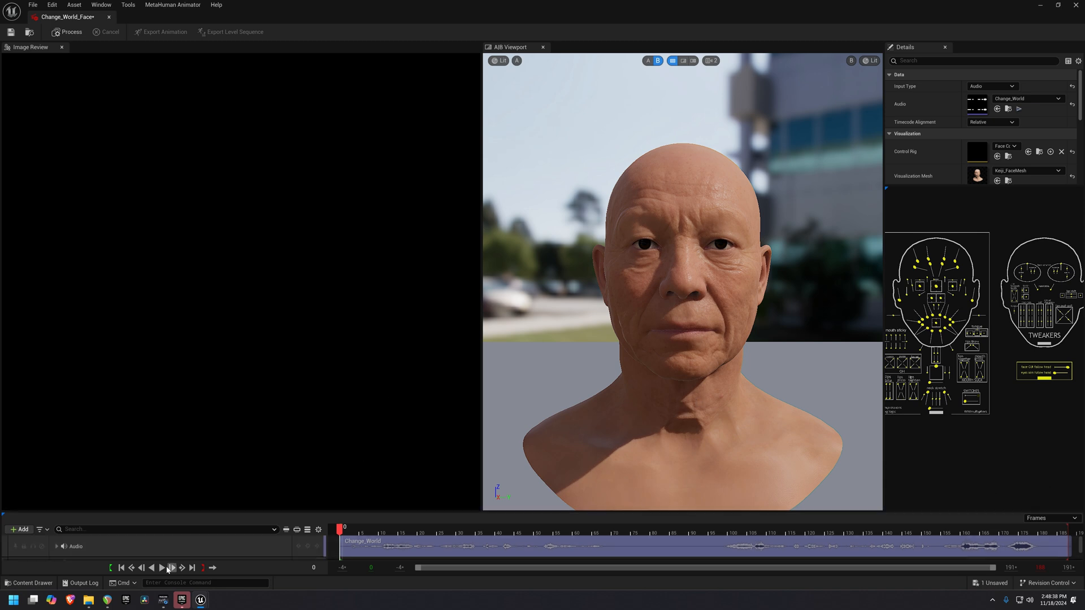
{"action": "left_click", "coordinate": [162, 567]}
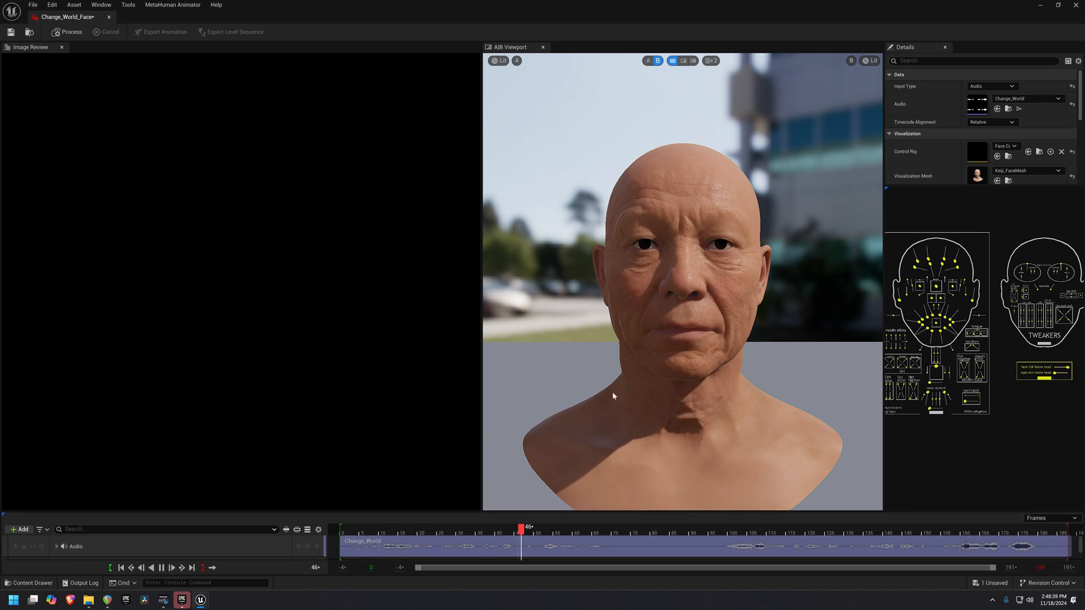
{"action": "left_click", "coordinate": [161, 567]}
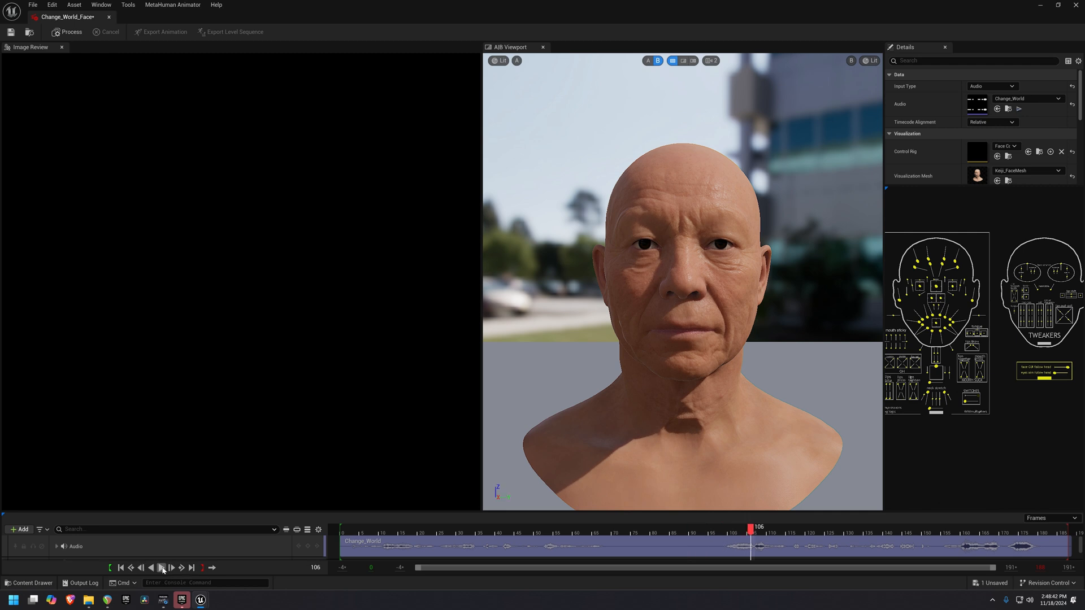
{"action": "left_click", "coordinate": [159, 567]}
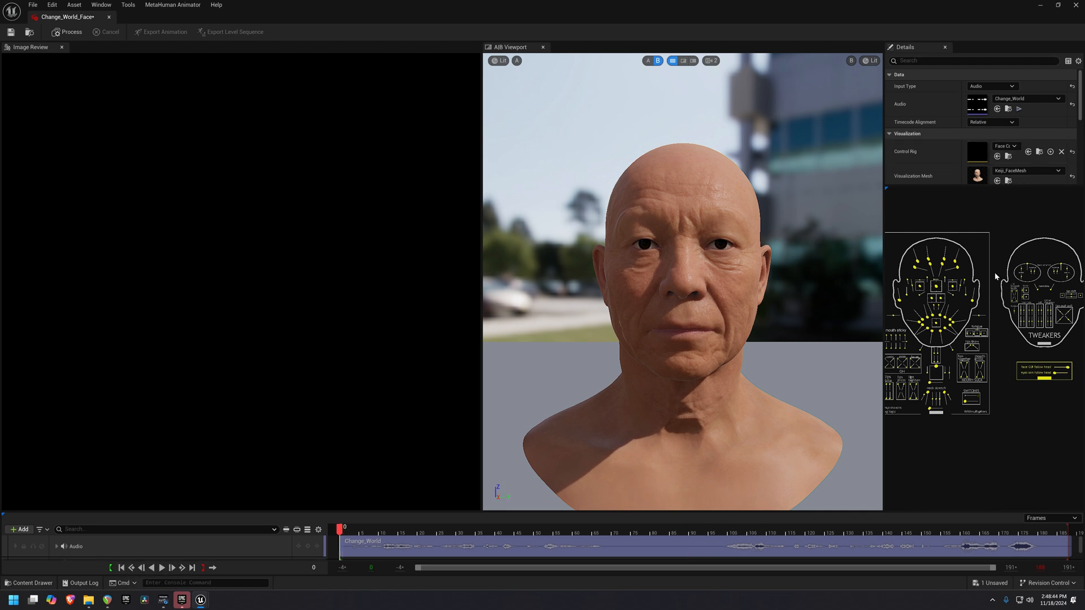
{"action": "mouse_move", "coordinate": [964, 240]}
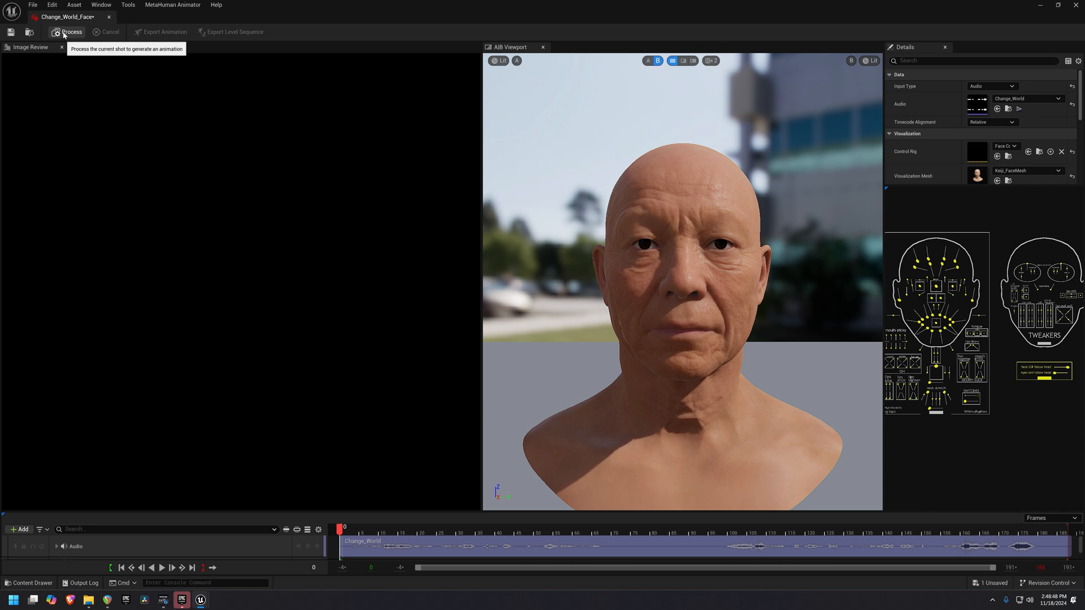
{"action": "mouse_move", "coordinate": [682, 198]}
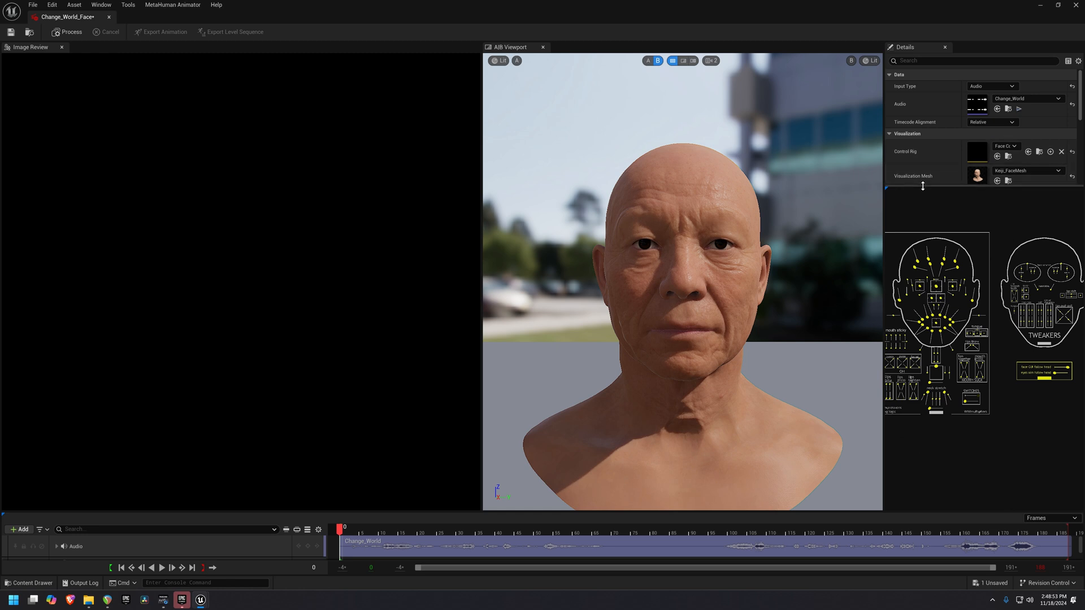
{"action": "scroll", "scroll_direction": "down", "scroll_amount": 3}
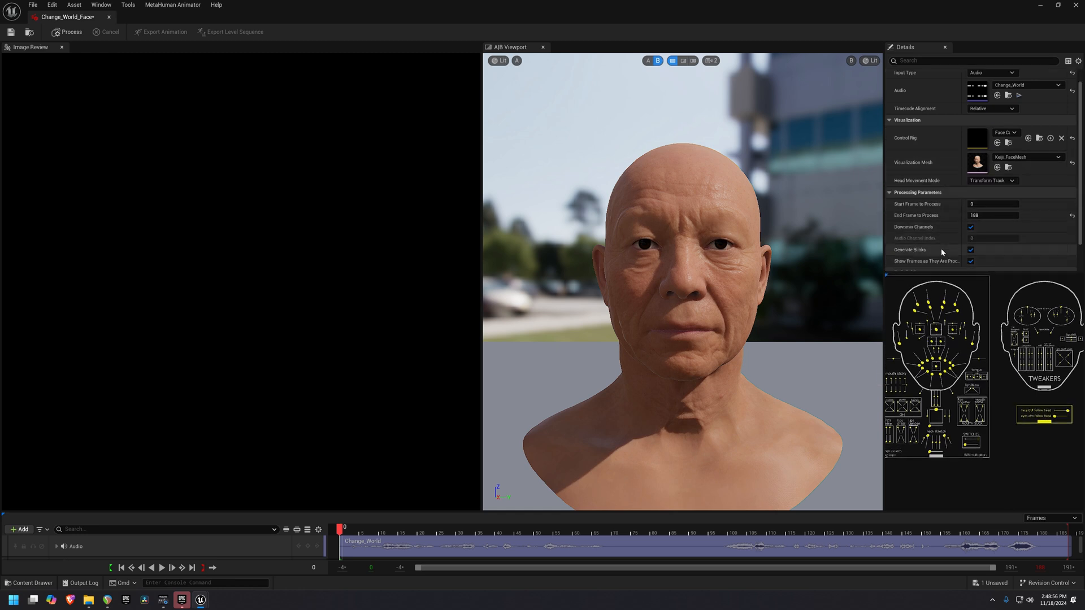
{"action": "scroll", "scroll_direction": "down", "scroll_amount": 3}
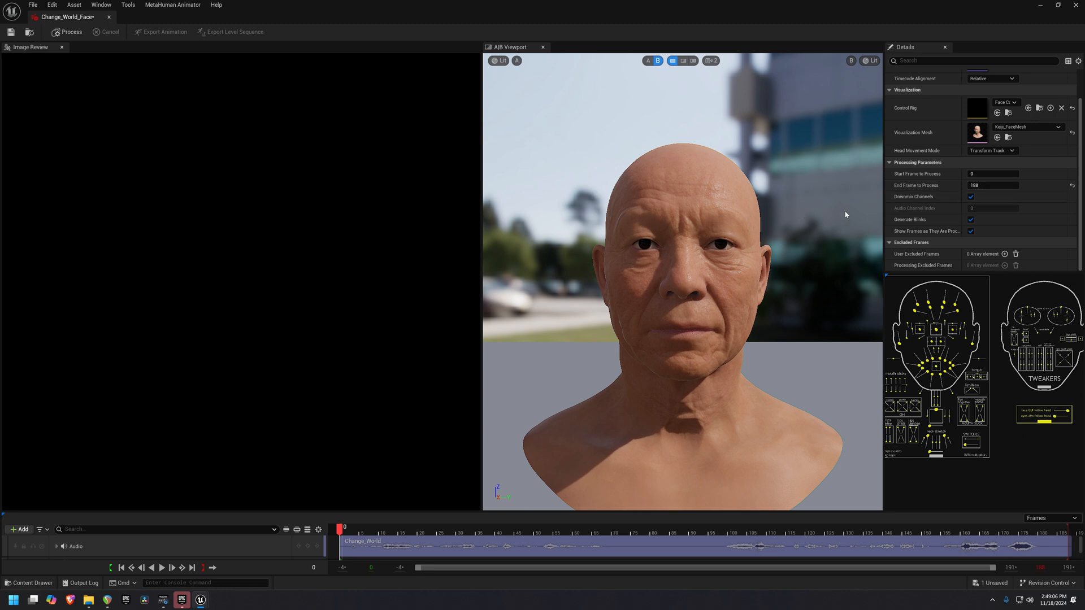
{"action": "mouse_move", "coordinate": [66, 32]}
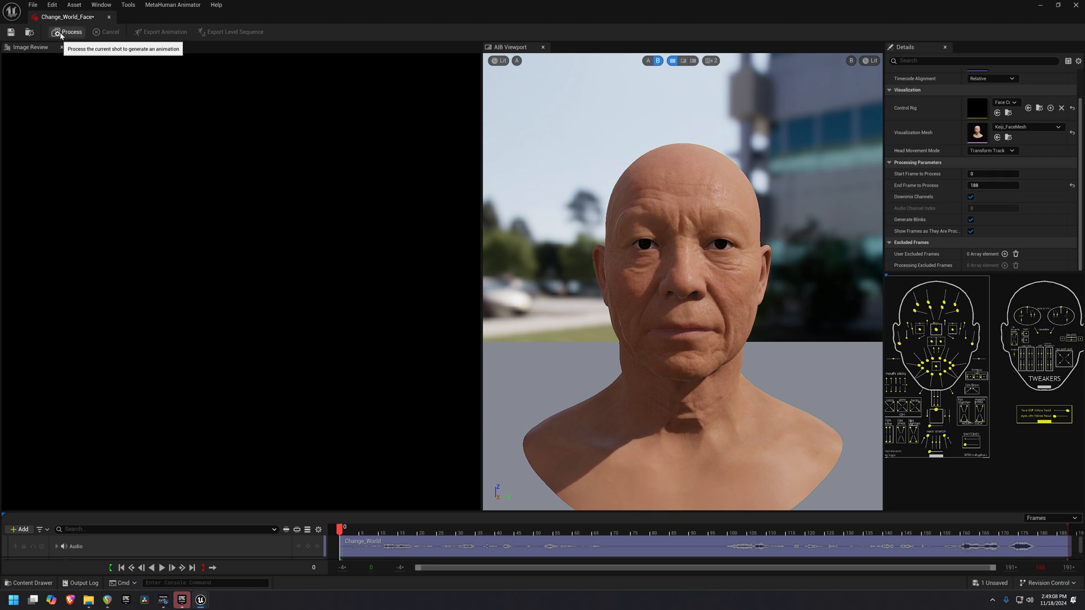
Step: Process the Change_World audio into facial animation and play it from the first frame
{"action": "left_click", "coordinate": [68, 32]}
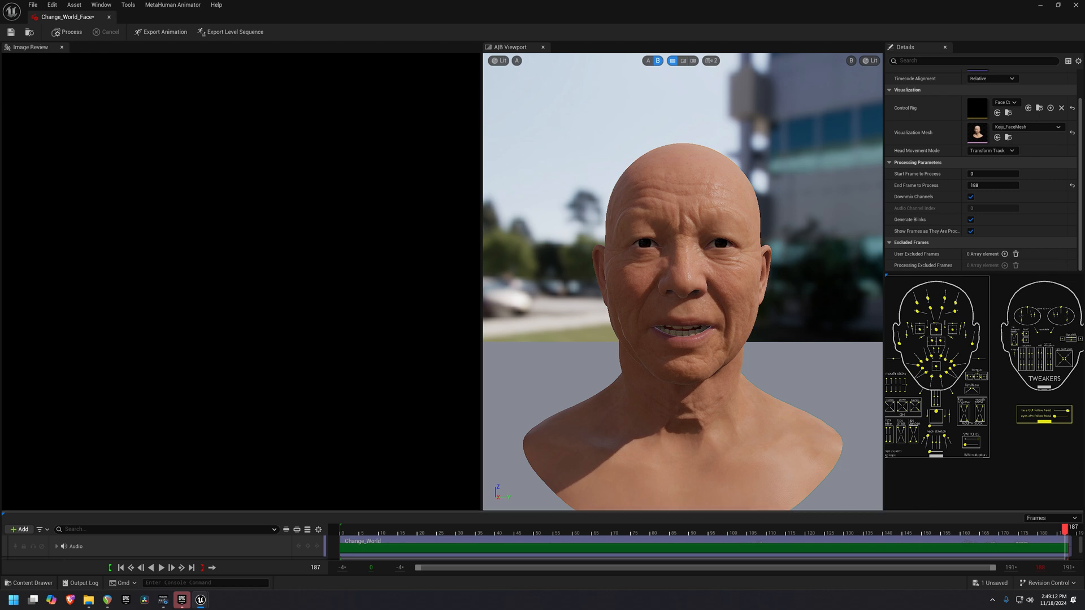
{"action": "left_click", "coordinate": [121, 567]}
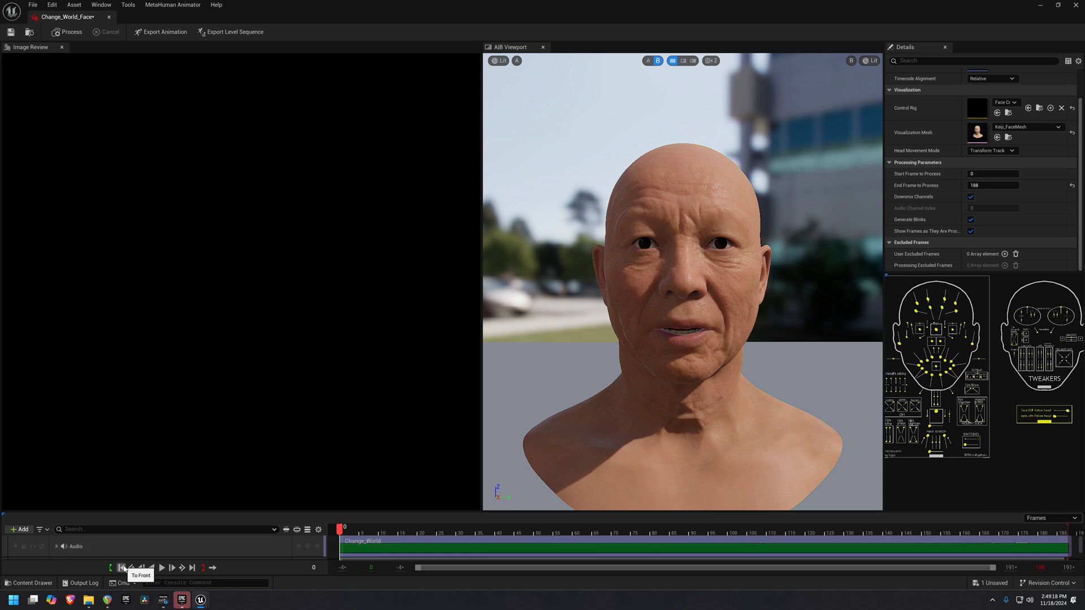
{"action": "mouse_move", "coordinate": [162, 567]}
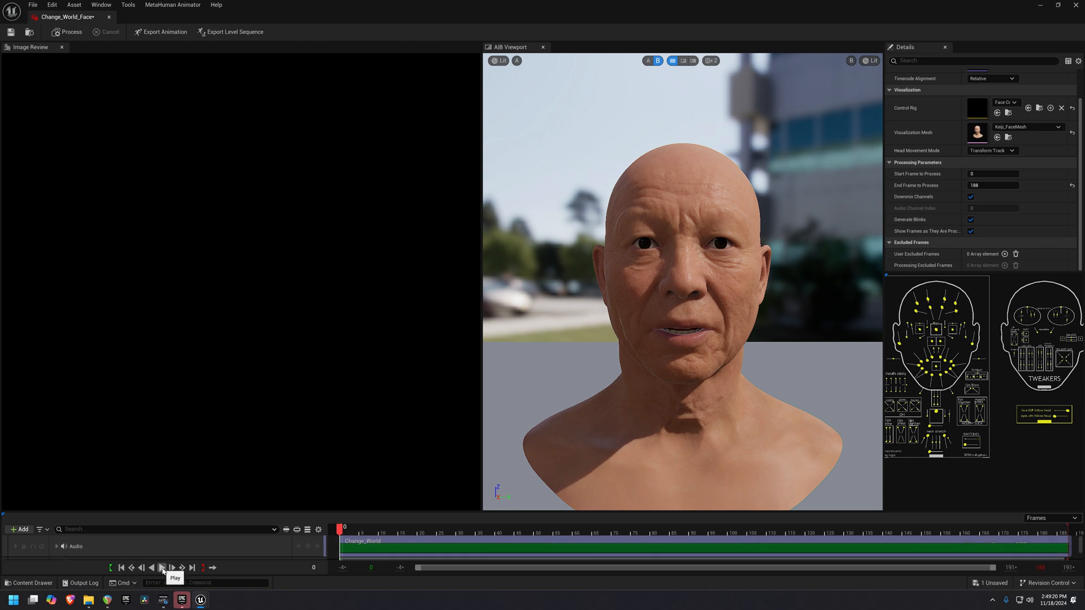
{"action": "left_click", "coordinate": [161, 567]}
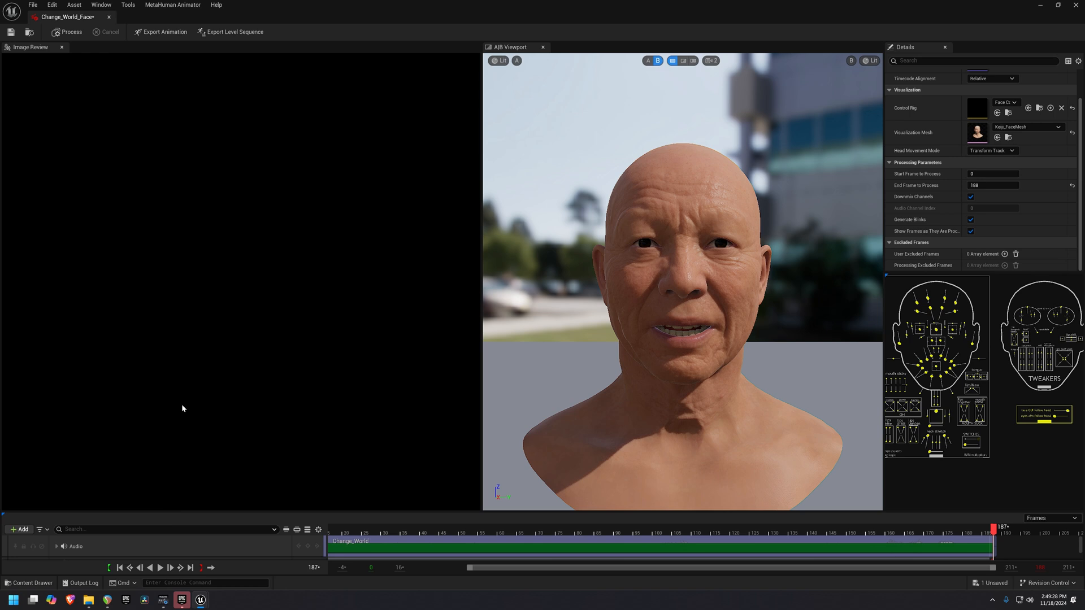
{"action": "mouse_move", "coordinate": [197, 214]}
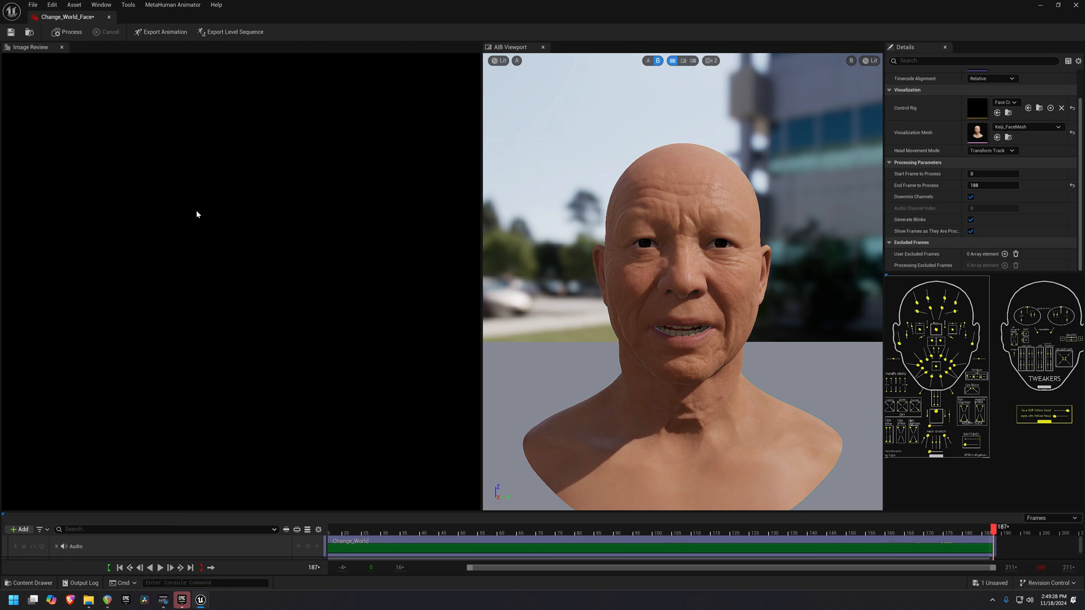
{"action": "mouse_move", "coordinate": [658, 356]}
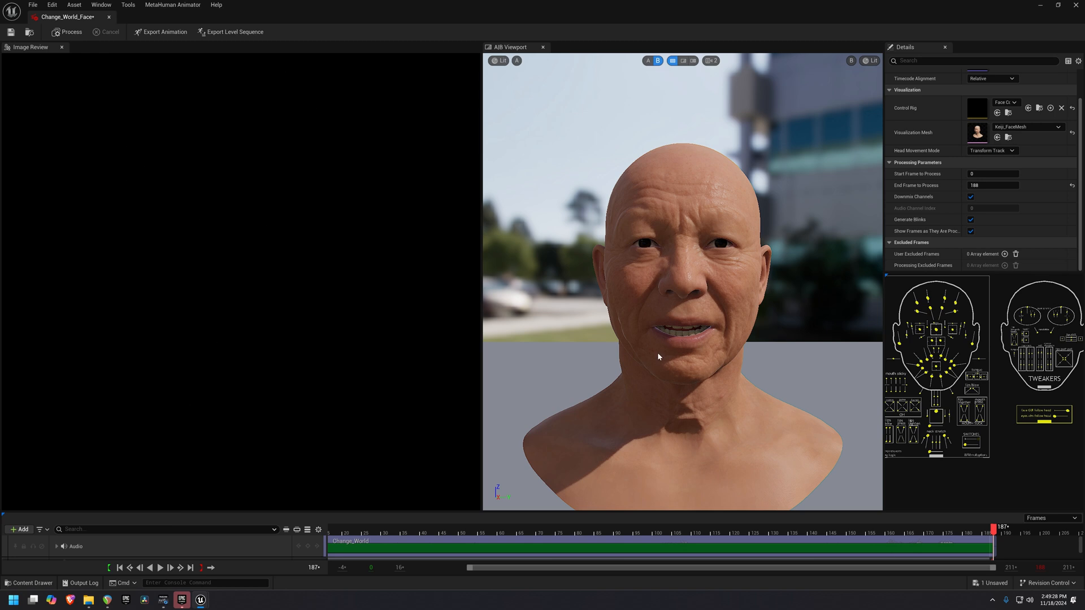
{"action": "mouse_move", "coordinate": [697, 319]}
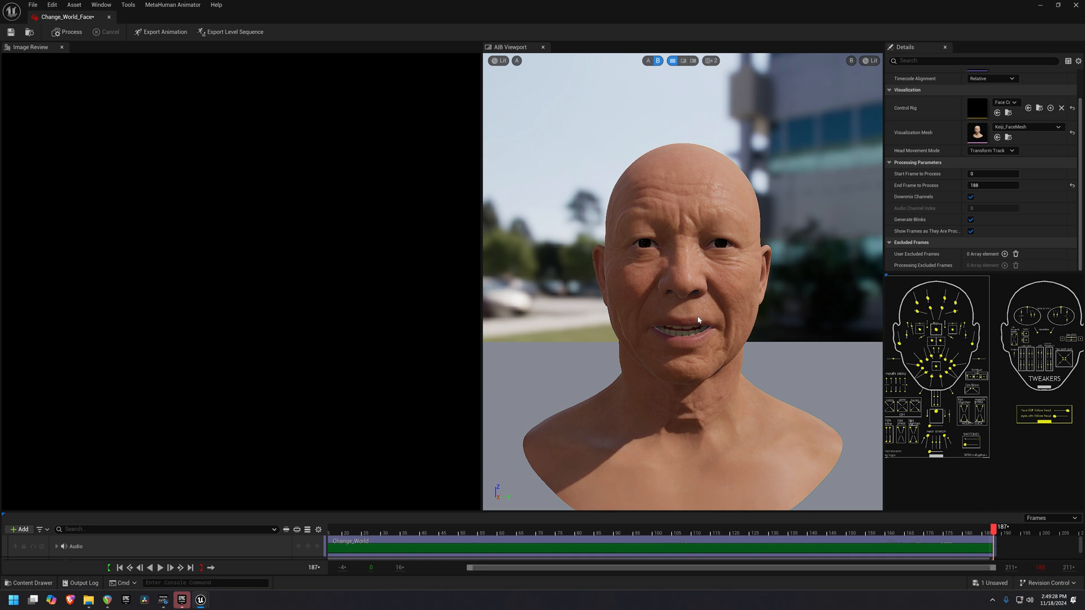
{"action": "mouse_move", "coordinate": [160, 32]}
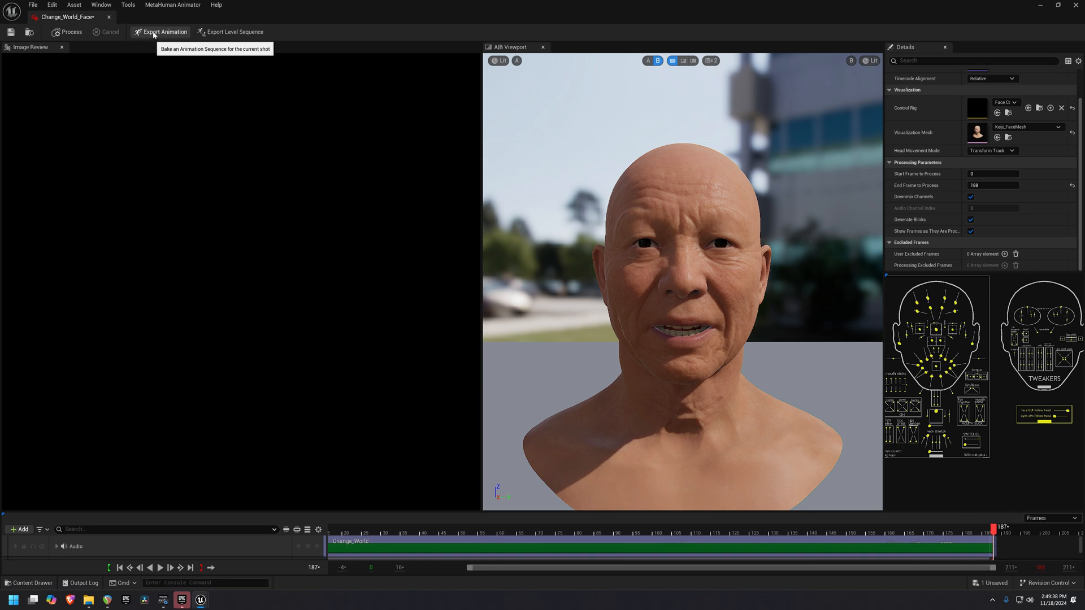
Step: Export the animation sequence as Change_World_Face_Animation into the Media folder
{"action": "left_click", "coordinate": [160, 32]}
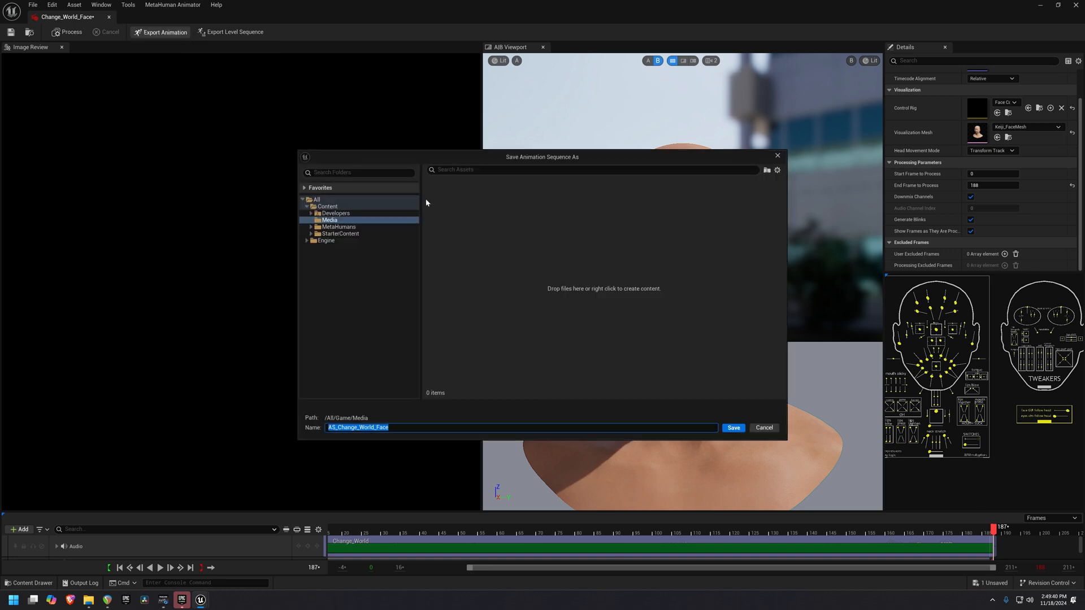
{"action": "left_click", "coordinate": [518, 427]}
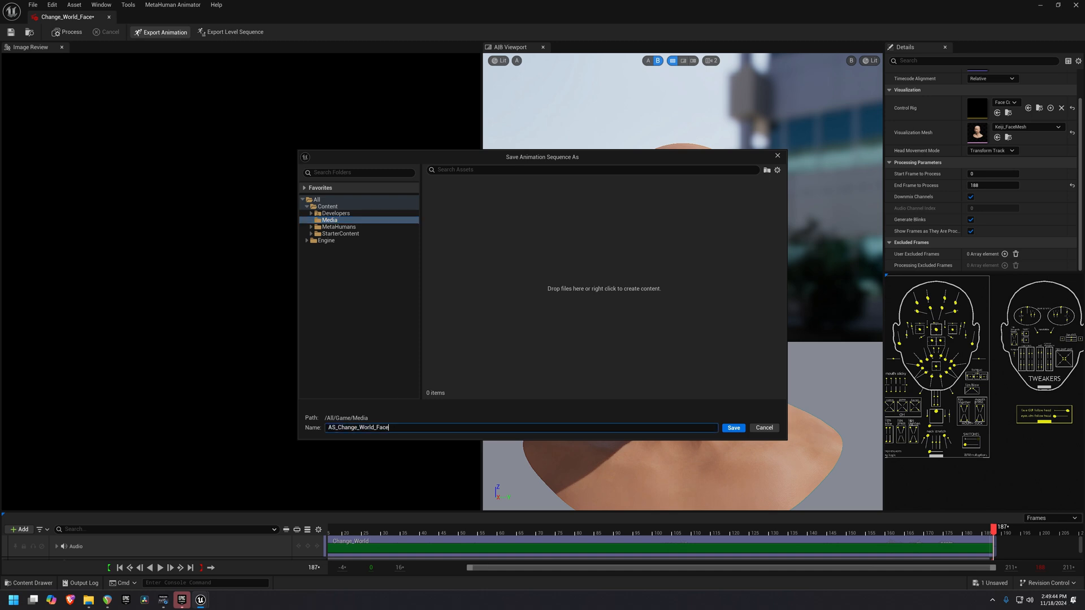
{"action": "type", "text": "_animation"}
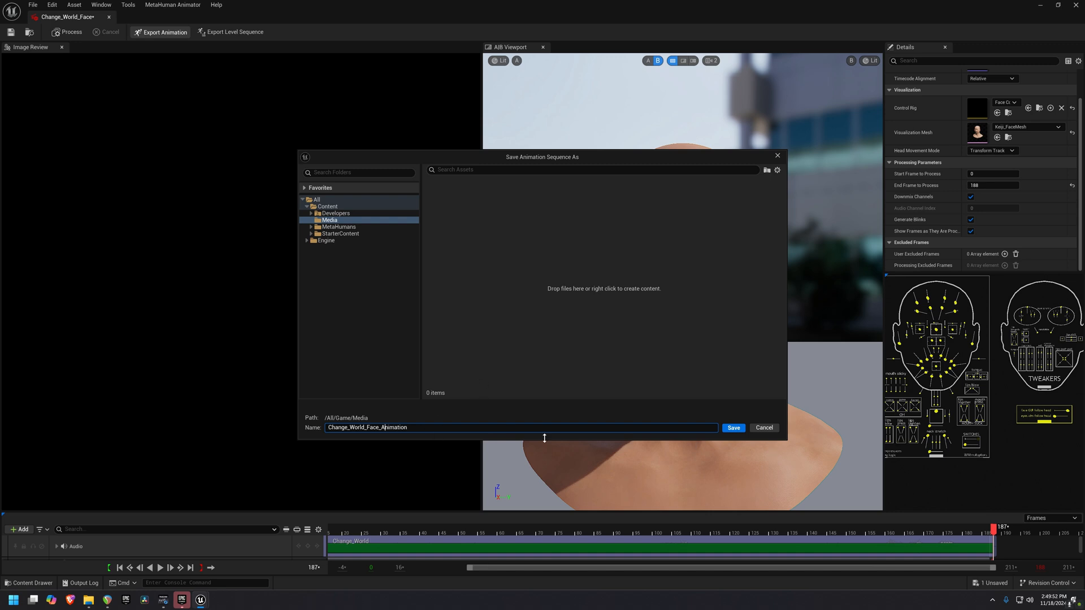
{"action": "mouse_move", "coordinate": [713, 366]}
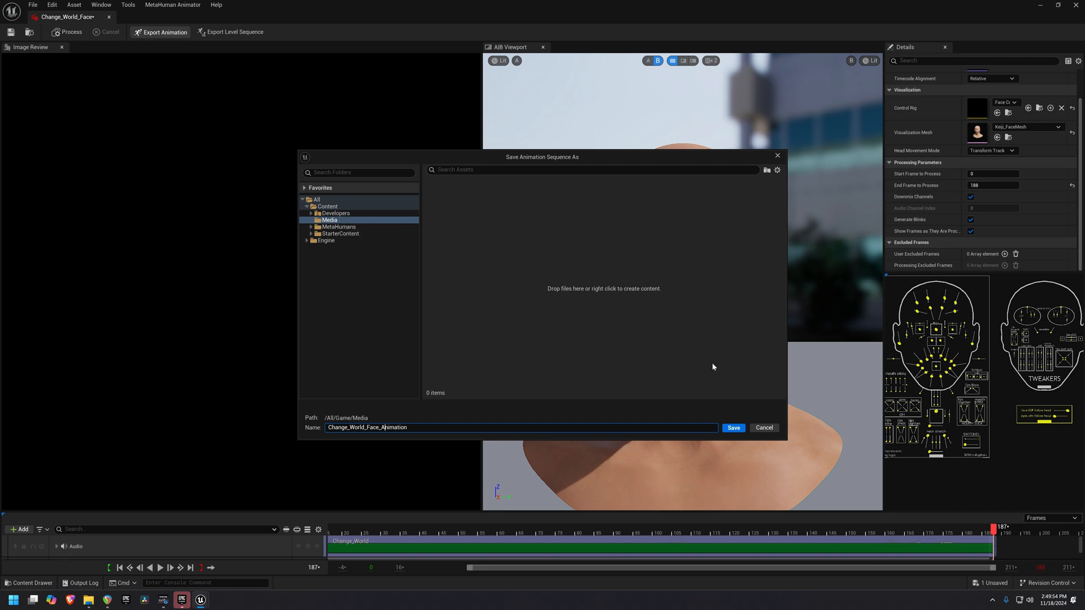
{"action": "left_click", "coordinate": [732, 428]}
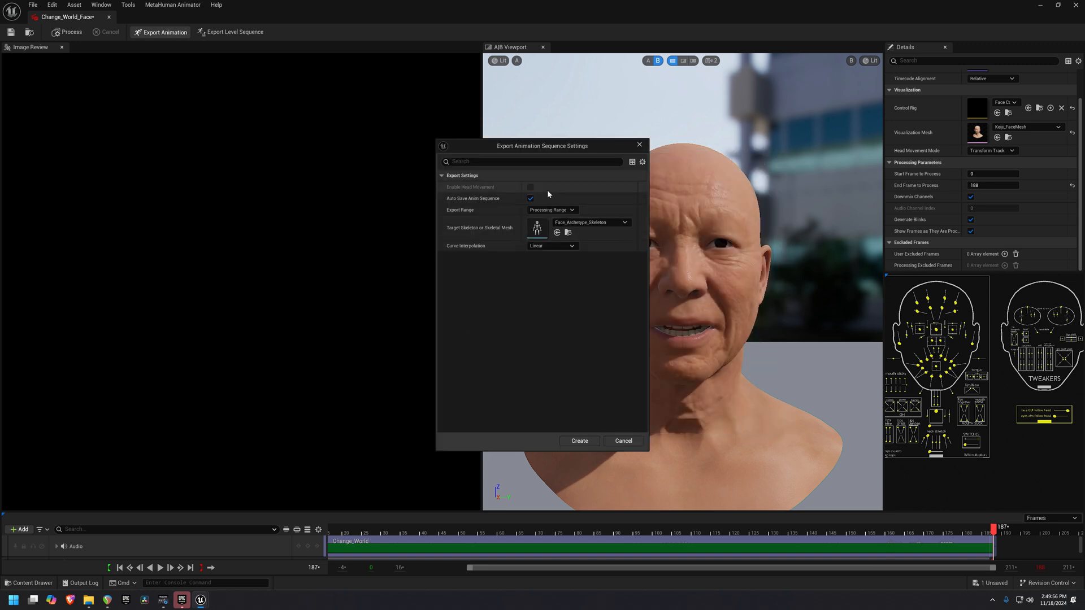
{"action": "mouse_move", "coordinate": [639, 399]}
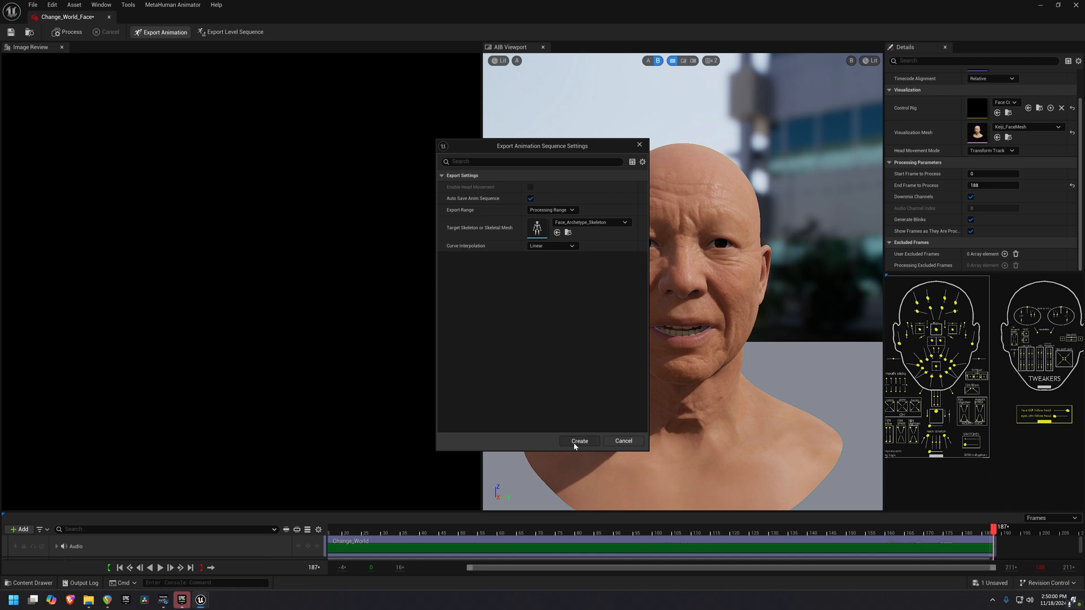
{"action": "left_click", "coordinate": [578, 442]}
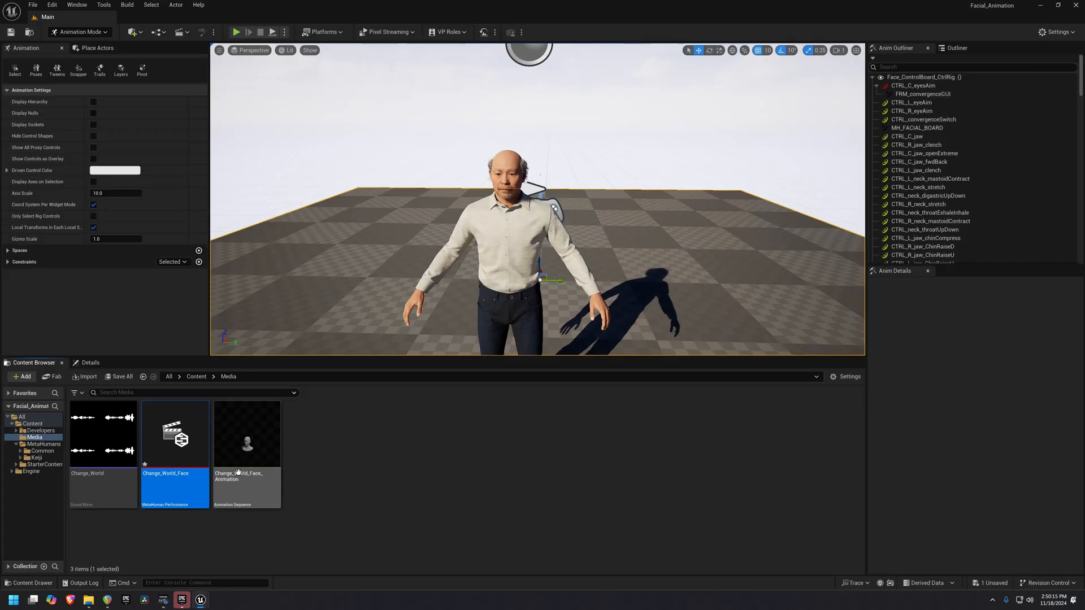
{"action": "mouse_move", "coordinate": [190, 522]}
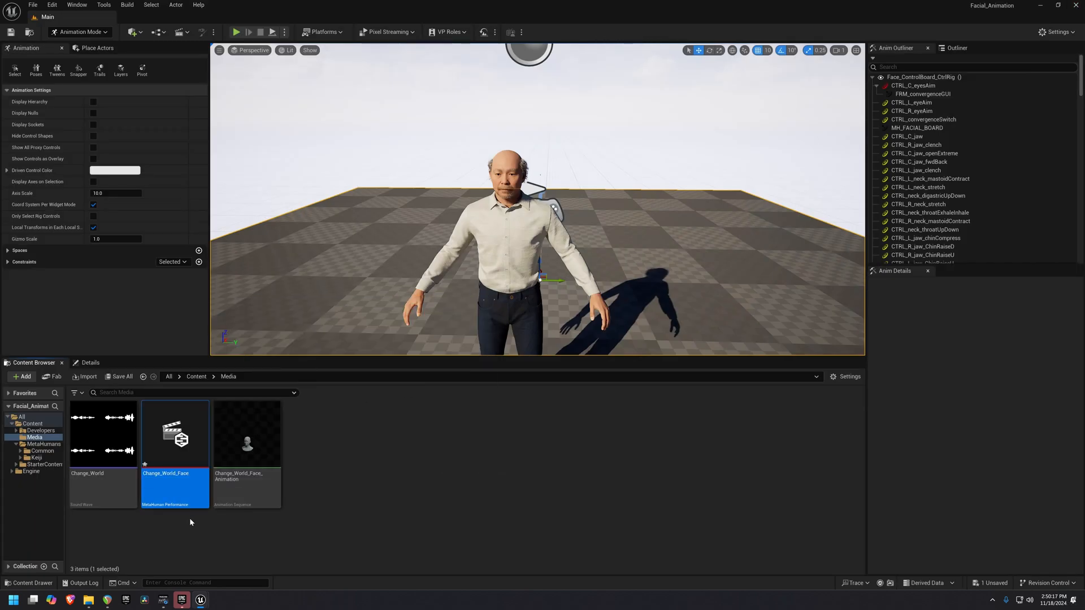
{"action": "mouse_move", "coordinate": [248, 443]}
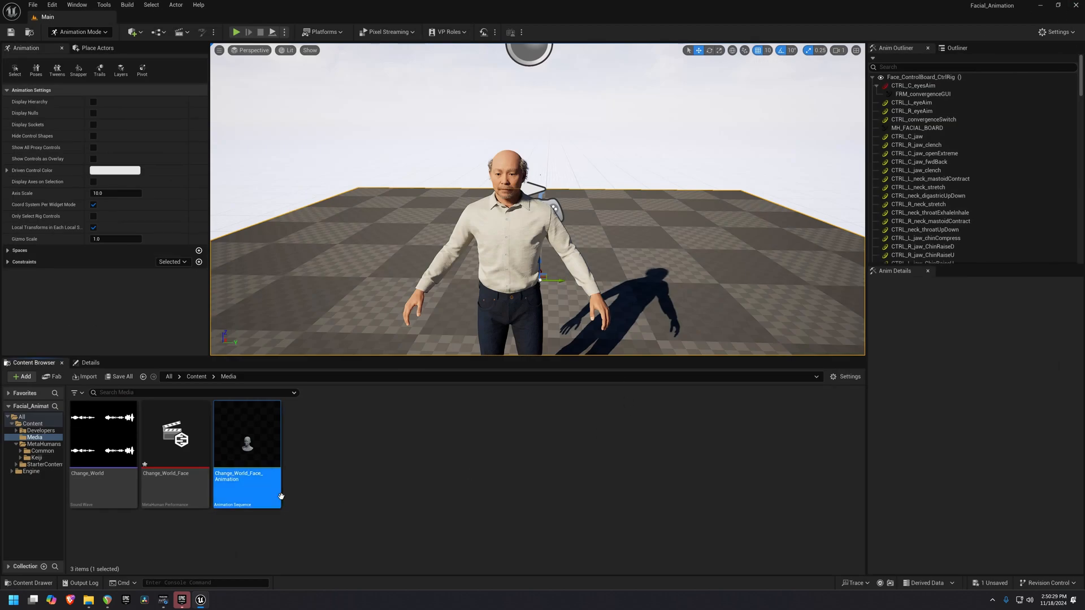
Step: Switch the editor from Animation Mode back to Selection Mode
{"action": "left_click", "coordinate": [339, 501]}
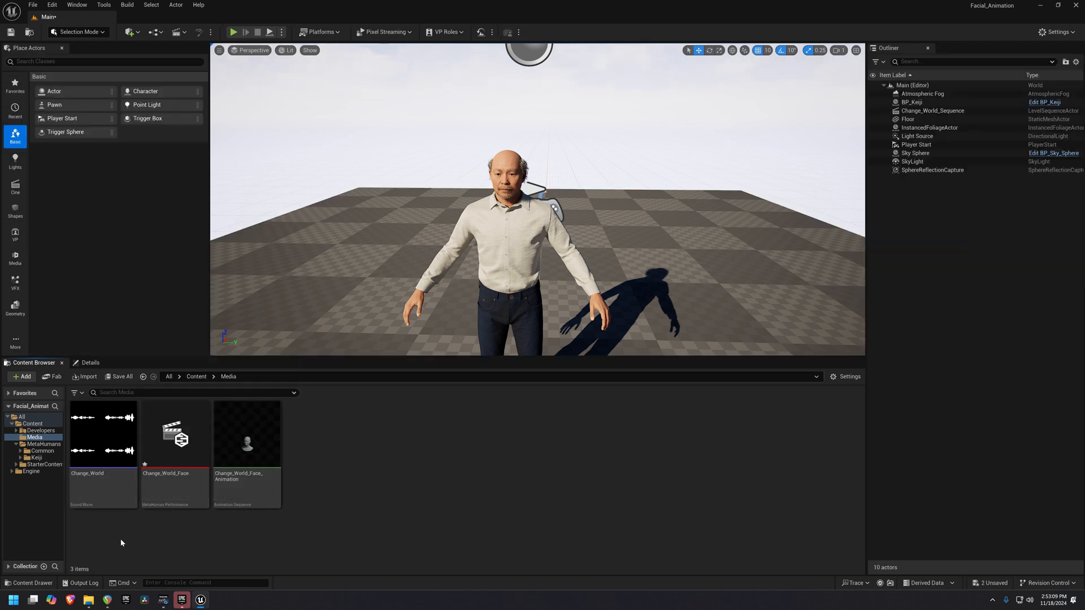
{"action": "mouse_move", "coordinate": [247, 450]}
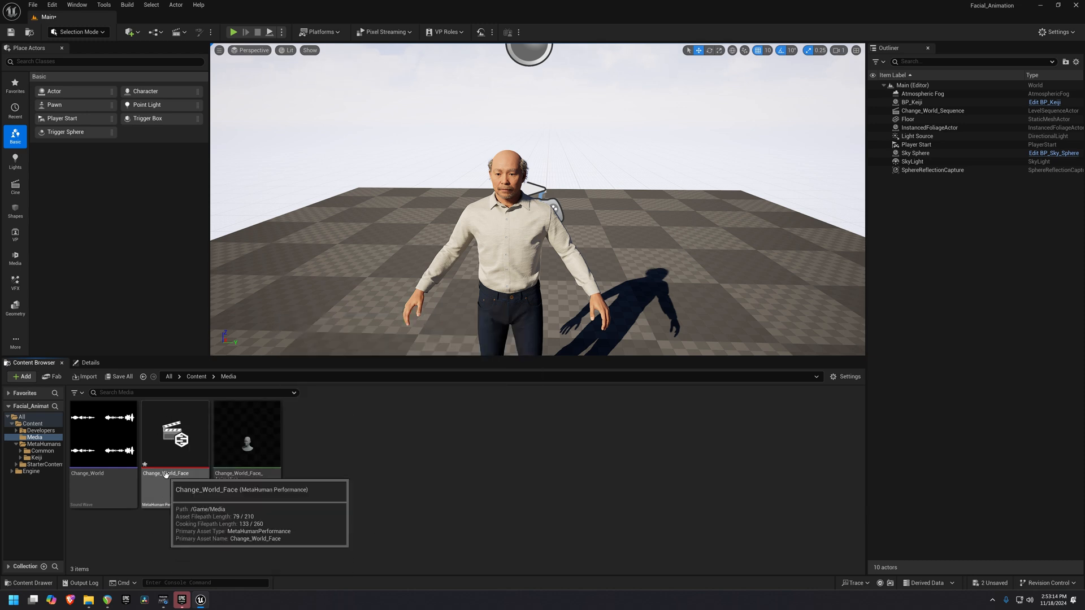
{"action": "mouse_move", "coordinate": [247, 433]}
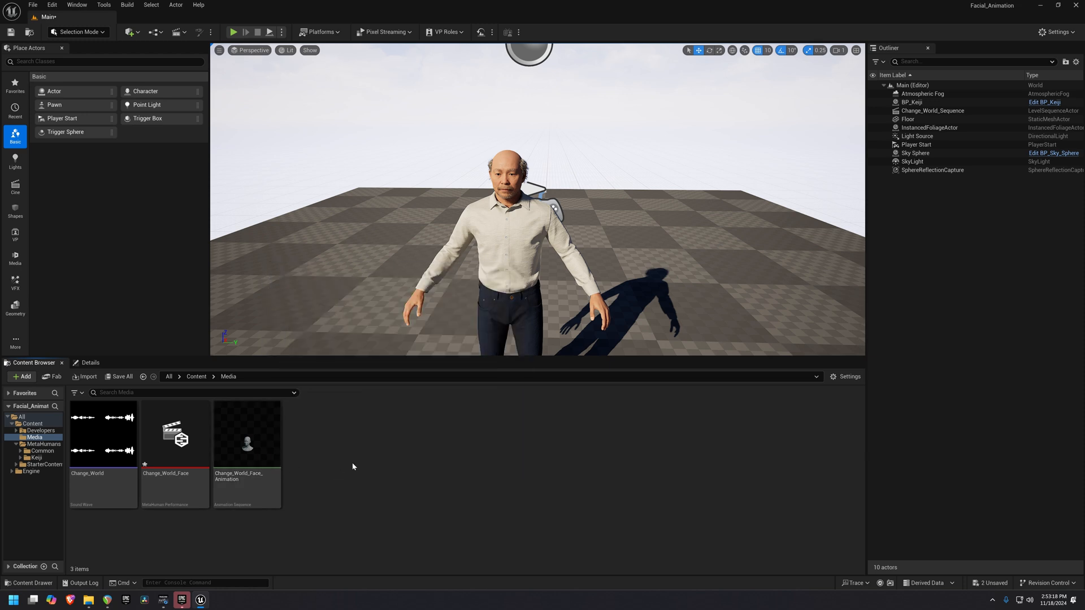
Step: Add a new level sequence named Change_World_Face_Seq and save it to Media
{"action": "left_click", "coordinate": [177, 31]}
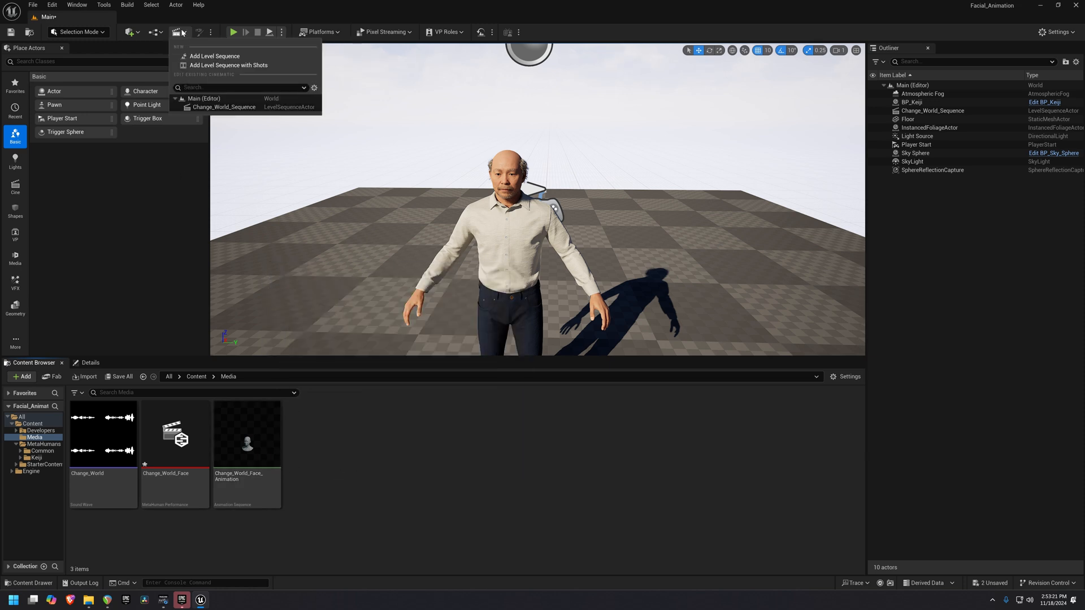
{"action": "left_click", "coordinate": [214, 57]}
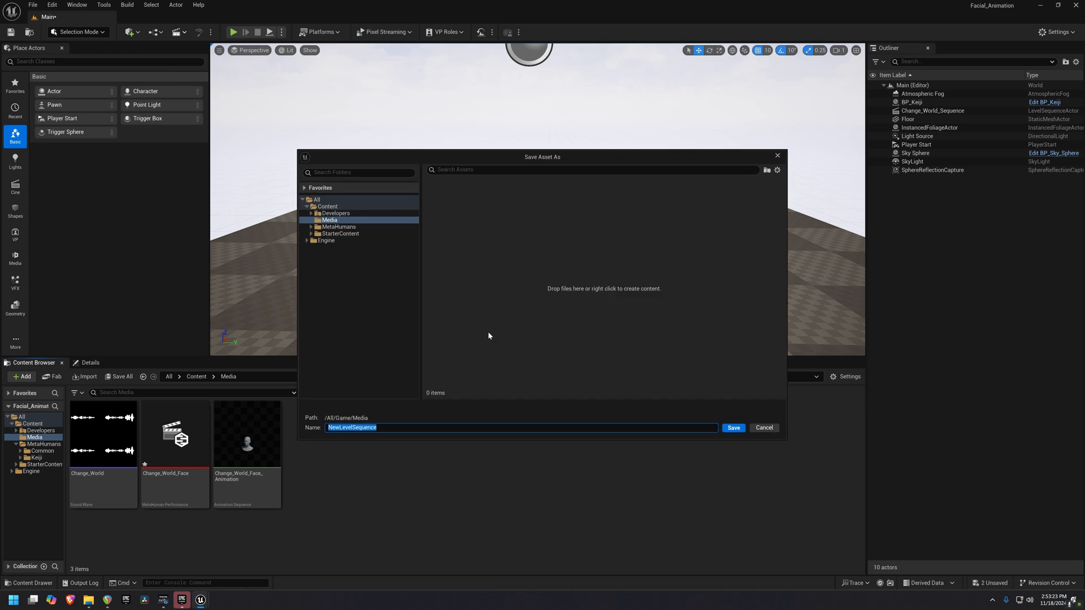
{"action": "mouse_move", "coordinate": [449, 427]}
{"action": "type", "text": "Change_World_Face_Seq"}
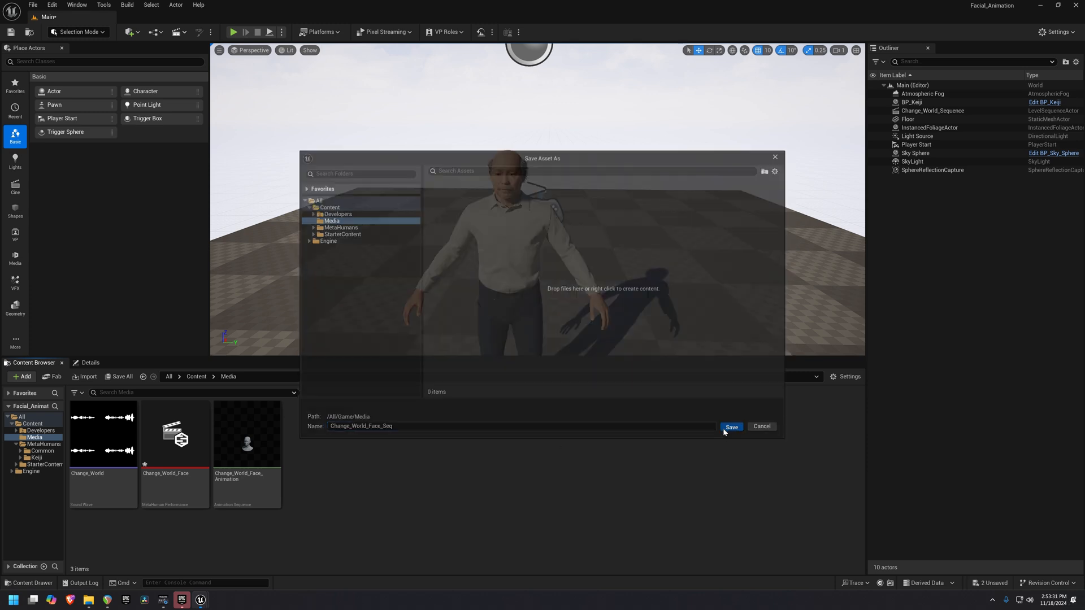
{"action": "left_click", "coordinate": [732, 426]}
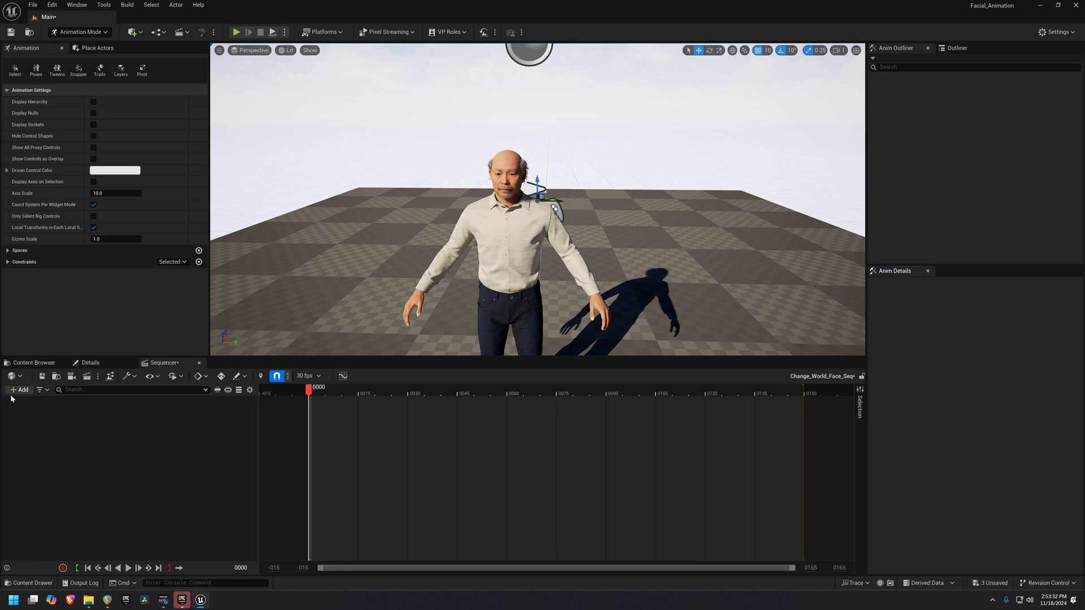
Step: Add the BP_Keiji MetaHuman actor to the Change_World_Face_Seq sequence
{"action": "left_click", "coordinate": [19, 390]}
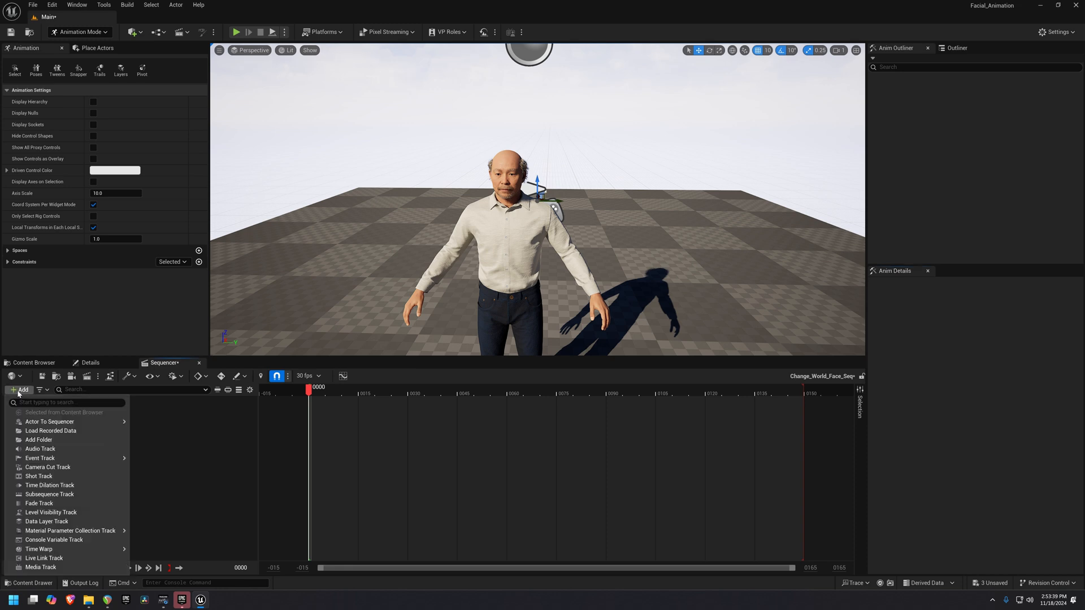
{"action": "left_click", "coordinate": [48, 422]}
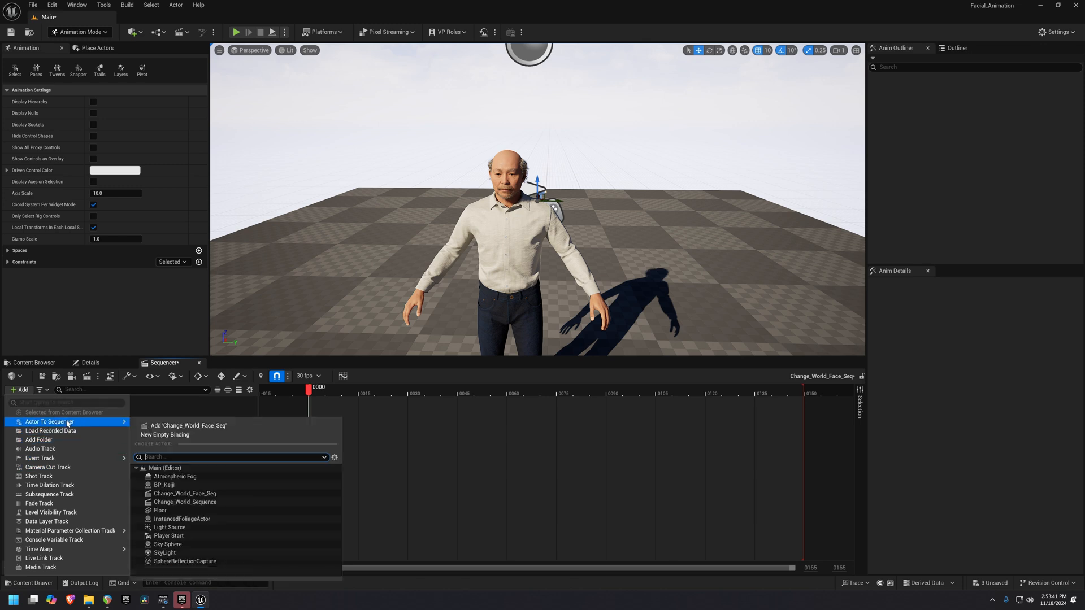
{"action": "mouse_move", "coordinate": [165, 485]}
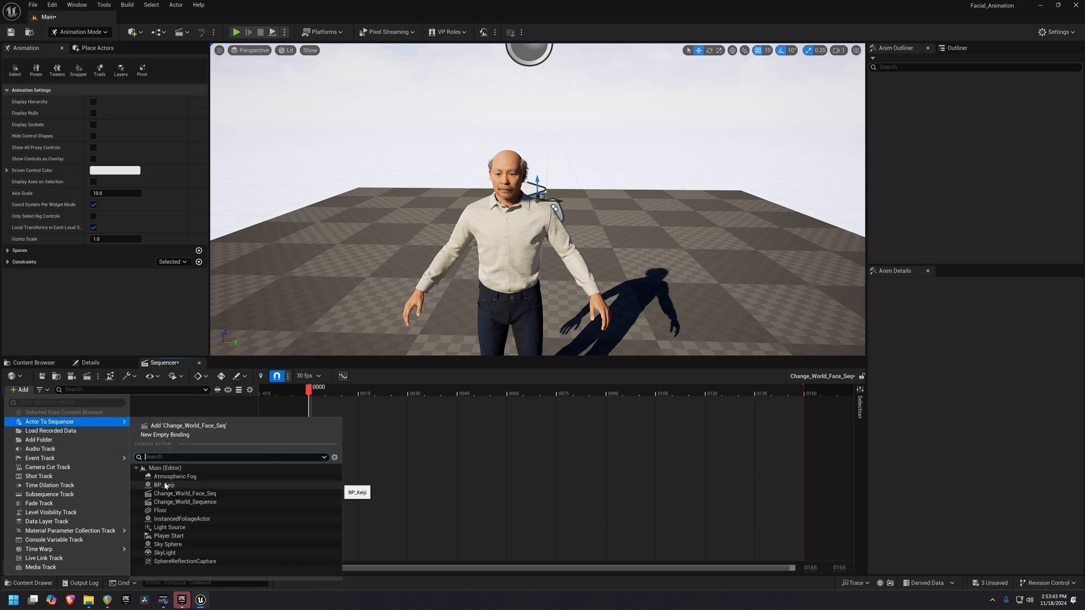
{"action": "left_click", "coordinate": [165, 485]}
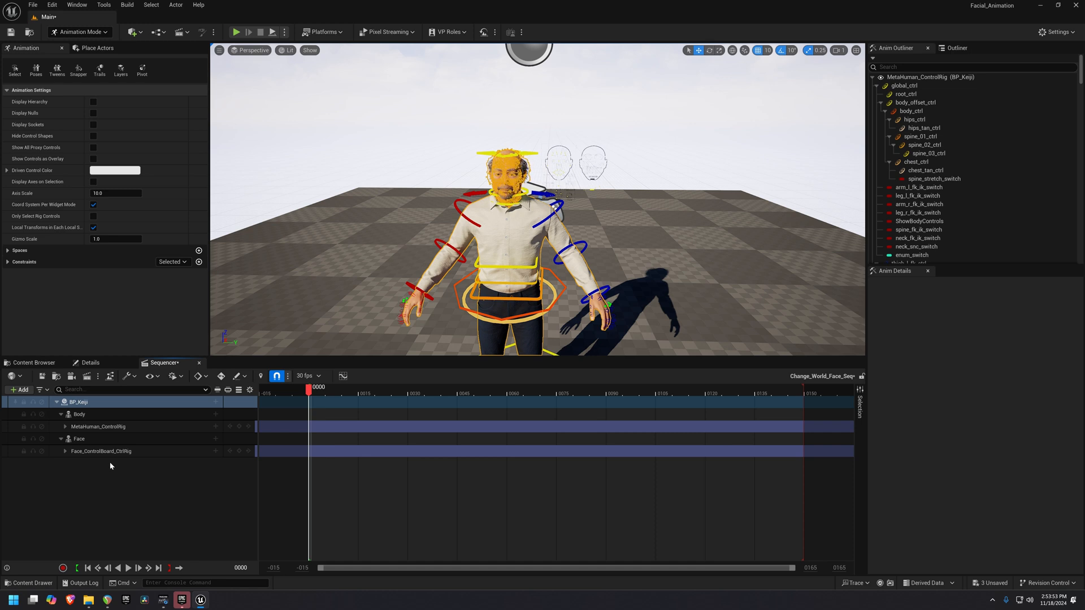
Step: Remove the MetaHuman_ControlRig and Face_ControlBoard_CtrlRig tracks, keeping the Face binding
{"action": "left_click", "coordinate": [97, 426]}
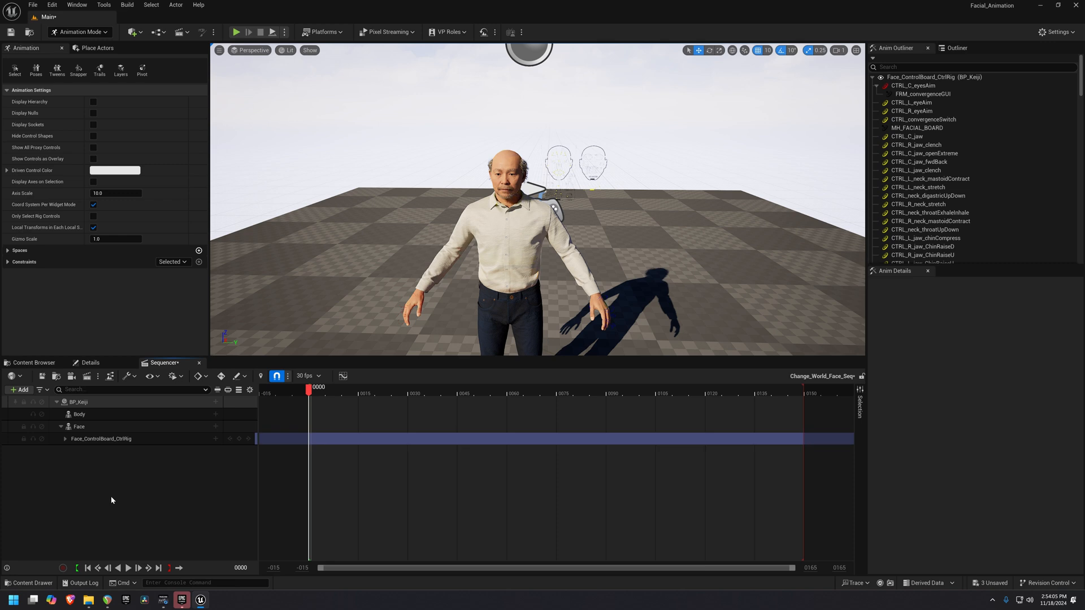
{"action": "left_click", "coordinate": [100, 438]}
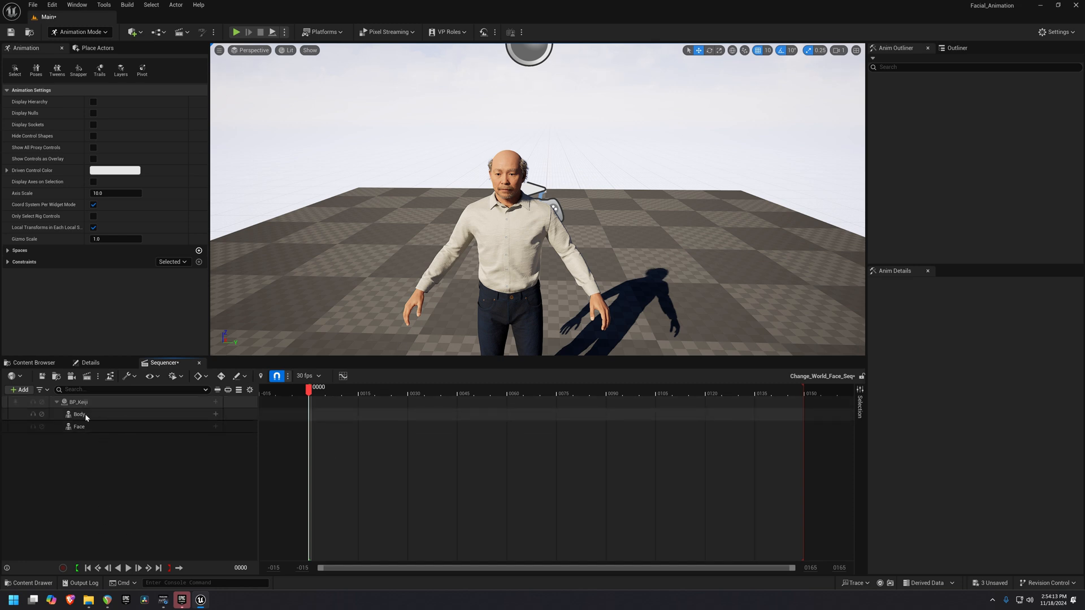
{"action": "left_click", "coordinate": [79, 426]}
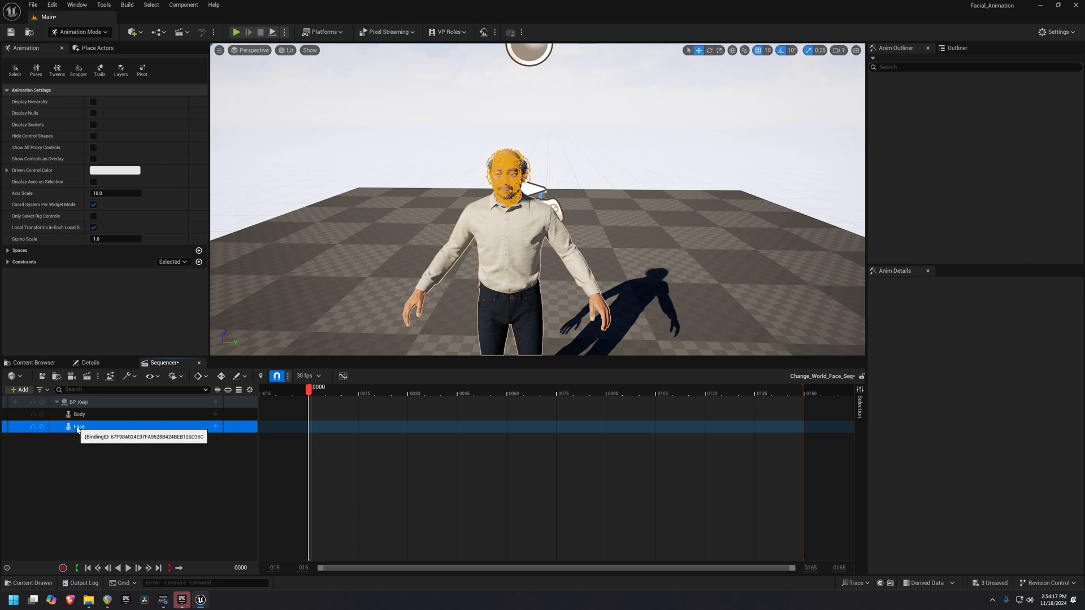
{"action": "mouse_move", "coordinate": [208, 431]}
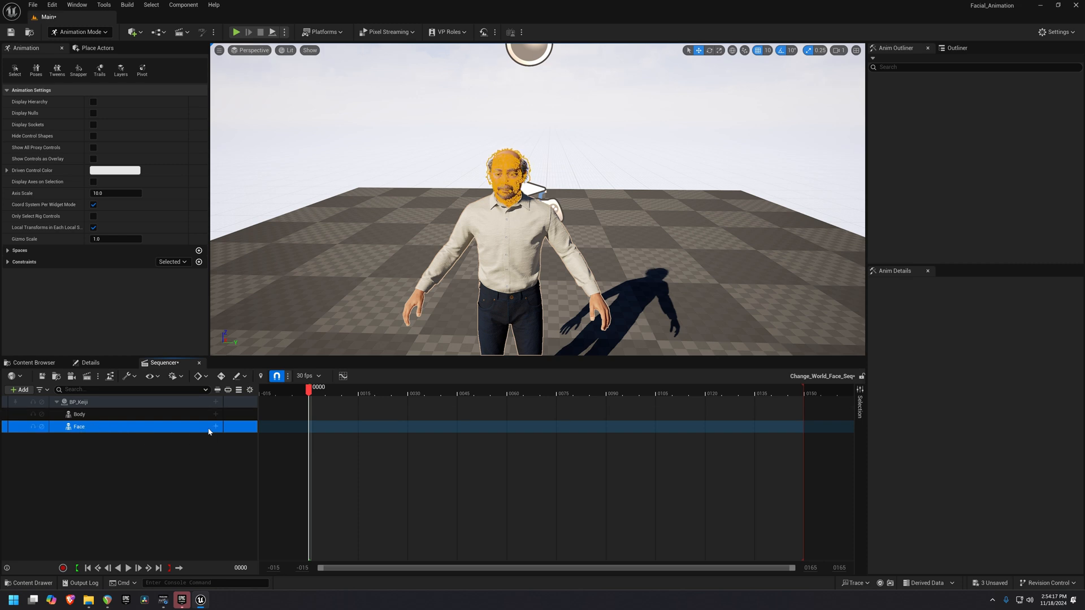
Step: Assign Change_World_Face_Animation to Keiji's Face track and return the playhead to the start
{"action": "left_click", "coordinate": [215, 426]}
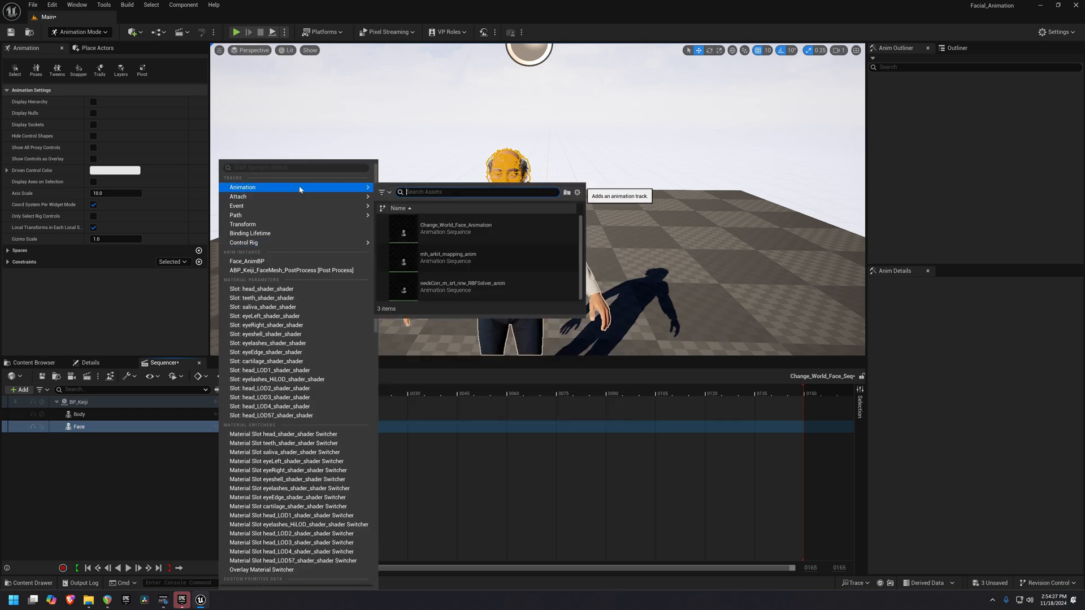
{"action": "mouse_move", "coordinate": [448, 231]}
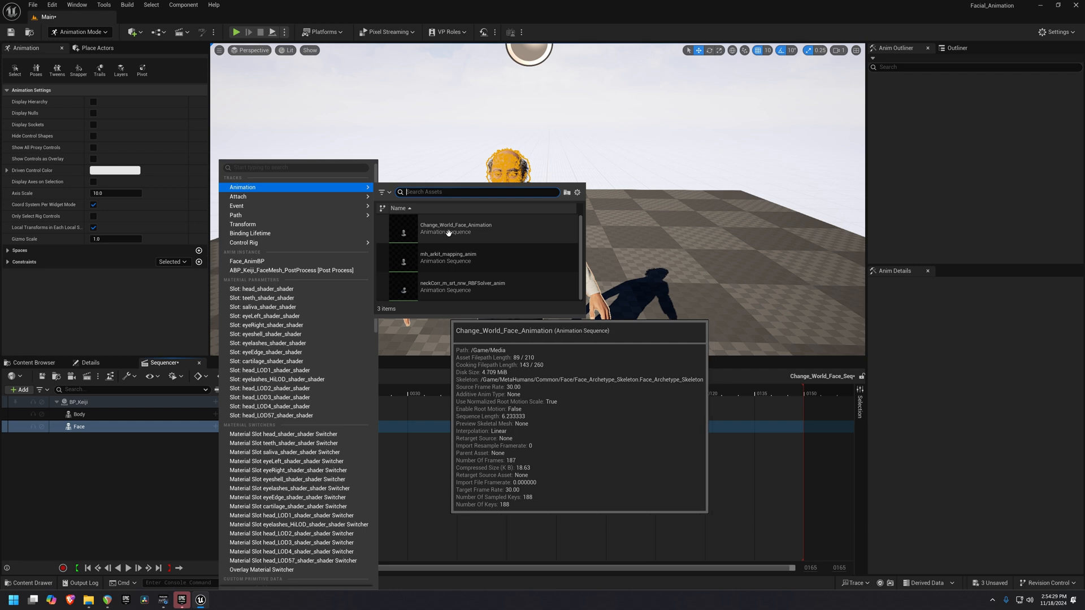
{"action": "left_click", "coordinate": [455, 229]}
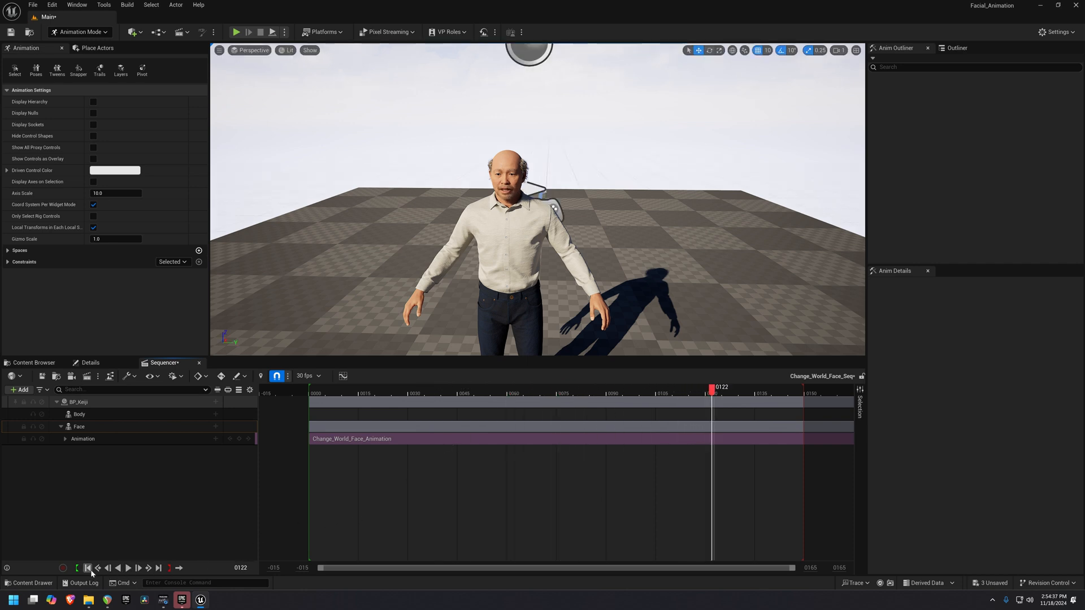
{"action": "left_click", "coordinate": [87, 568]}
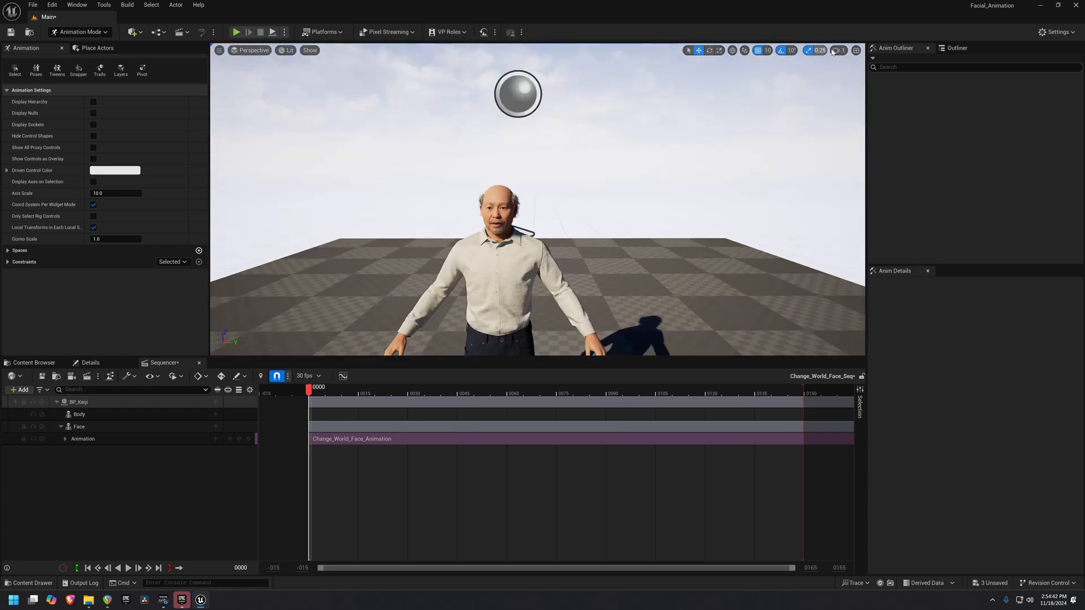
{"action": "left_click", "coordinate": [840, 50]}
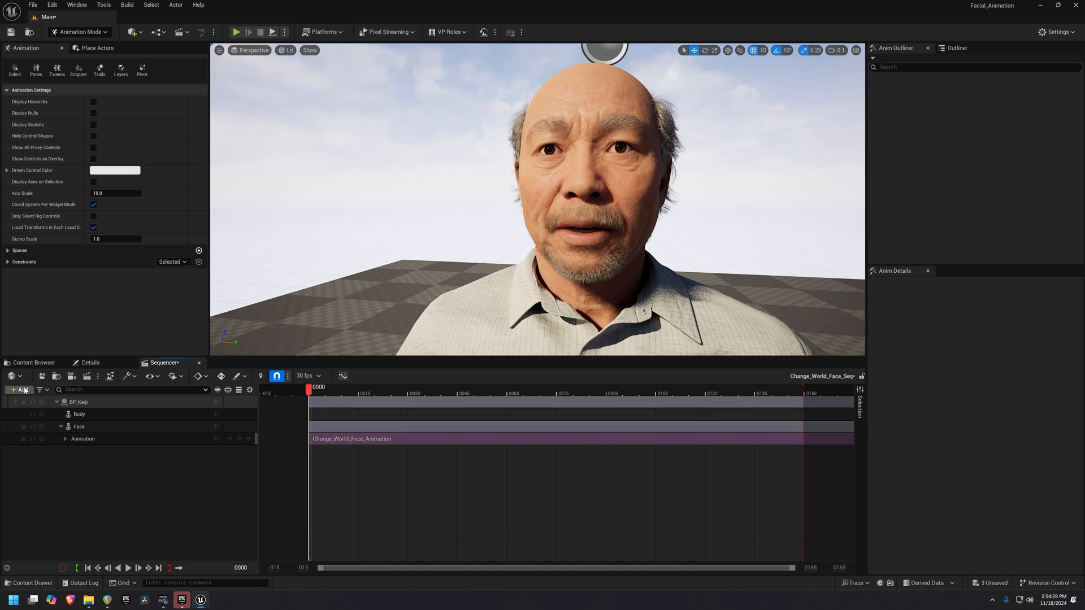
Step: Add an Audio track using the audio clock source and search 'change' for the Change_World sound
{"action": "left_click", "coordinate": [21, 390]}
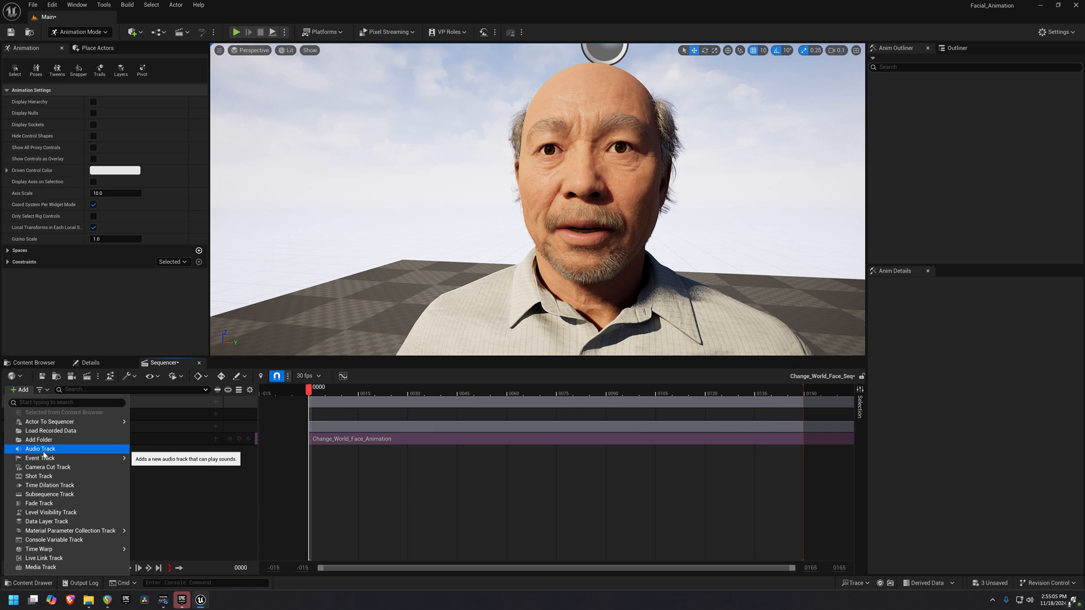
{"action": "left_click", "coordinate": [40, 448]}
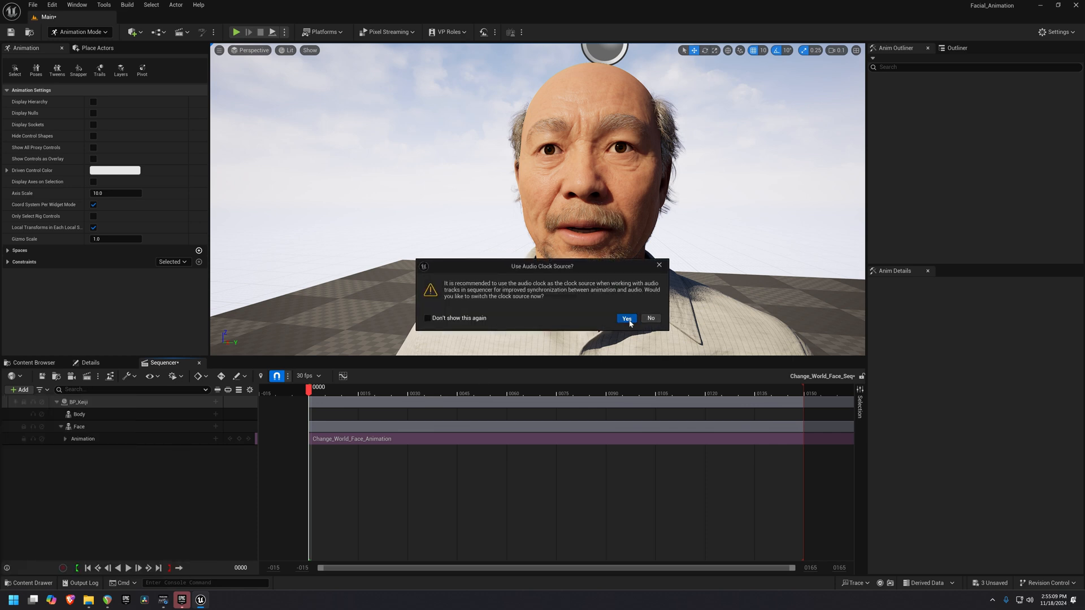
{"action": "left_click", "coordinate": [625, 319]}
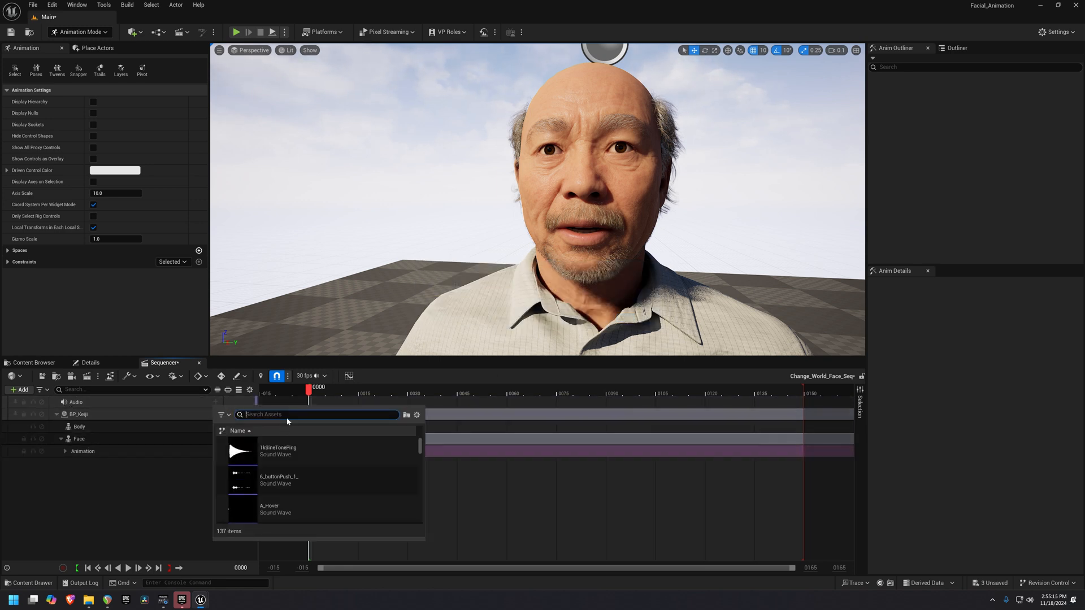
{"action": "type", "text": "change"}
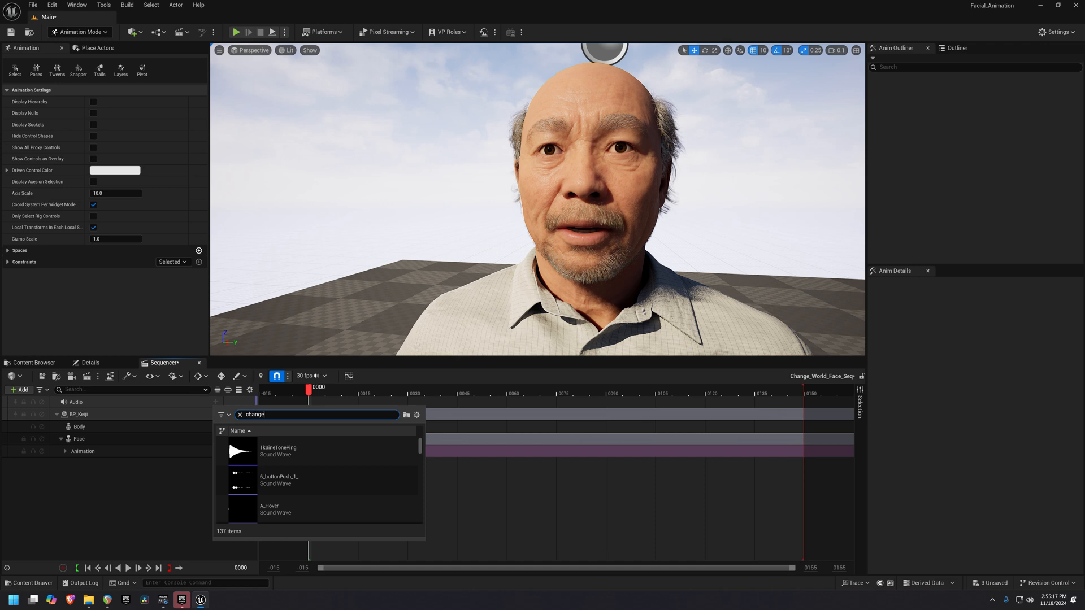
{"action": "mouse_move", "coordinate": [277, 451]}
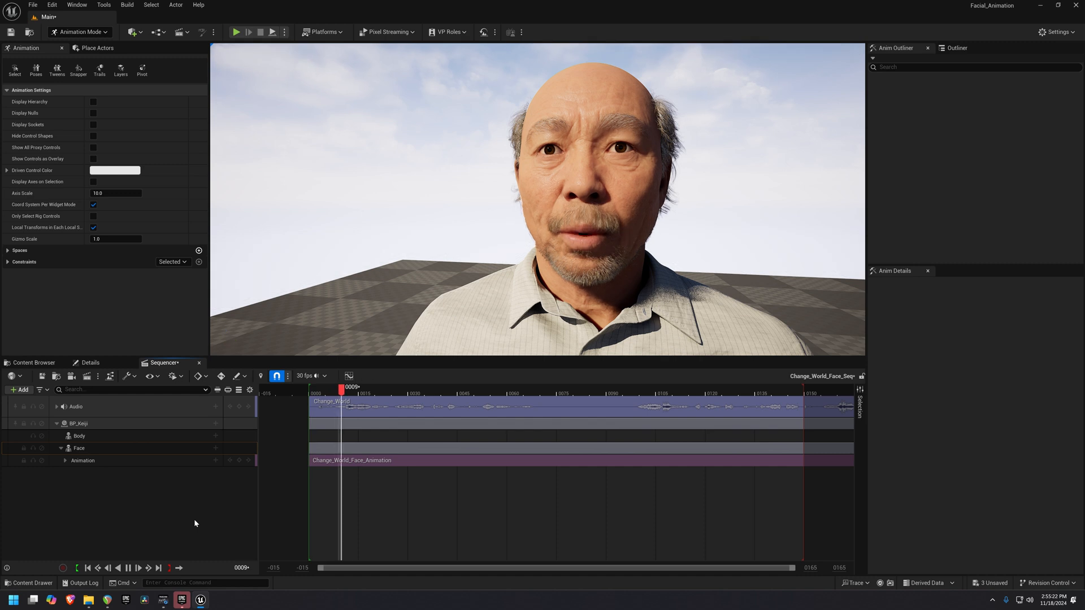
{"action": "left_click", "coordinate": [538, 389]}
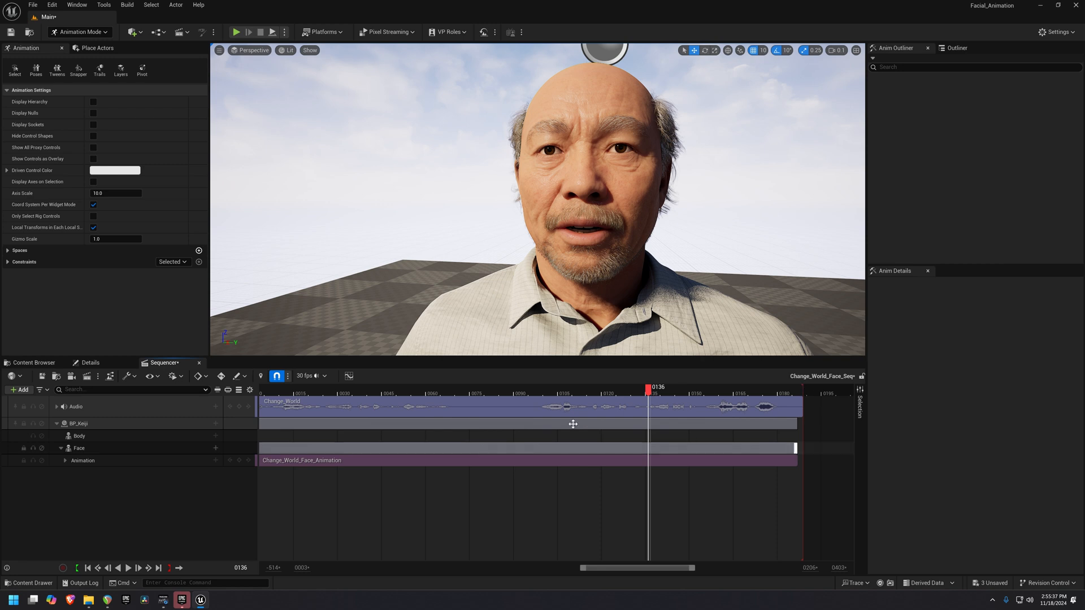
{"action": "left_click", "coordinate": [87, 567]}
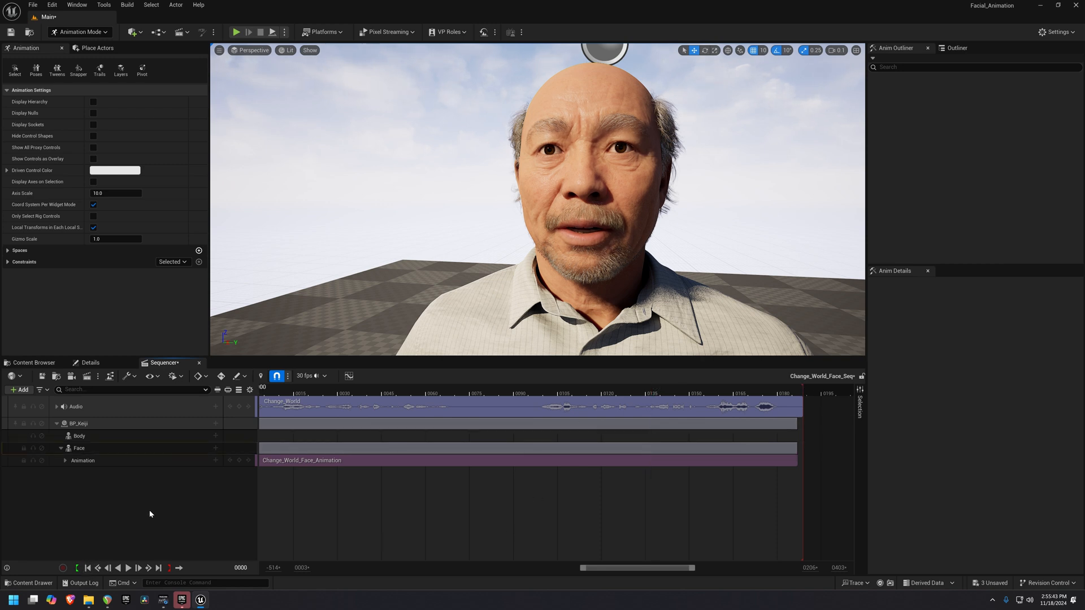